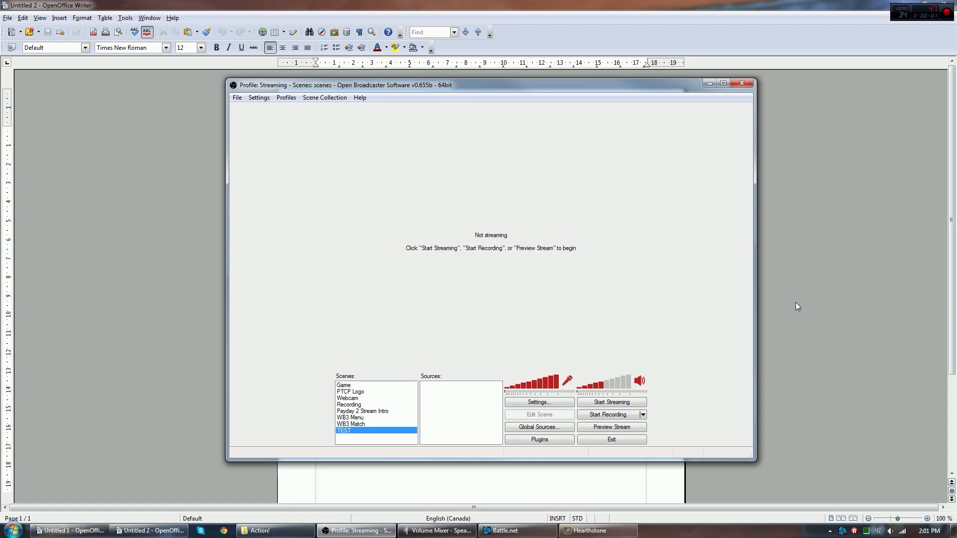
mouse_move(402, 113)
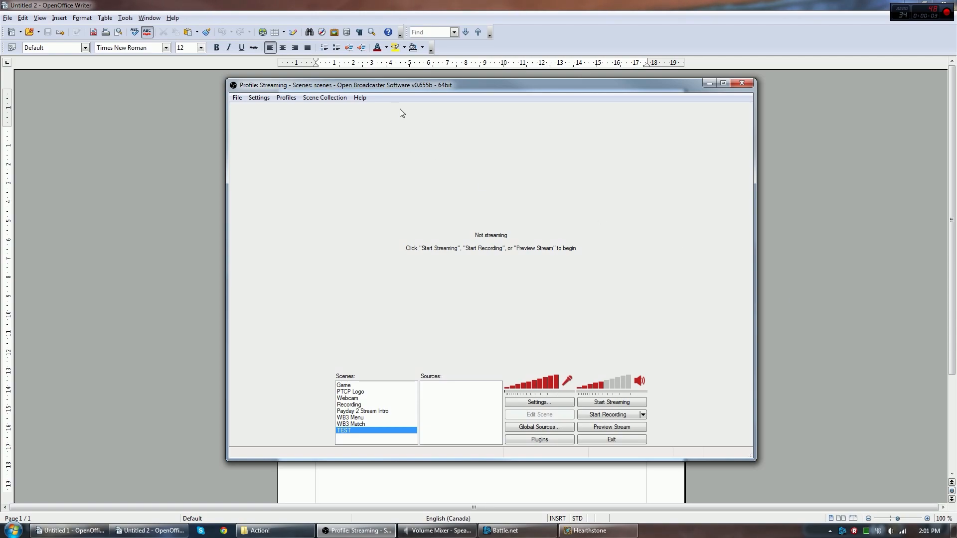
mouse_move(843, 205)
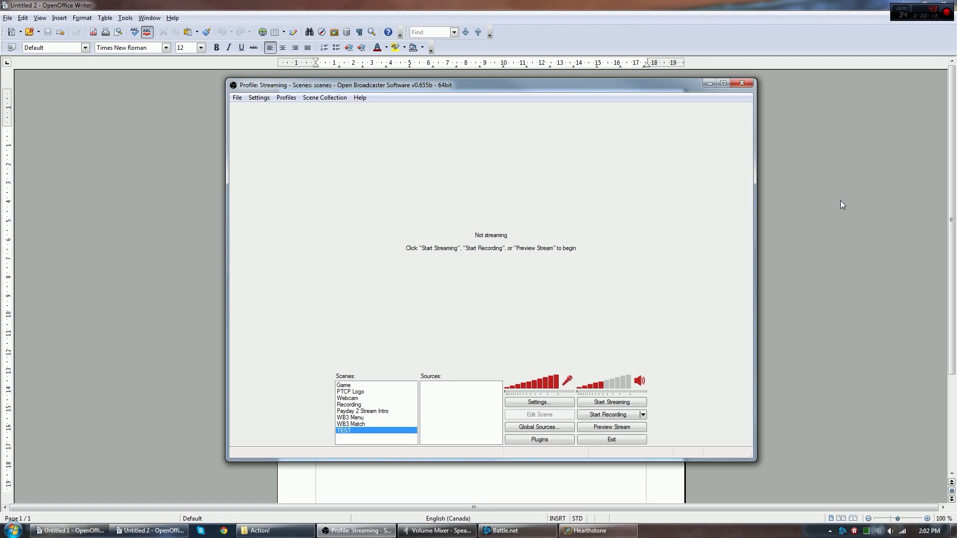
mouse_move(574, 165)
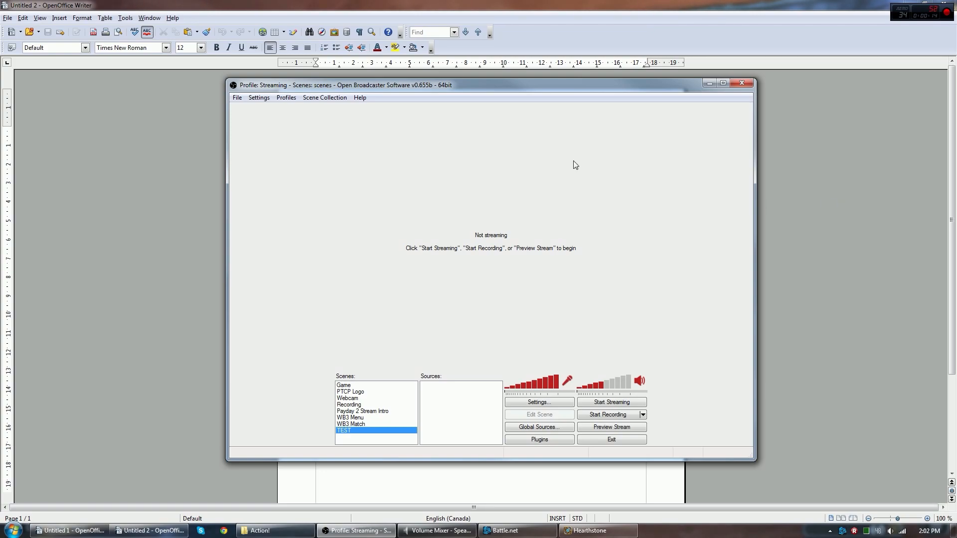
mouse_move(814, 171)
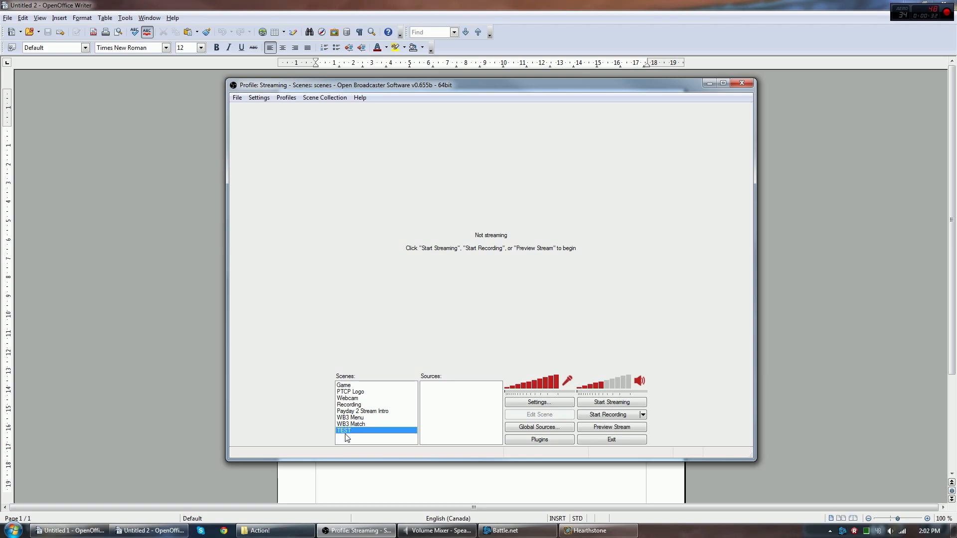
mouse_move(488, 424)
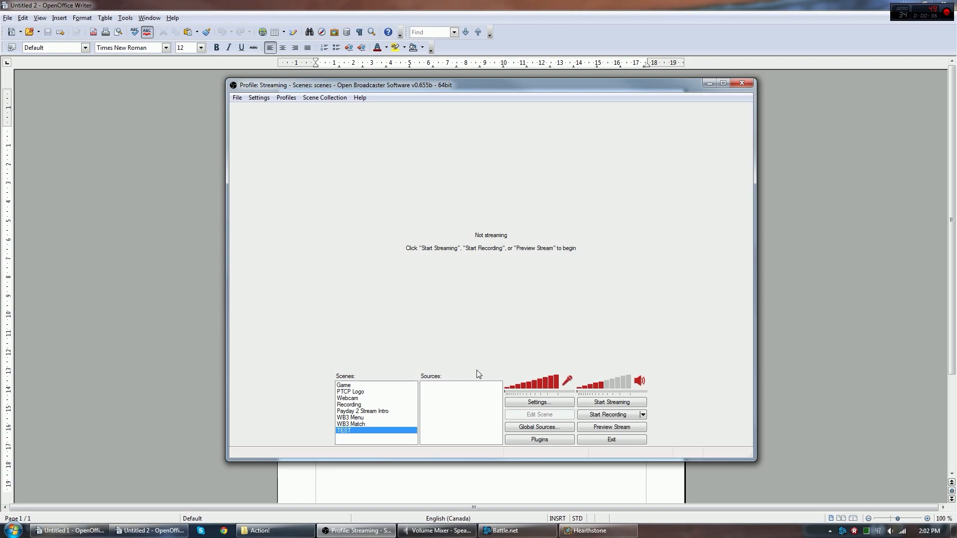
mouse_move(536, 293)
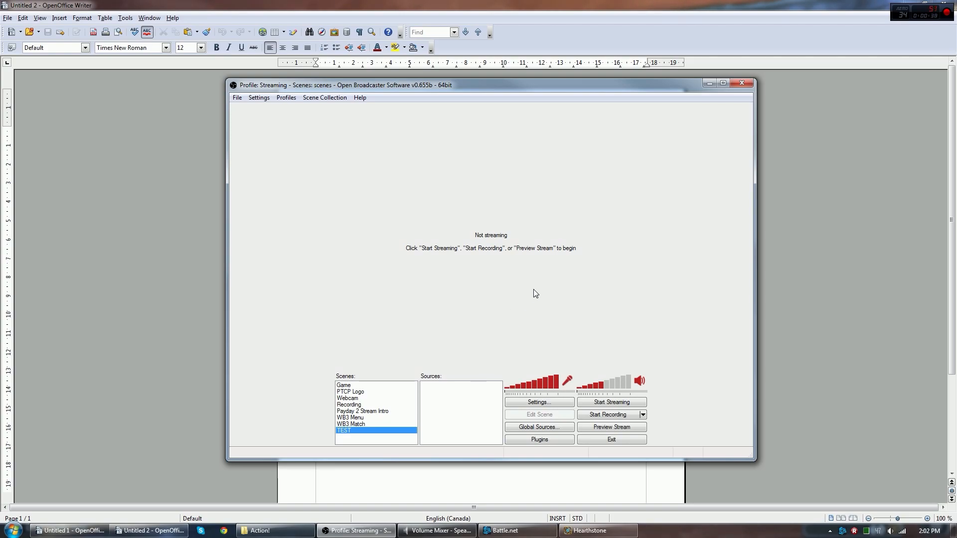
mouse_move(379, 417)
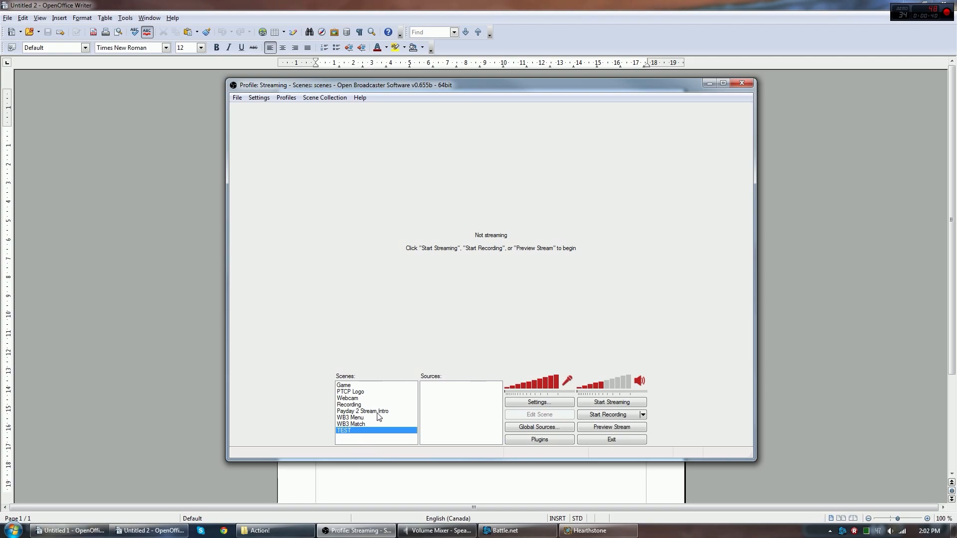
mouse_move(258, 97)
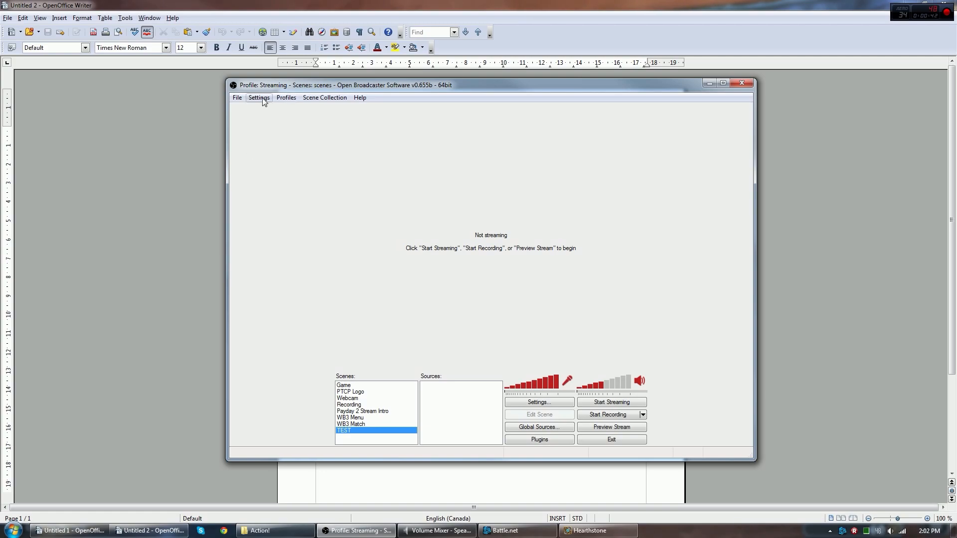
Create a new profile named TEST via Profiles > New
click(296, 110)
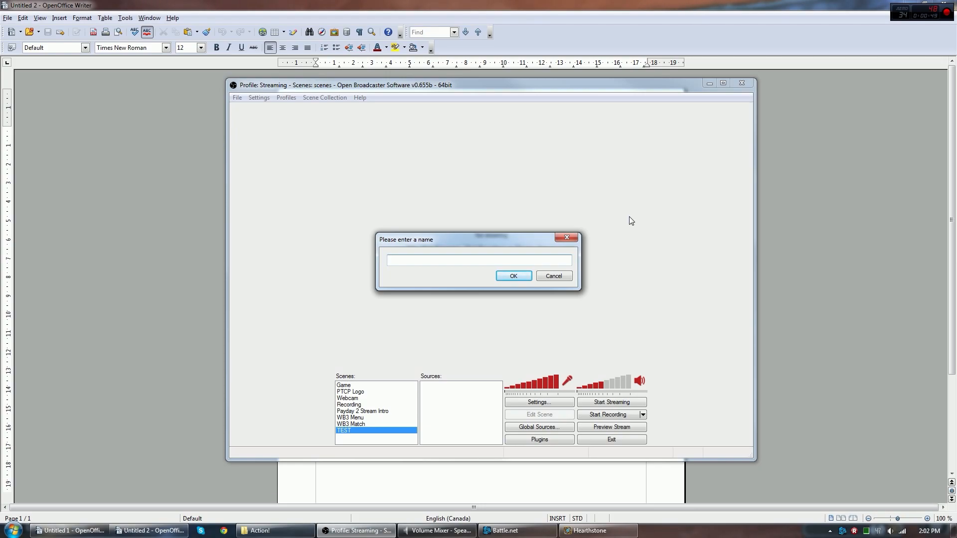
text(TEST)
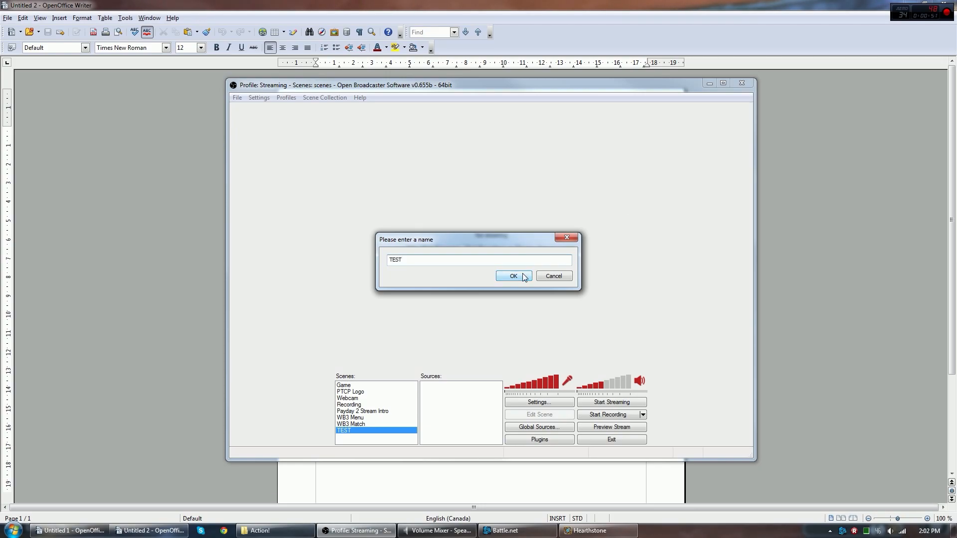
click(512, 276)
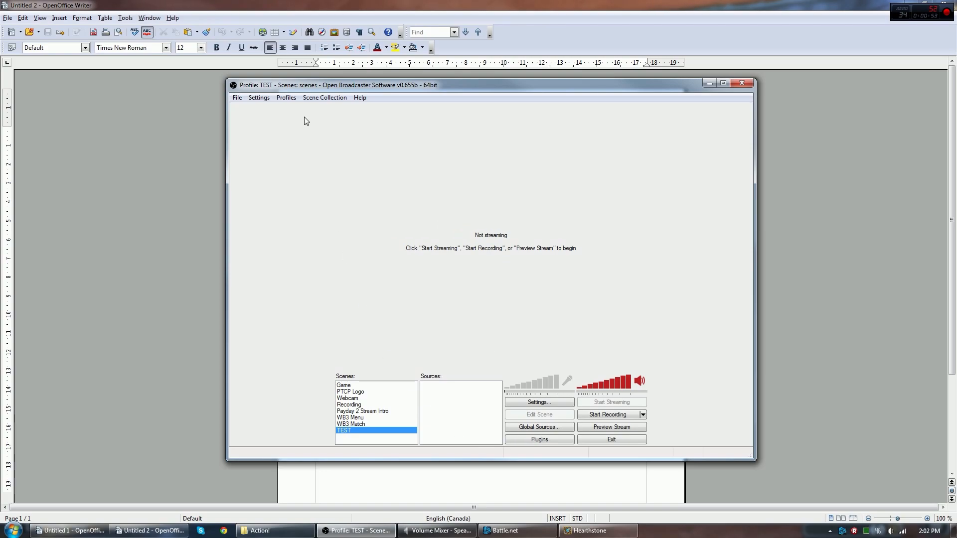
Confirm TEST is the active profile and bring up its Settings dialog
click(259, 97)
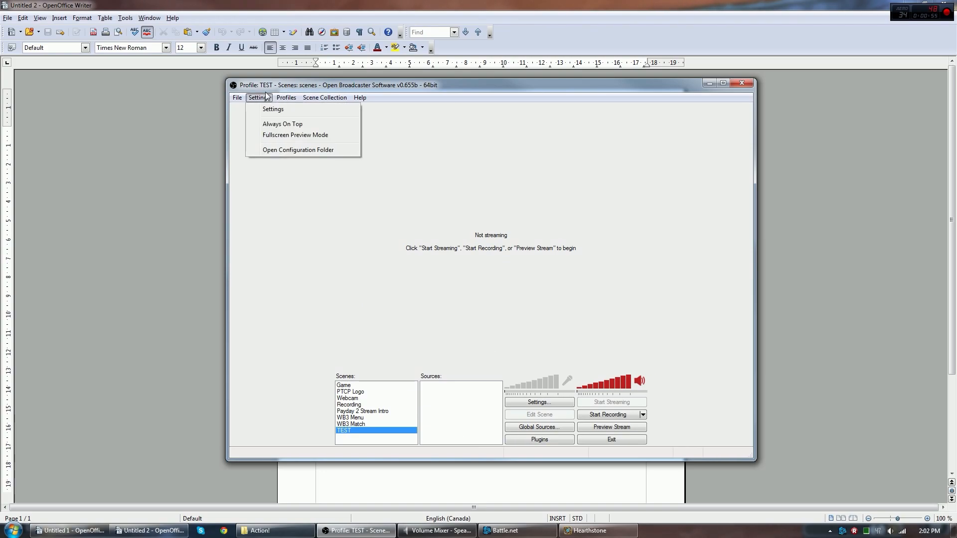
click(286, 97)
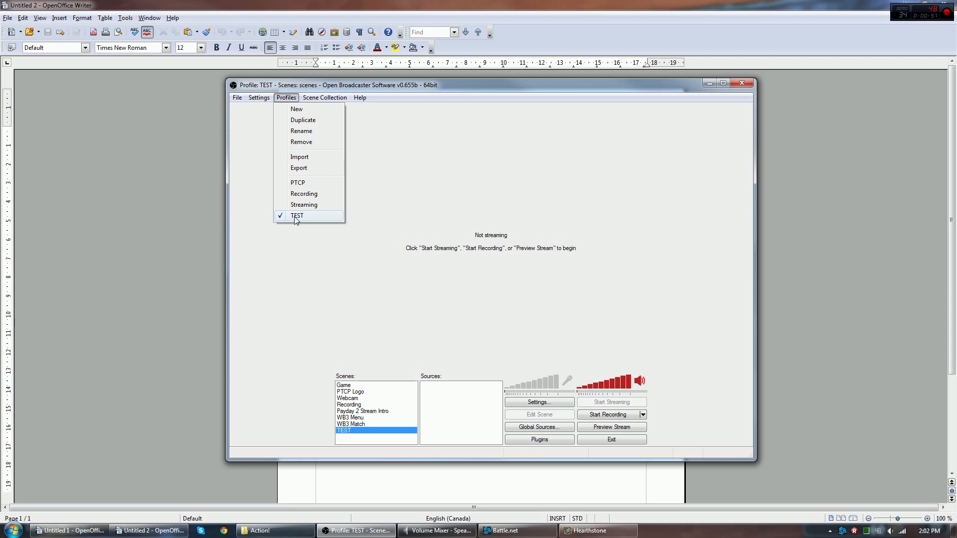
mouse_move(311, 221)
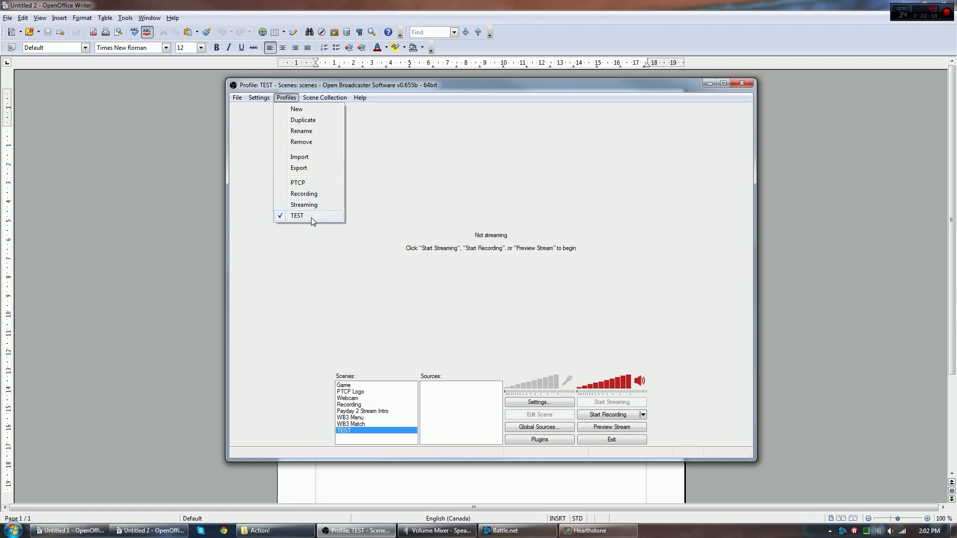
click(260, 98)
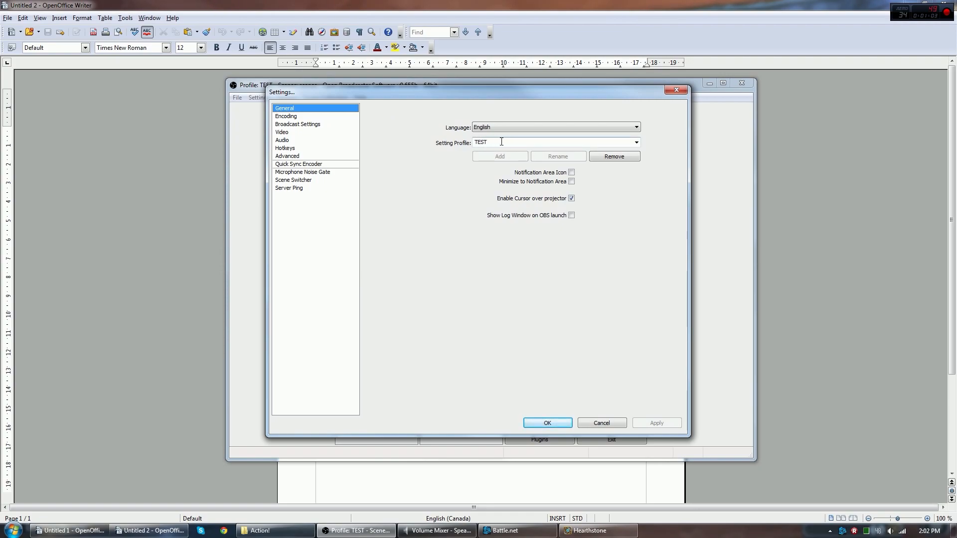
mouse_move(547, 142)
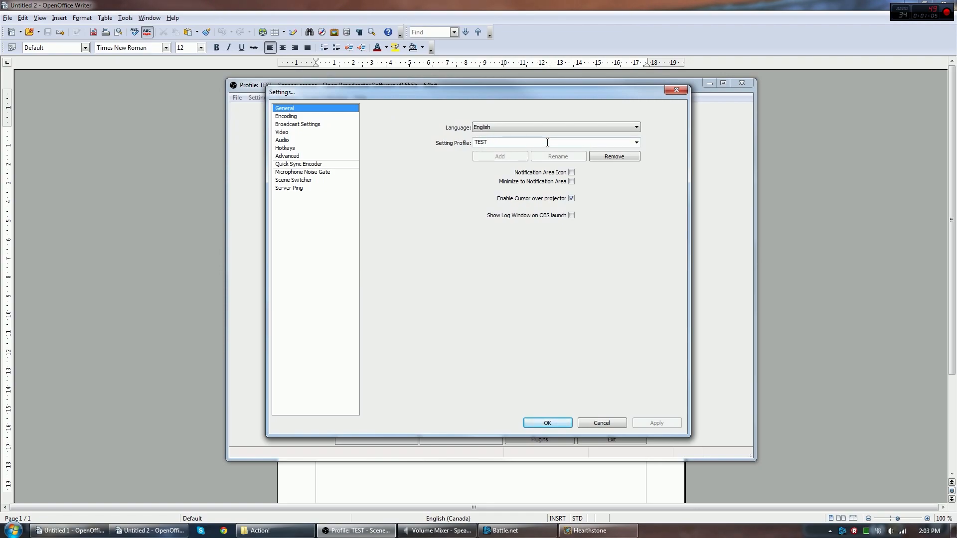
mouse_move(583, 211)
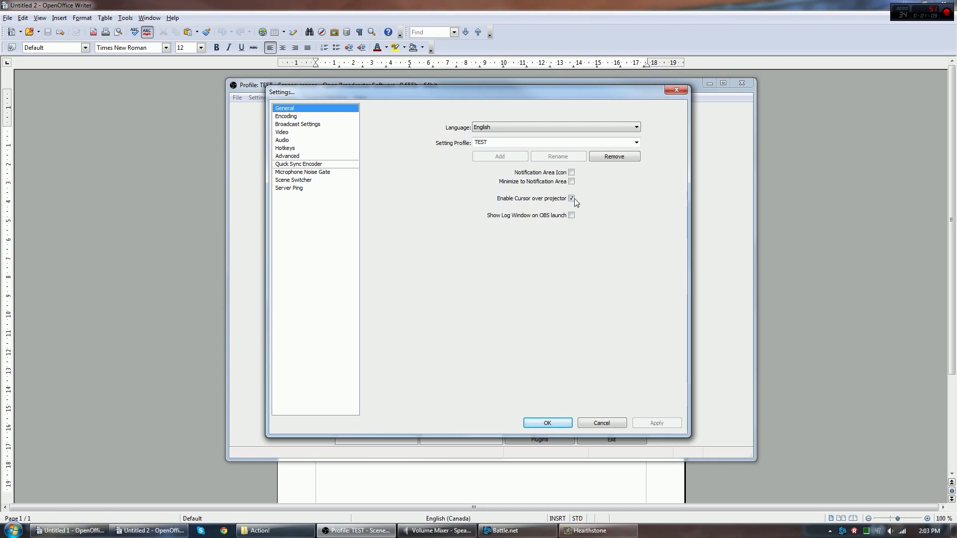
On the Encoding page, raise the maximum video bitrate from 1000 to 3500 kb/s
click(286, 116)
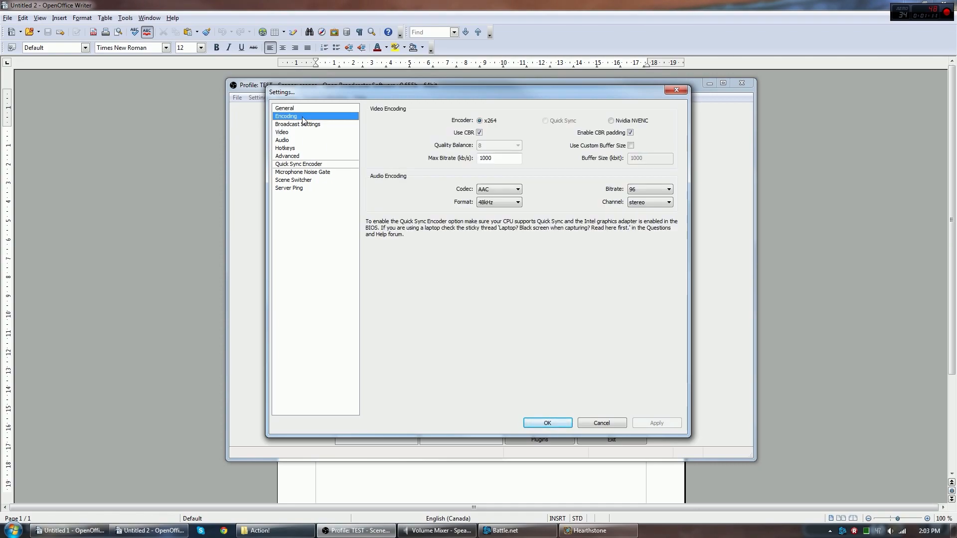
mouse_move(428, 313)
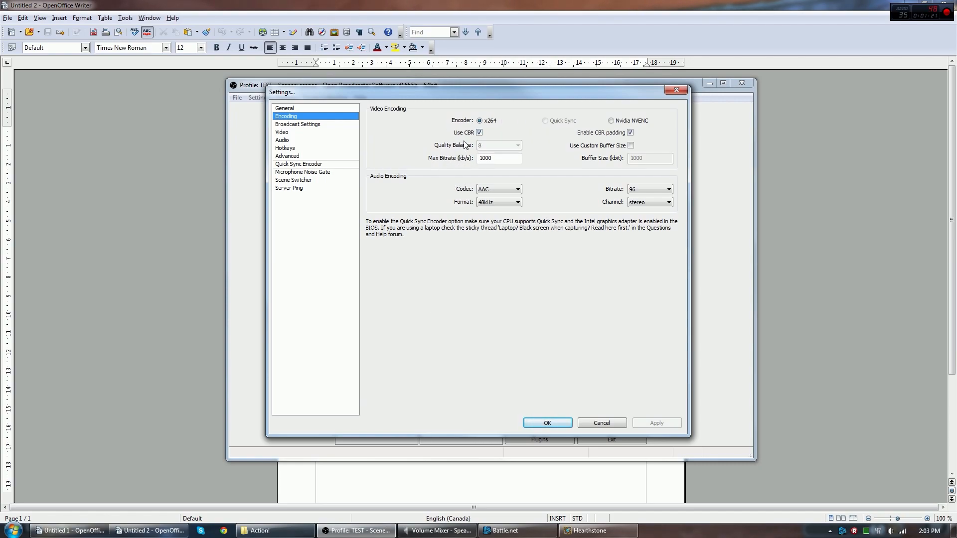
mouse_move(629, 132)
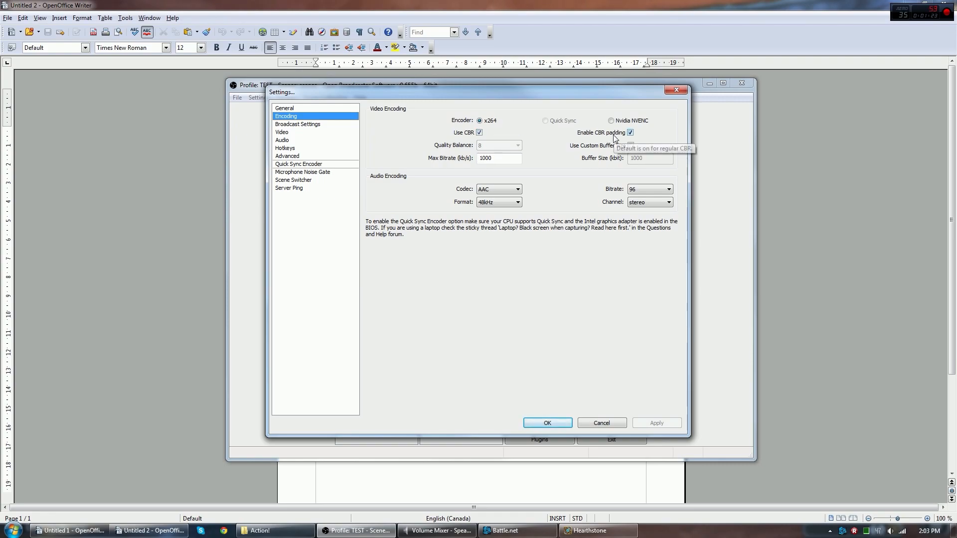
mouse_move(546, 180)
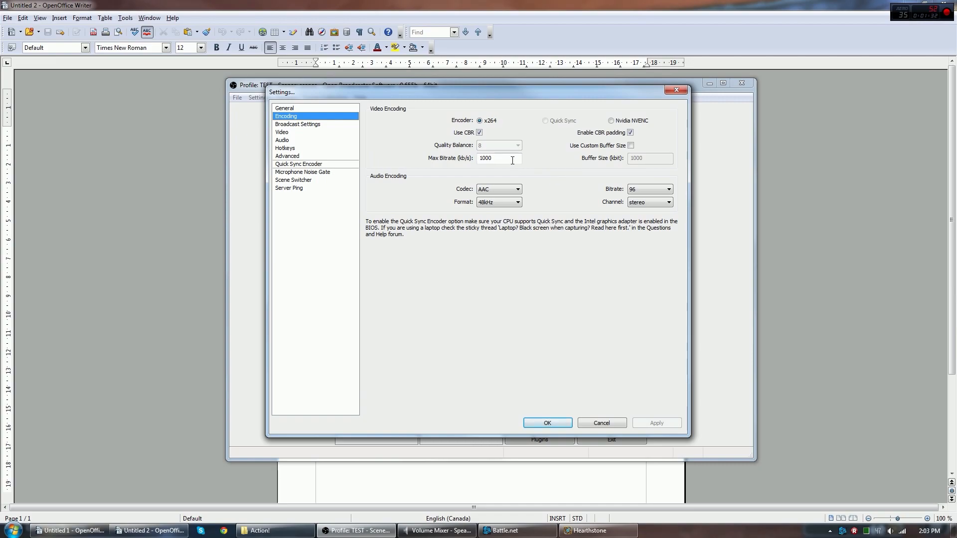
triple_click(499, 159)
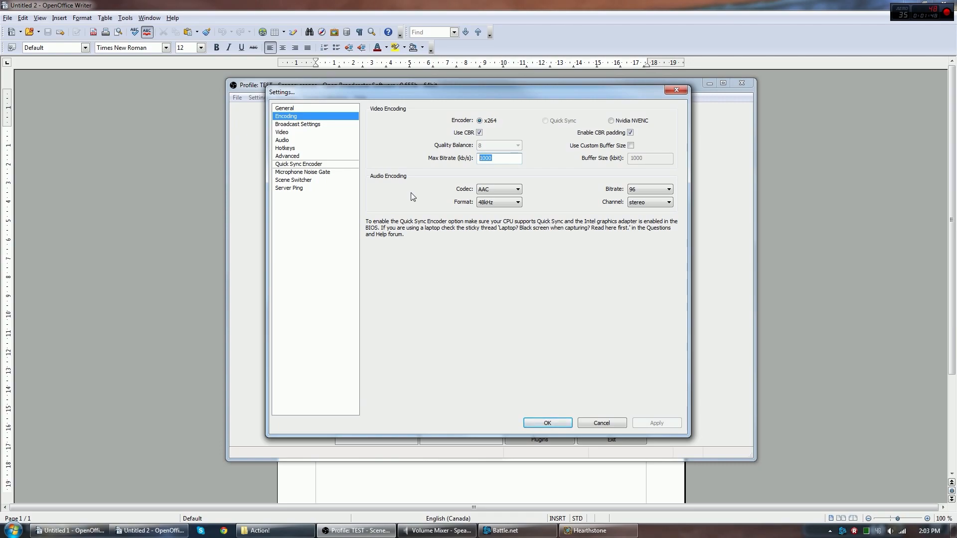
text(35)
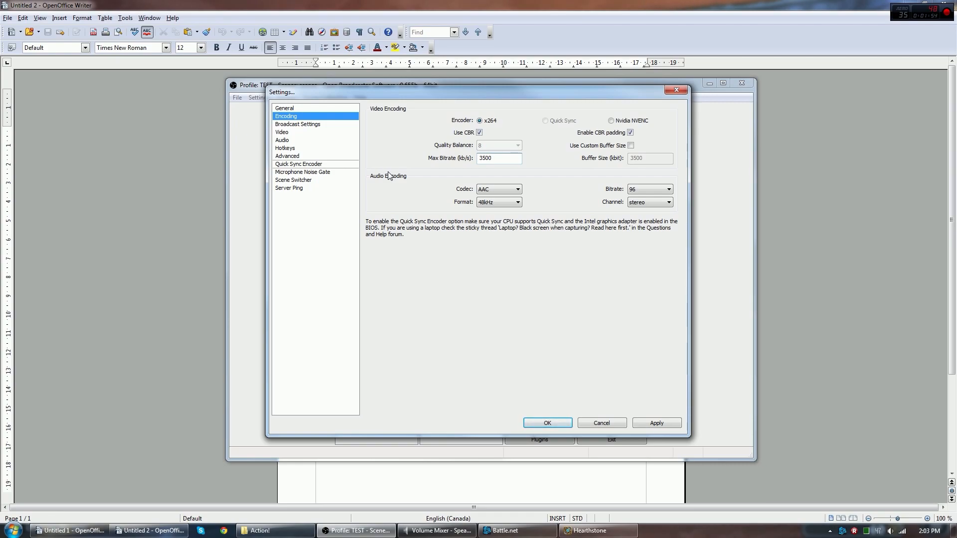
click(498, 159)
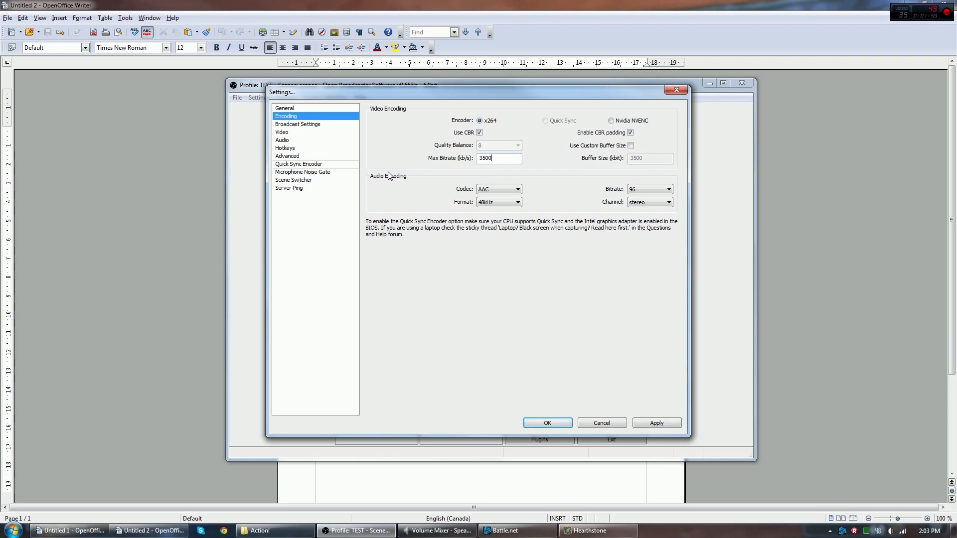
mouse_move(403, 161)
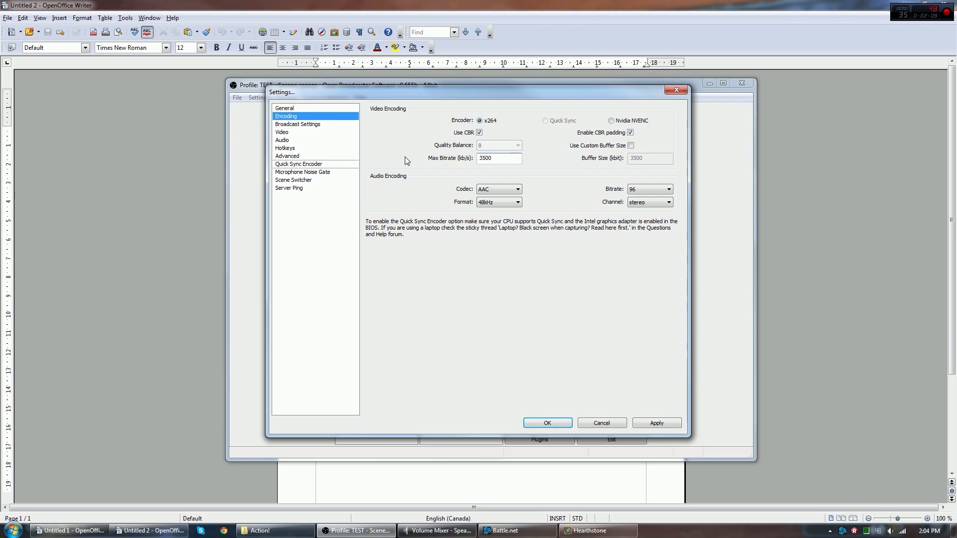
mouse_move(527, 287)
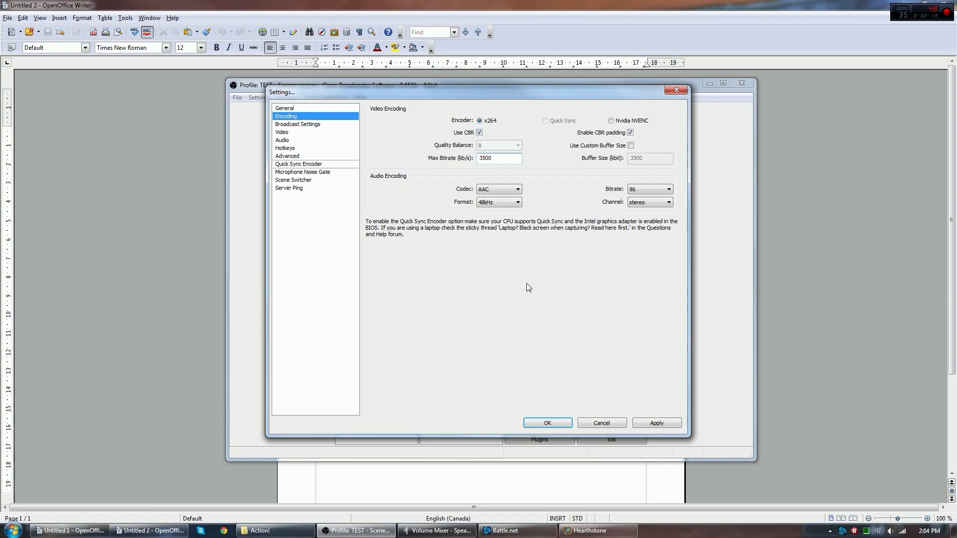
Set the audio bitrate to 192 and keep the channel as stereo, then go to Broadcast Settings
click(499, 158)
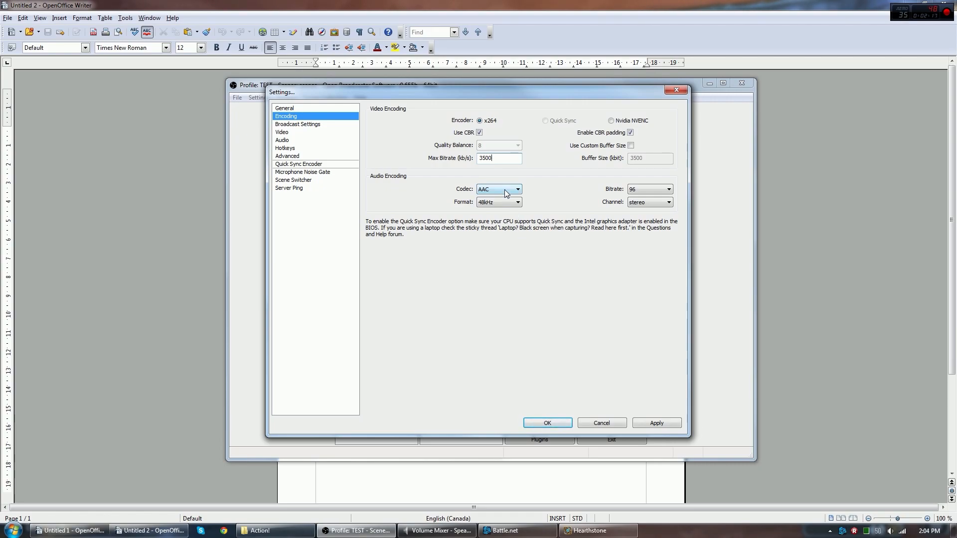
mouse_move(512, 209)
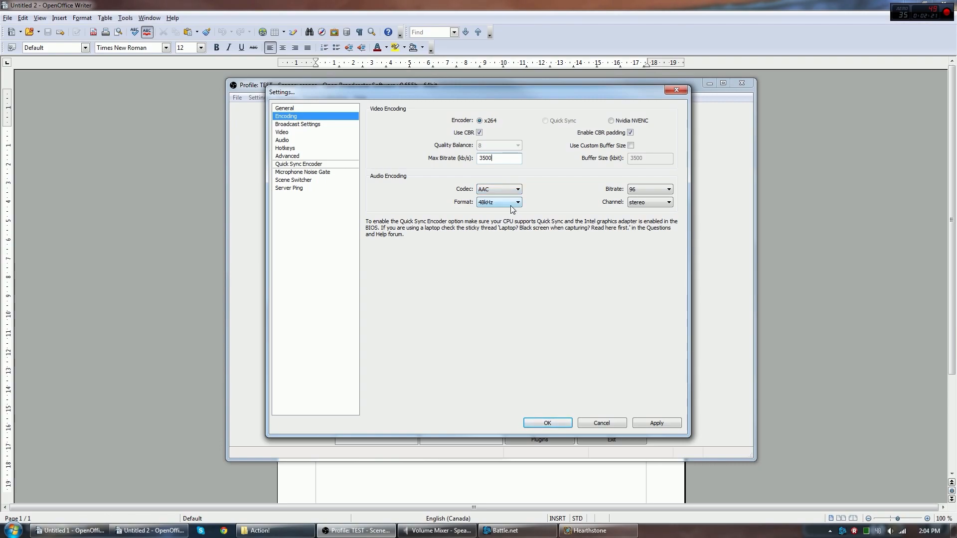
click(669, 188)
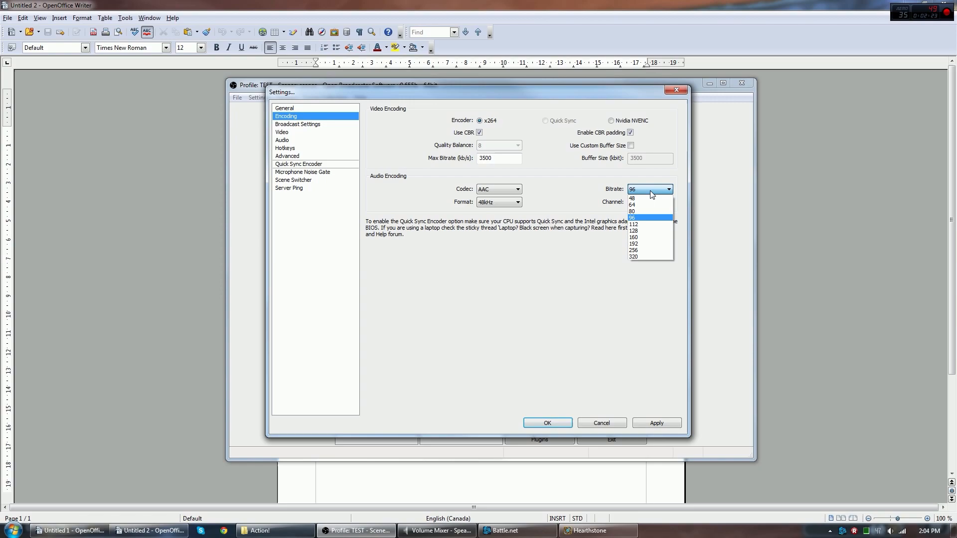
click(634, 243)
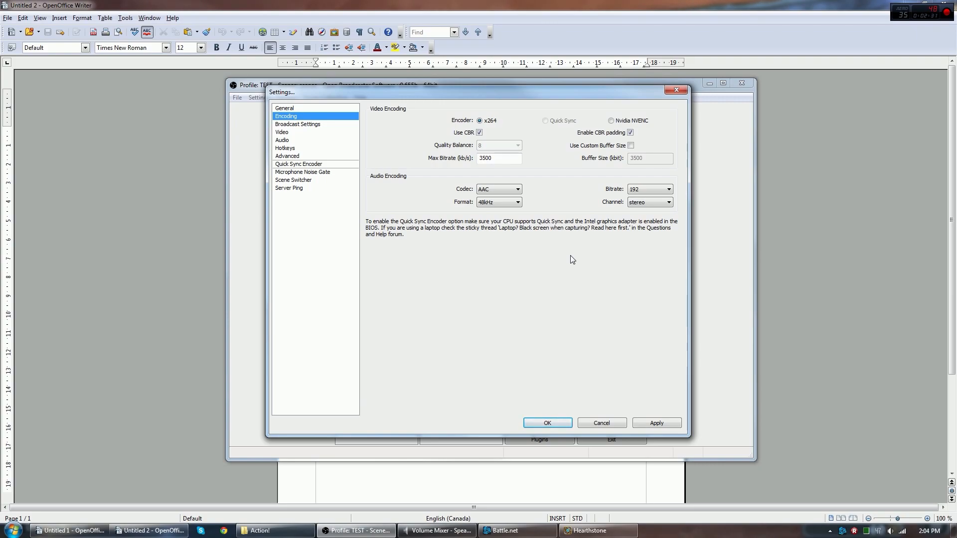
click(668, 189)
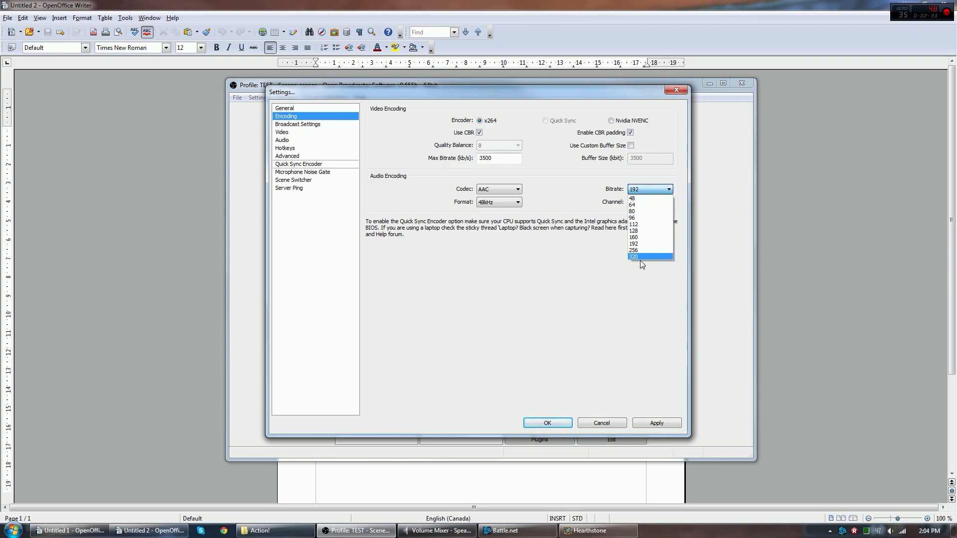
click(632, 243)
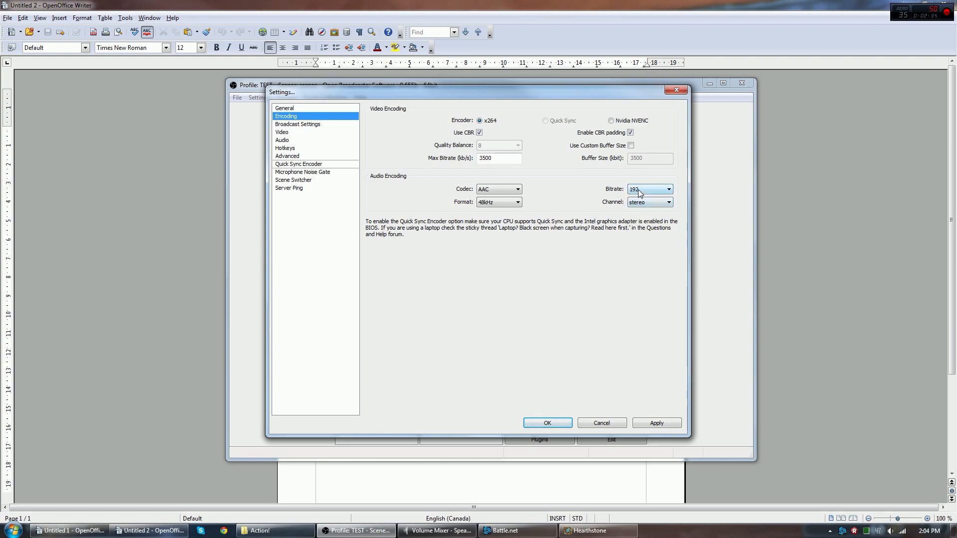
mouse_move(652, 191)
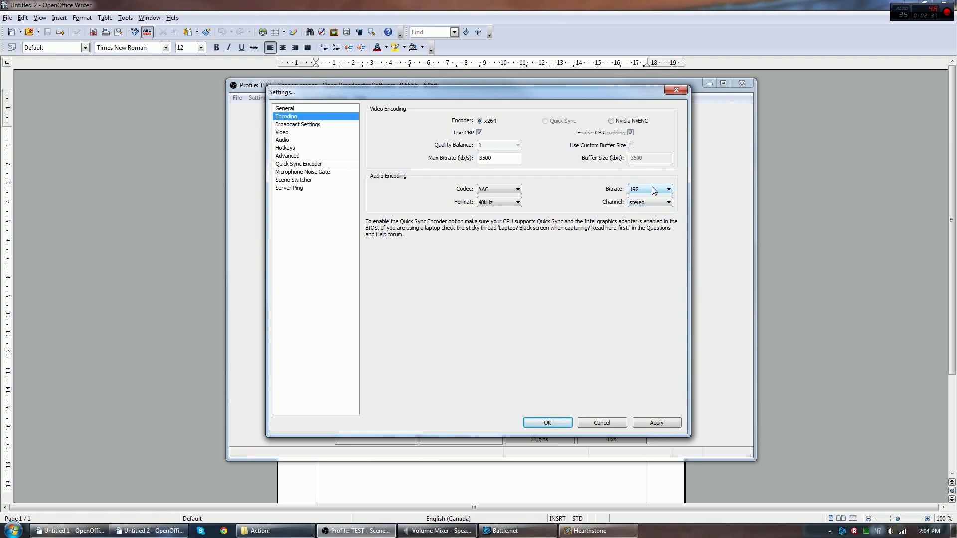
click(667, 202)
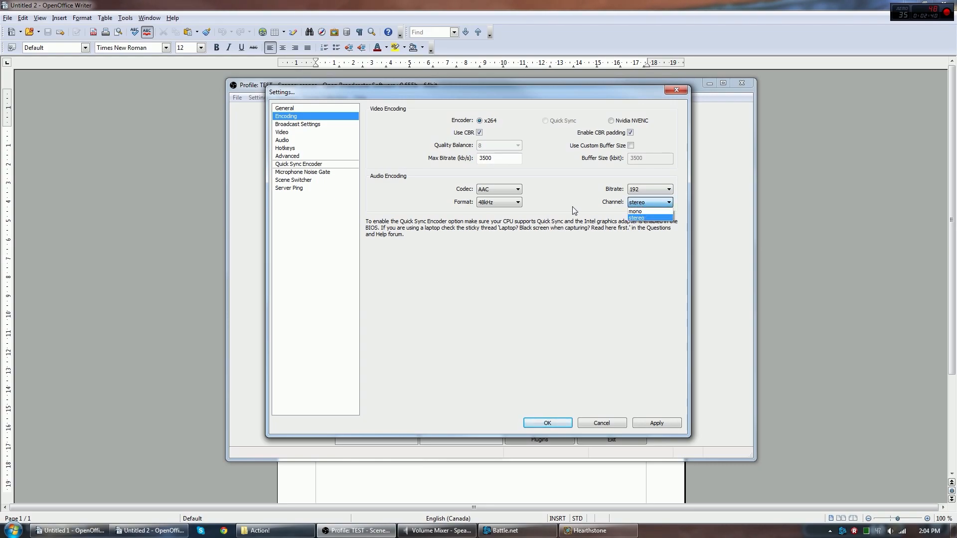
click(297, 124)
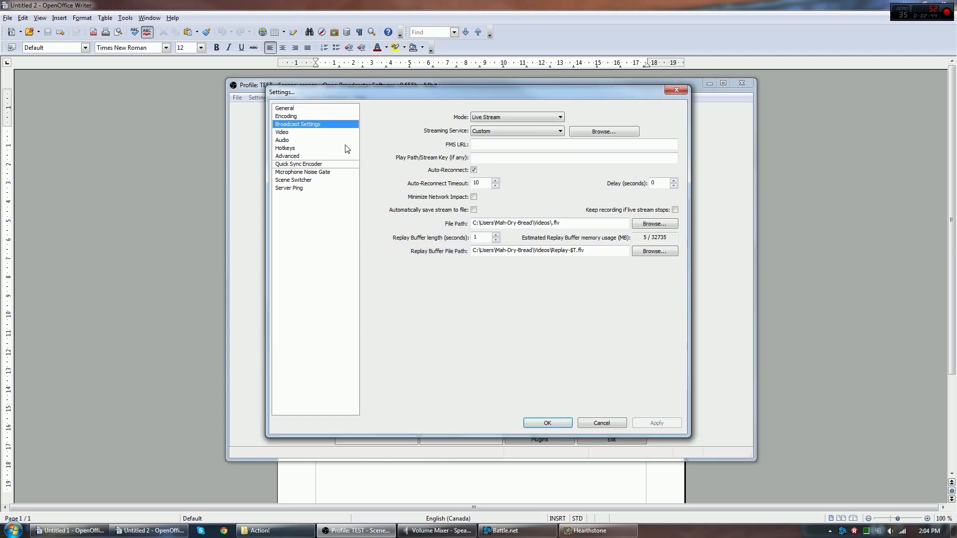
Keep Live Stream mode and choose hitbox.tv as the streaming service
click(556, 117)
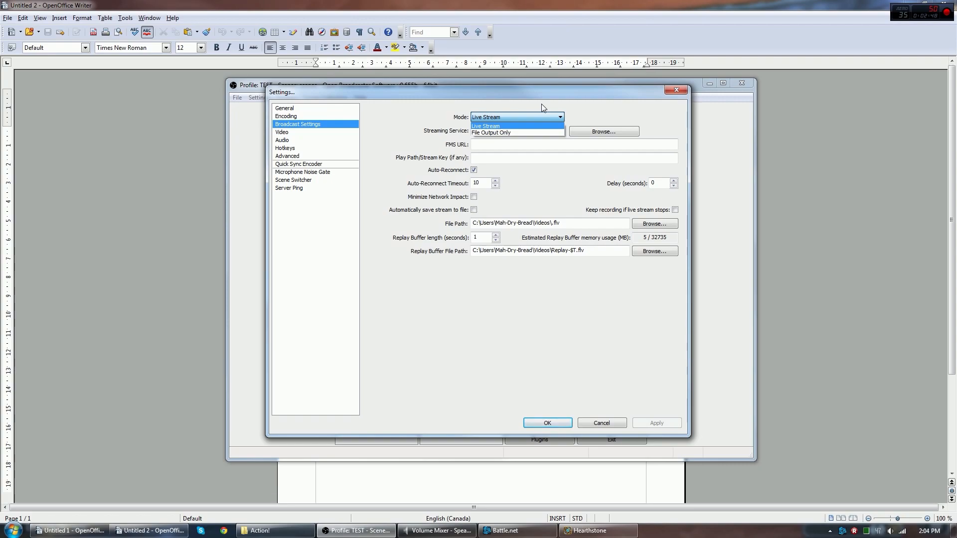
click(486, 126)
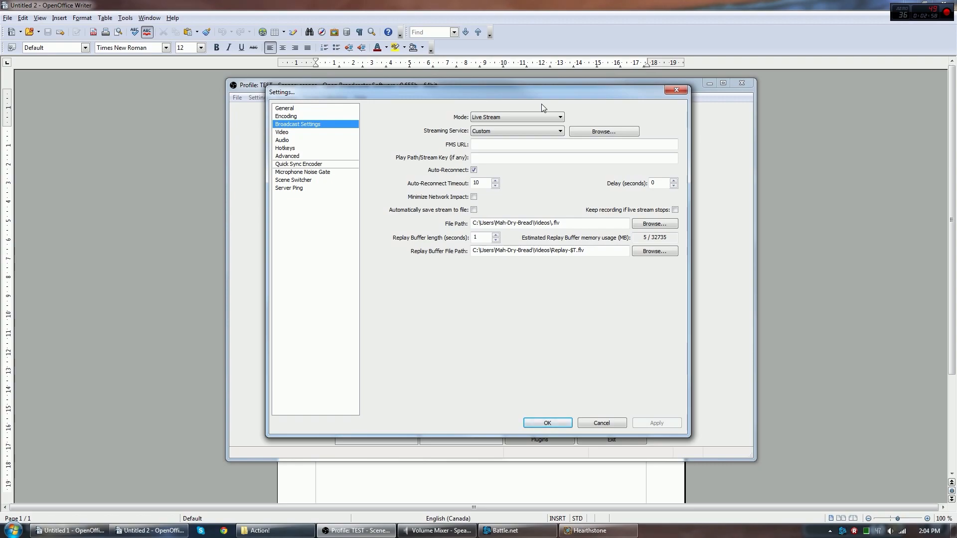
click(556, 117)
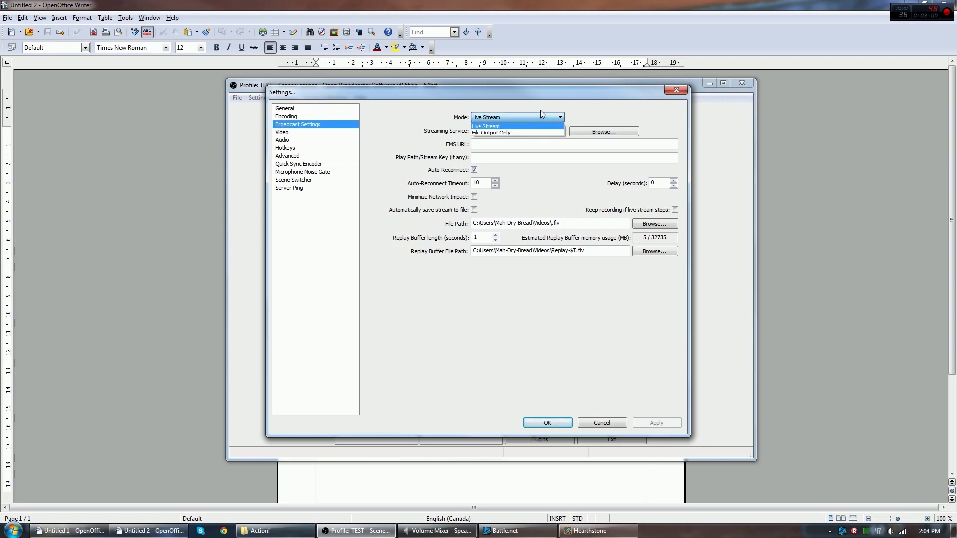
mouse_move(542, 132)
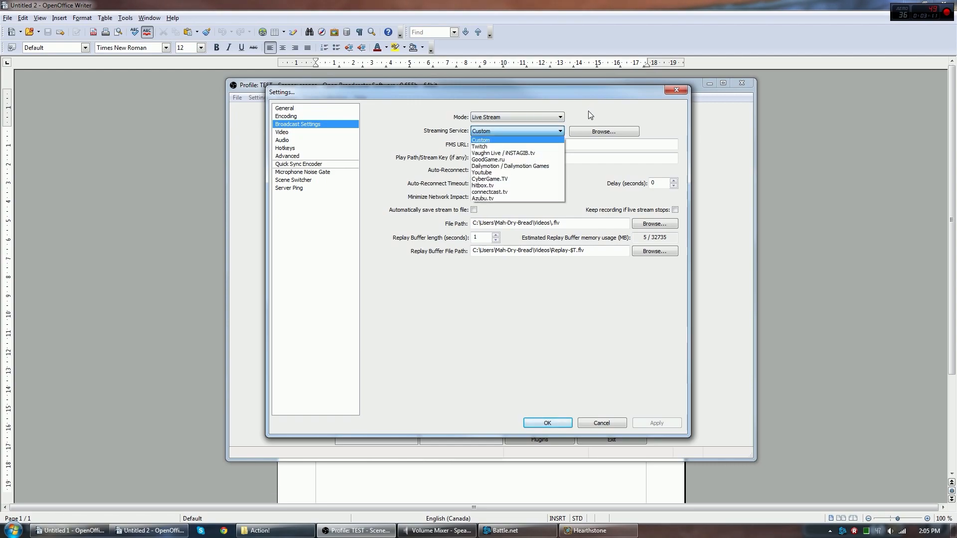
mouse_move(500, 146)
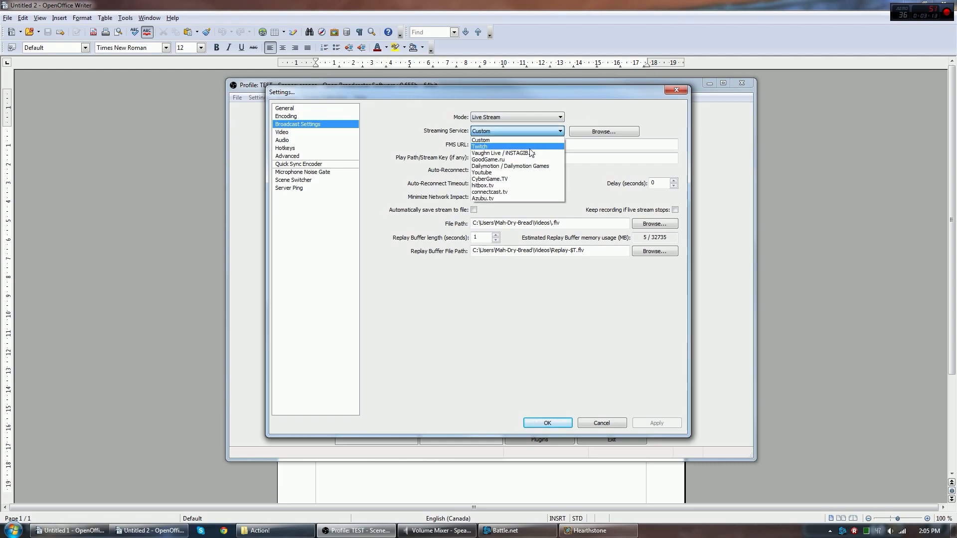
mouse_move(489, 186)
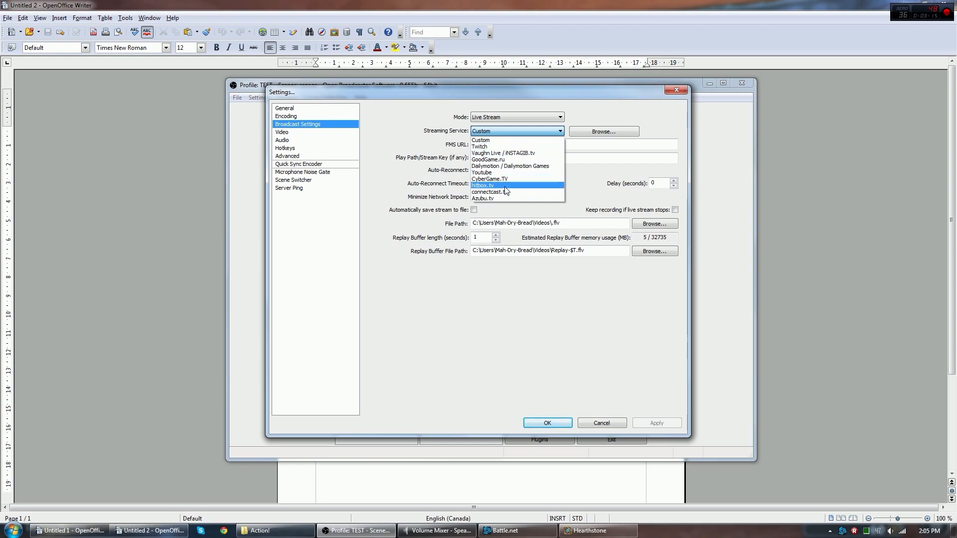
click(482, 185)
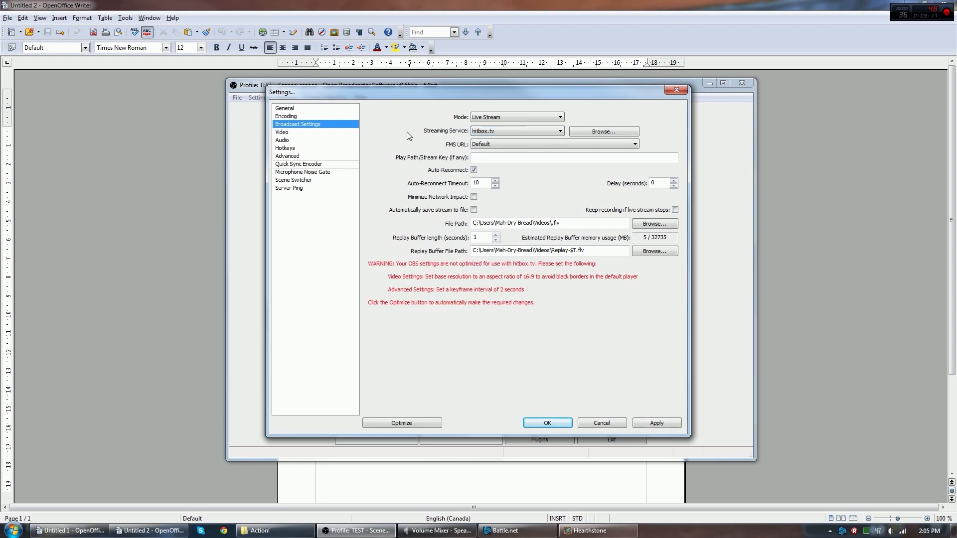
mouse_move(494, 297)
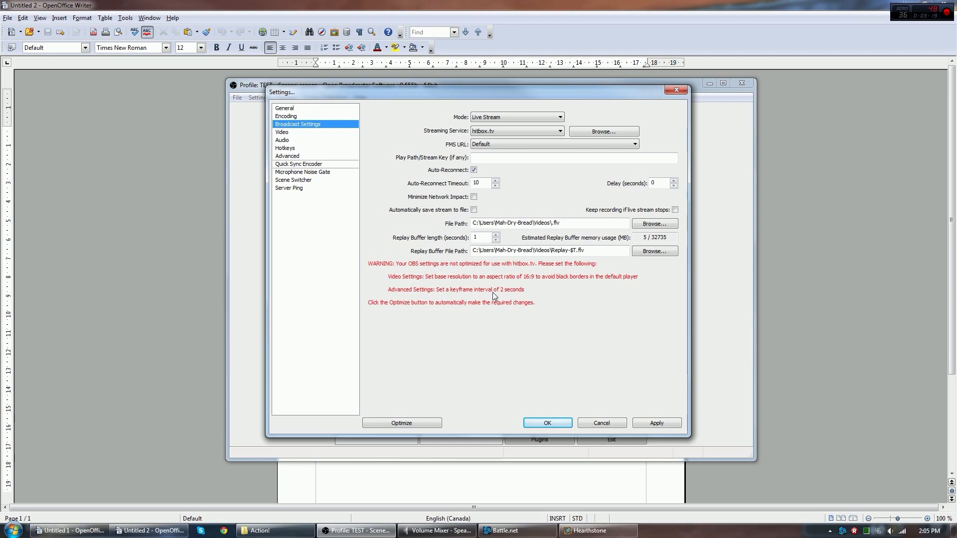
Select the US-East: New York server for hitbox.tv
click(635, 143)
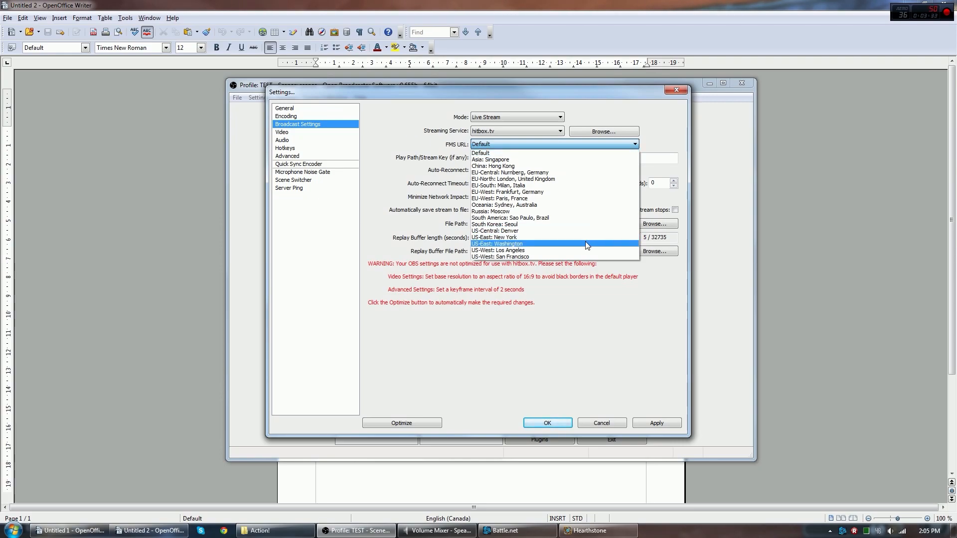
click(494, 237)
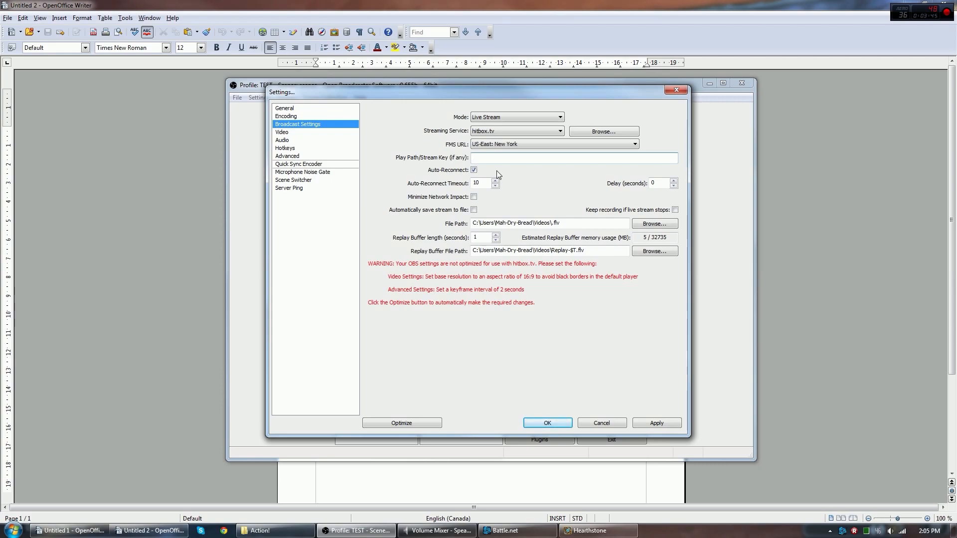
mouse_move(391, 126)
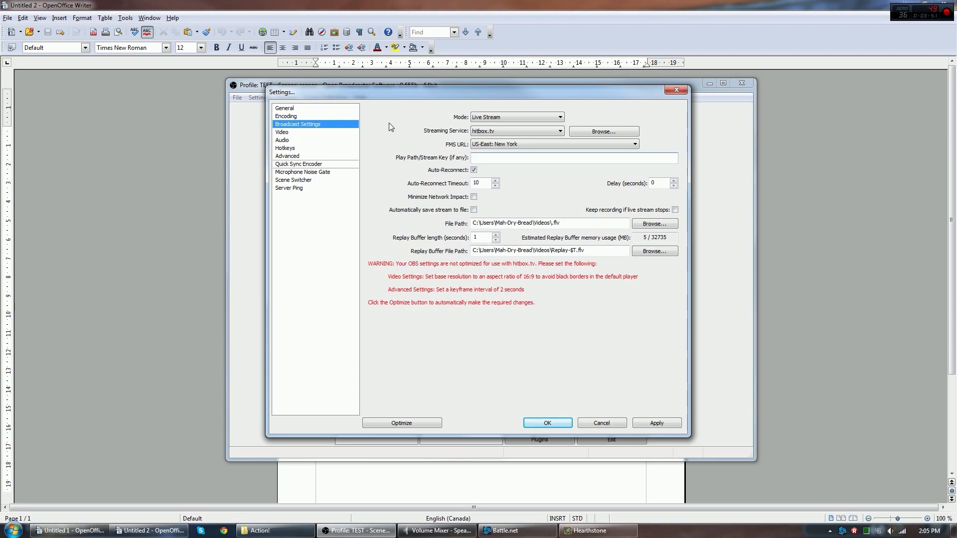
click(574, 157)
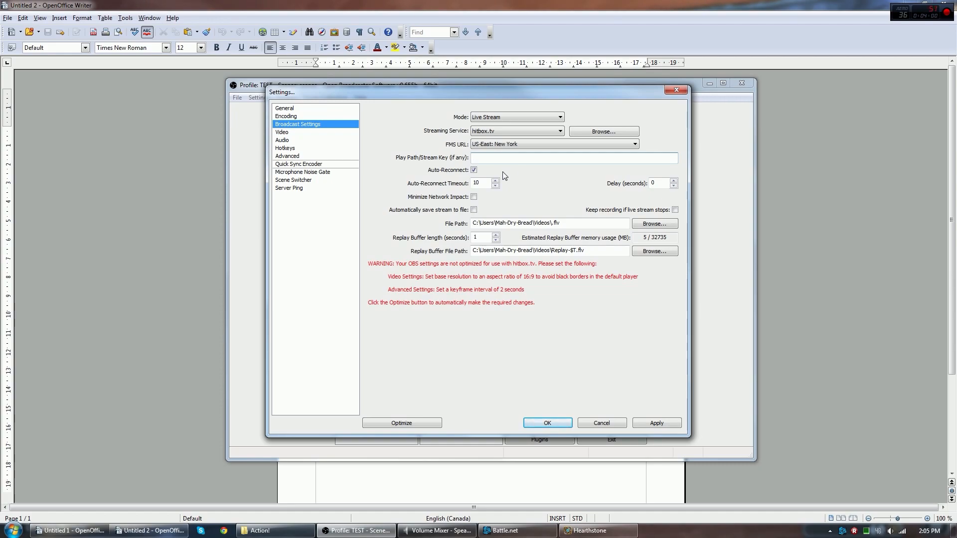
mouse_move(473, 199)
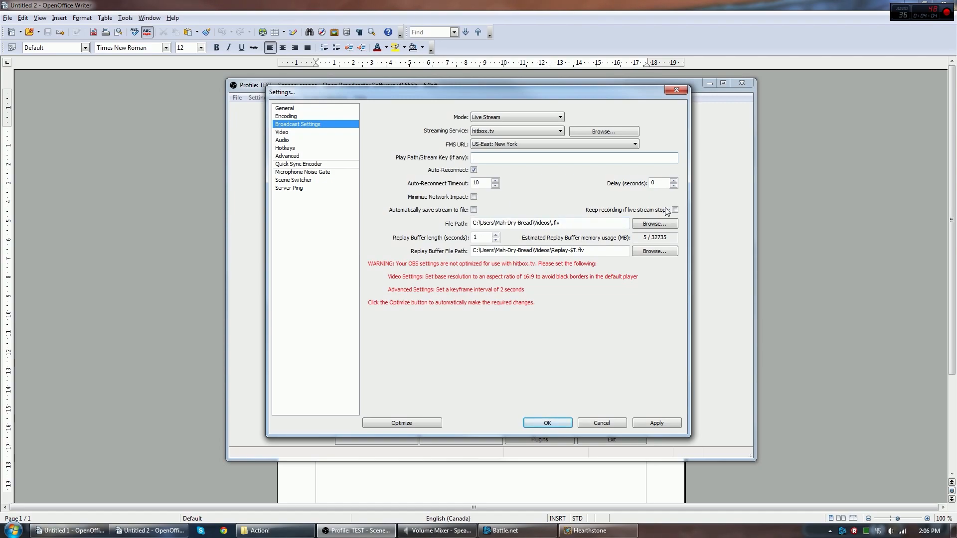
mouse_move(532, 197)
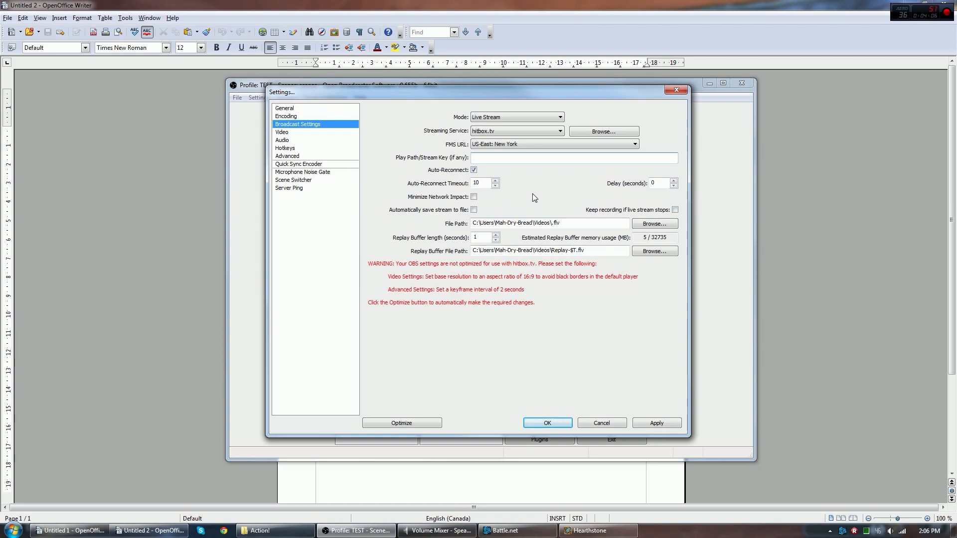
mouse_move(675, 211)
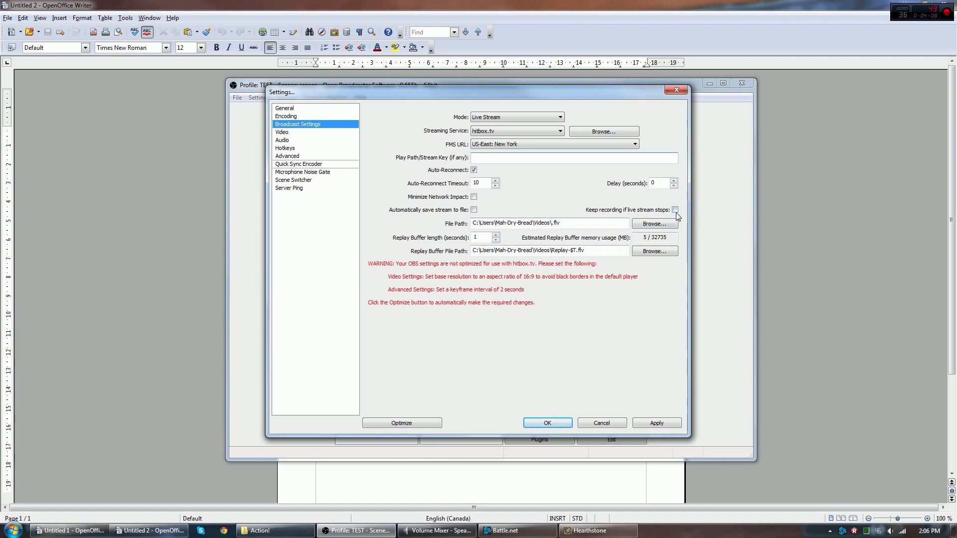
Enable 'Keep recording if live stream stops'
click(675, 211)
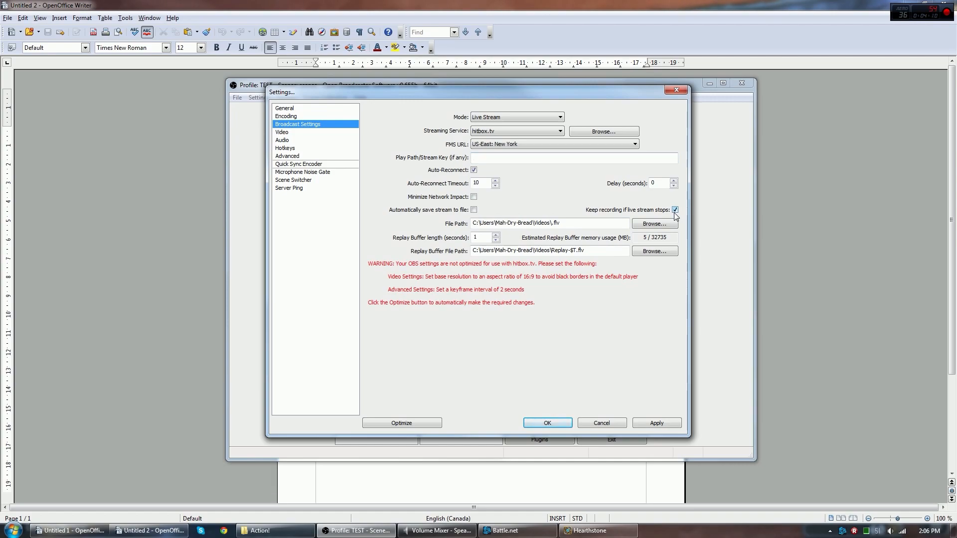
mouse_move(584, 191)
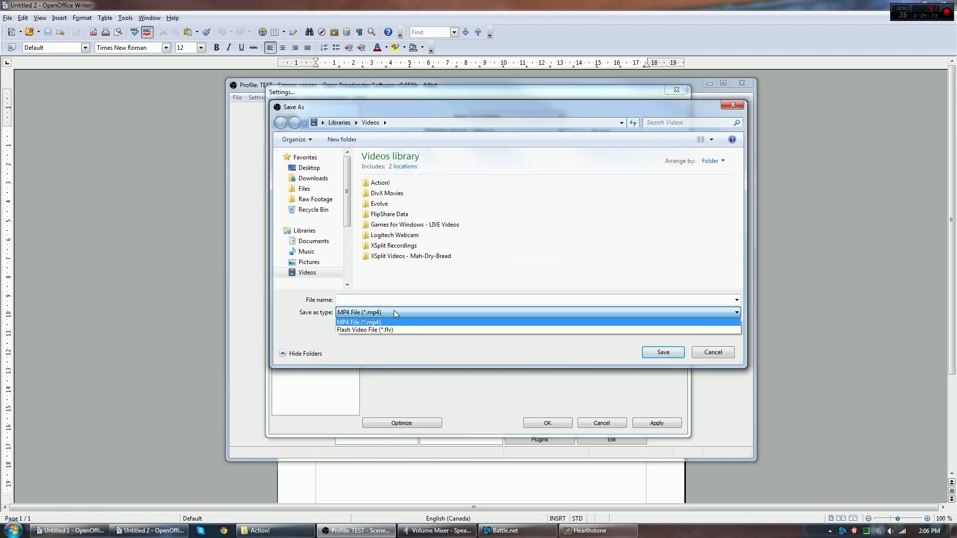
Choose MP4 as the recording file type and select the Libraries\Videos folder path
click(359, 322)
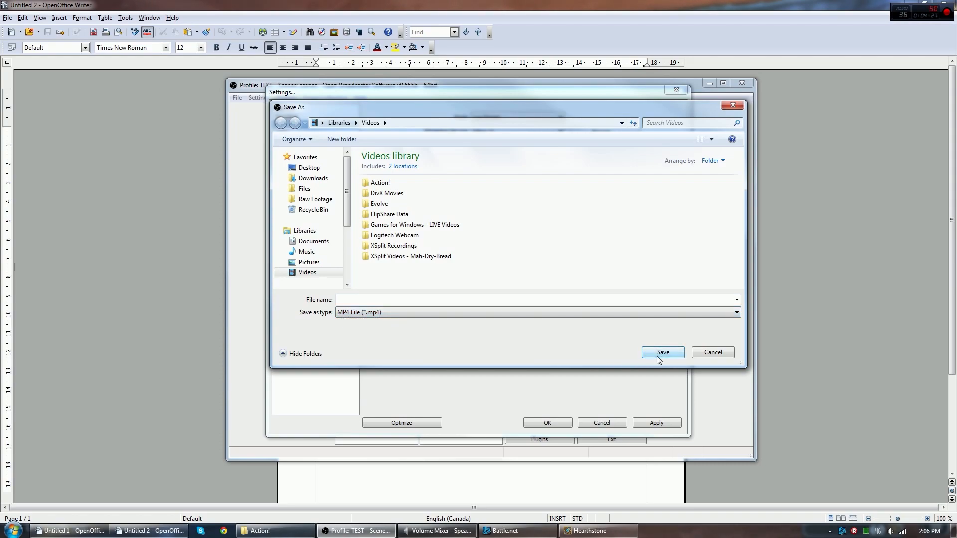
mouse_move(379, 184)
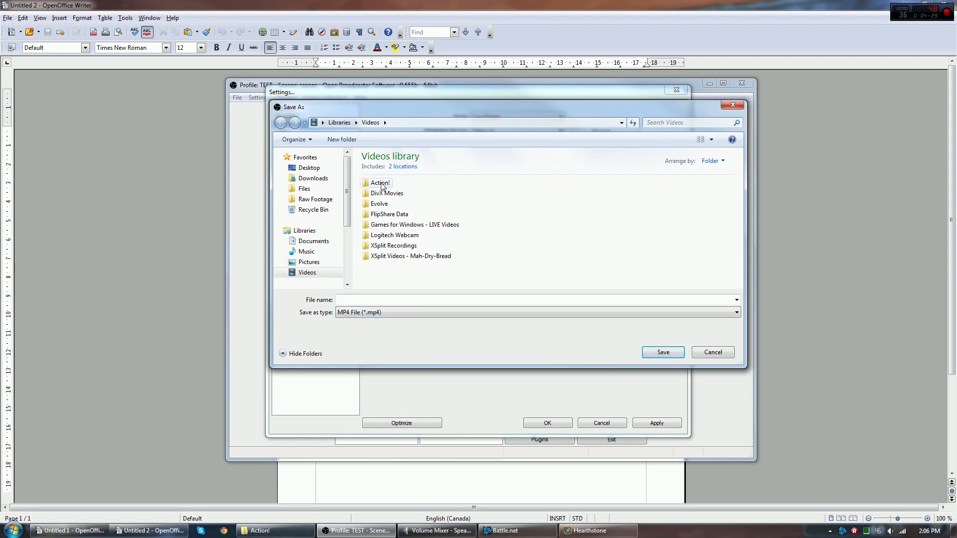
double_click(379, 182)
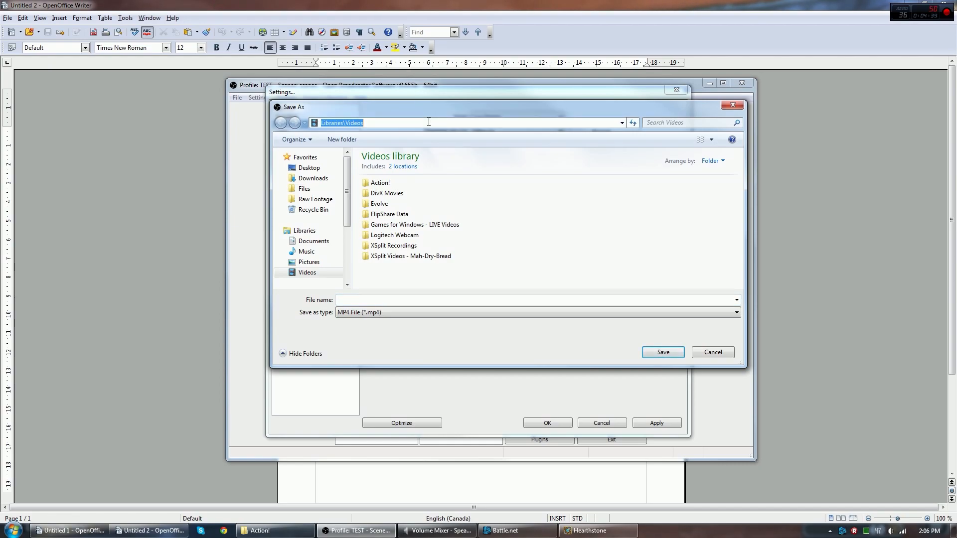
click(712, 351)
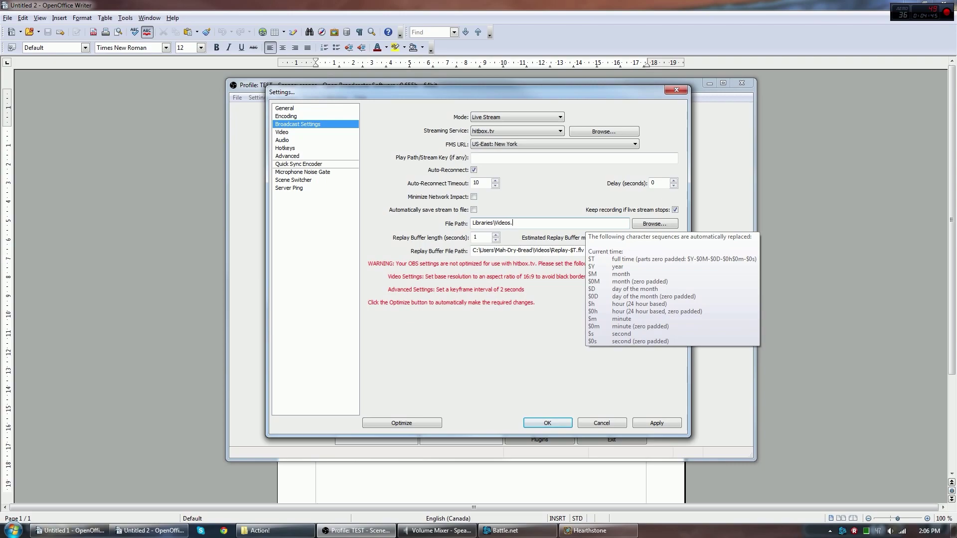
Complete the path as Libraries\Videos.mp4 and accept the optimised 2-second keyframe interval
text(mp4)
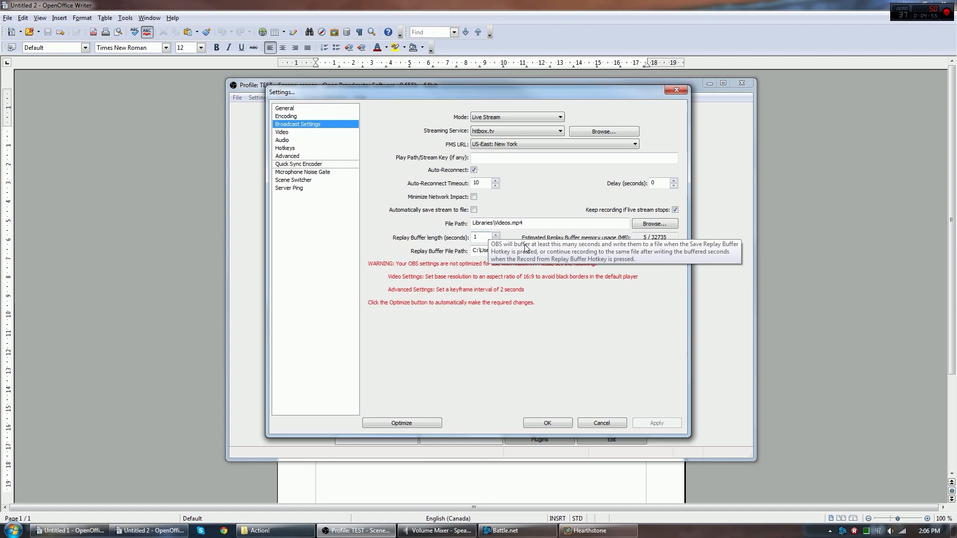
mouse_move(435, 256)
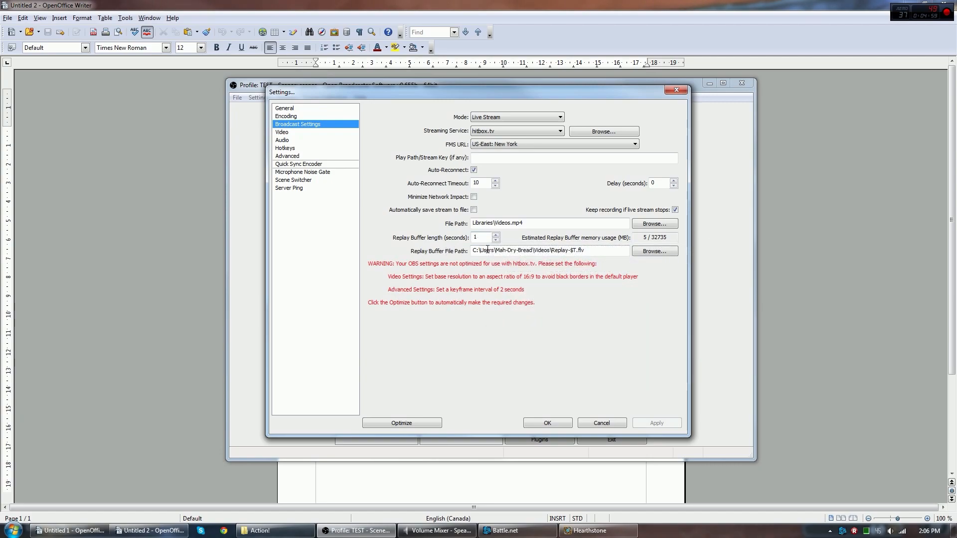
mouse_move(602, 311)
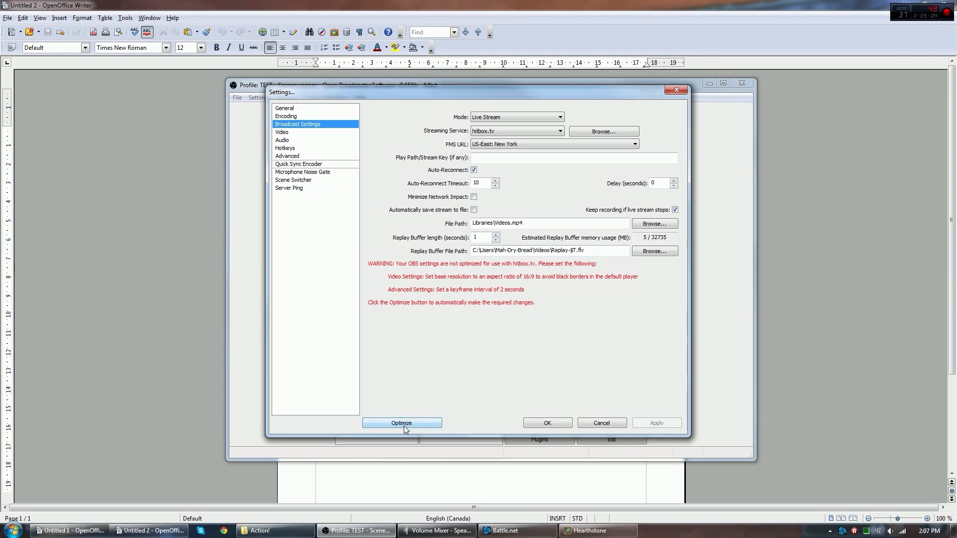
click(401, 423)
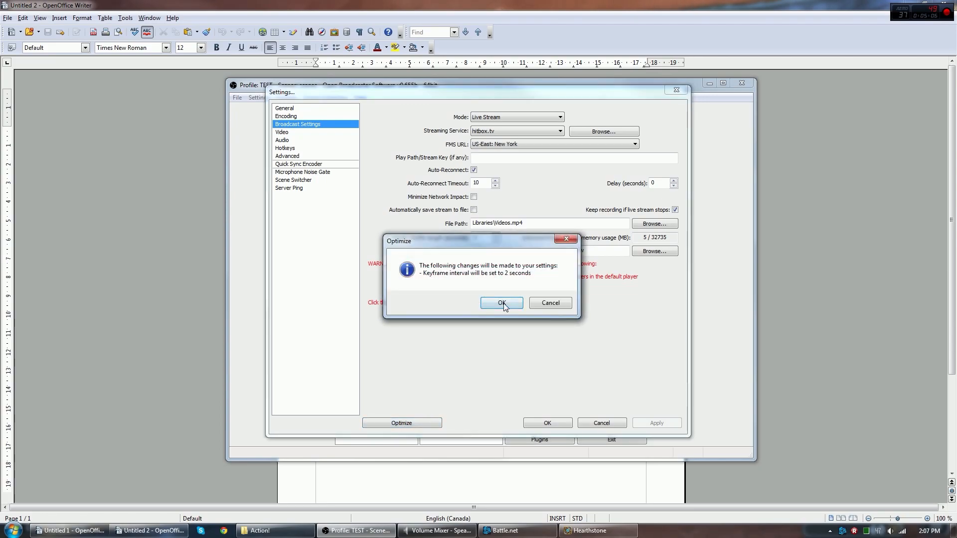
click(502, 303)
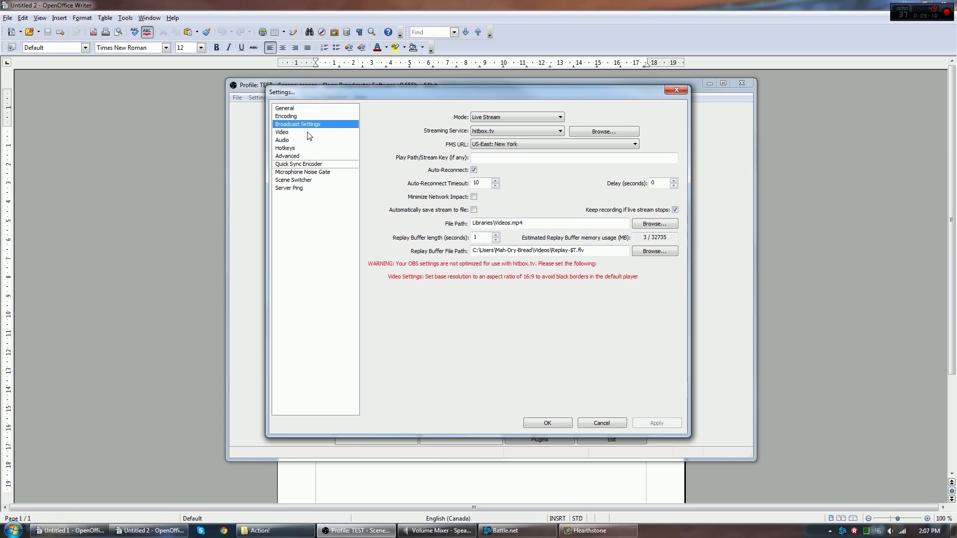
On the Video page, downscale 1920x1080 output to 1280x720 (1.50)
click(281, 132)
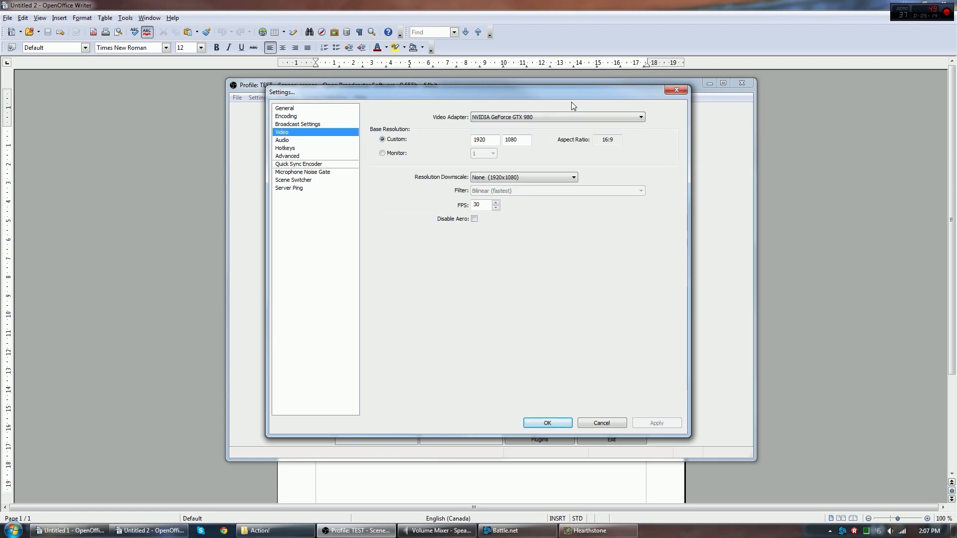
mouse_move(429, 100)
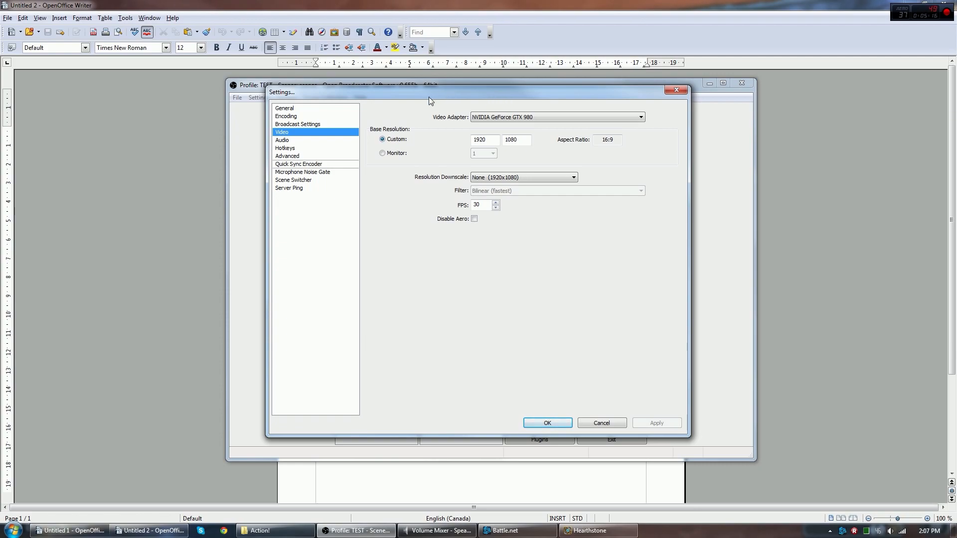
mouse_move(419, 102)
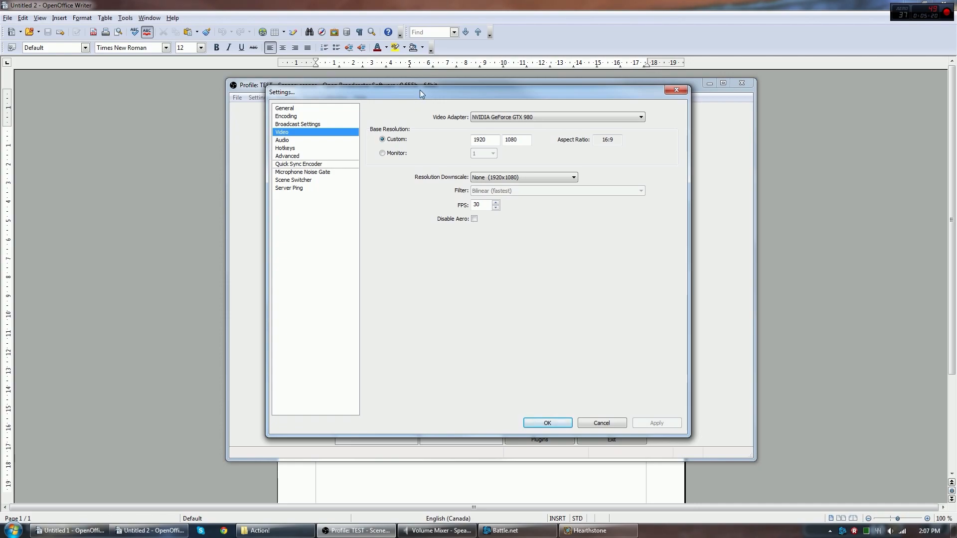
click(571, 177)
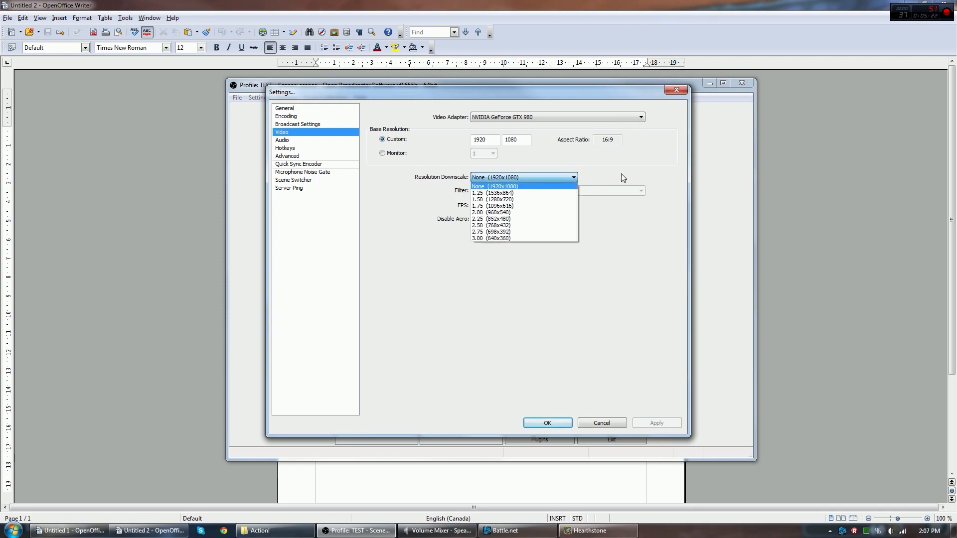
click(494, 187)
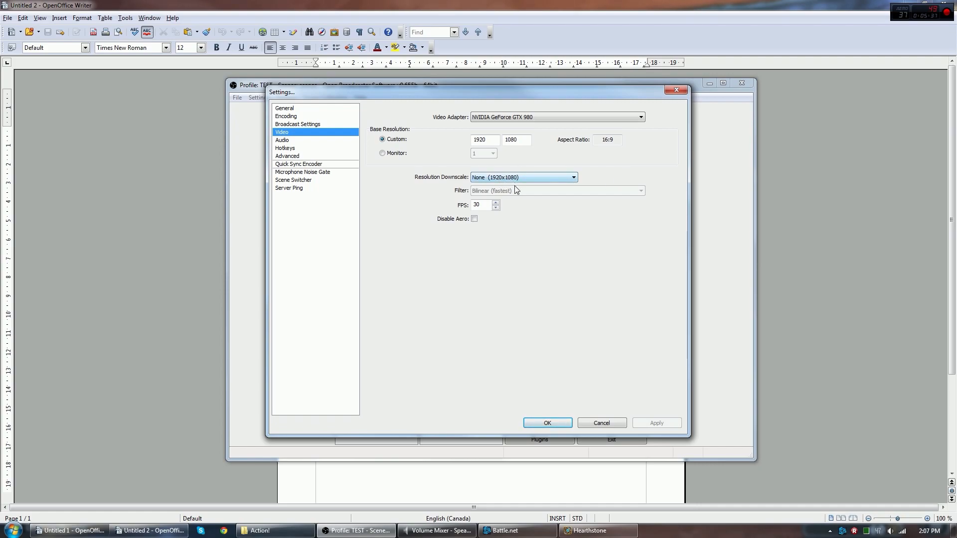
click(572, 177)
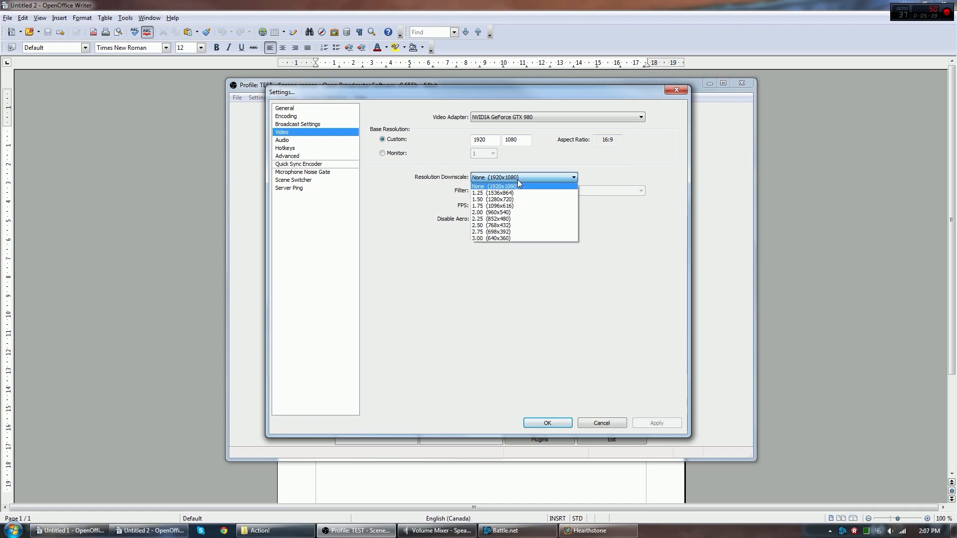
mouse_move(542, 194)
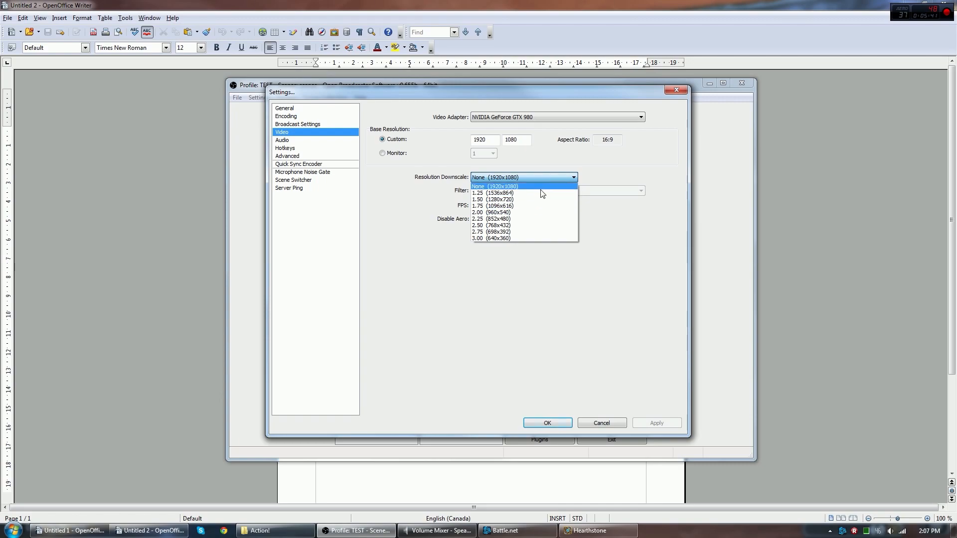
click(491, 199)
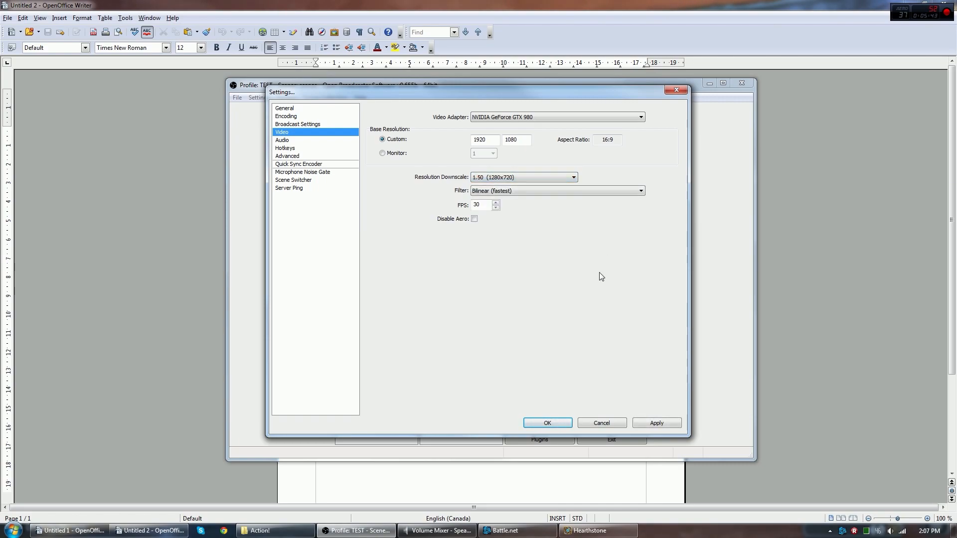
Set the scaling filter to Lanczos and the frame rate to 60 FPS
click(640, 190)
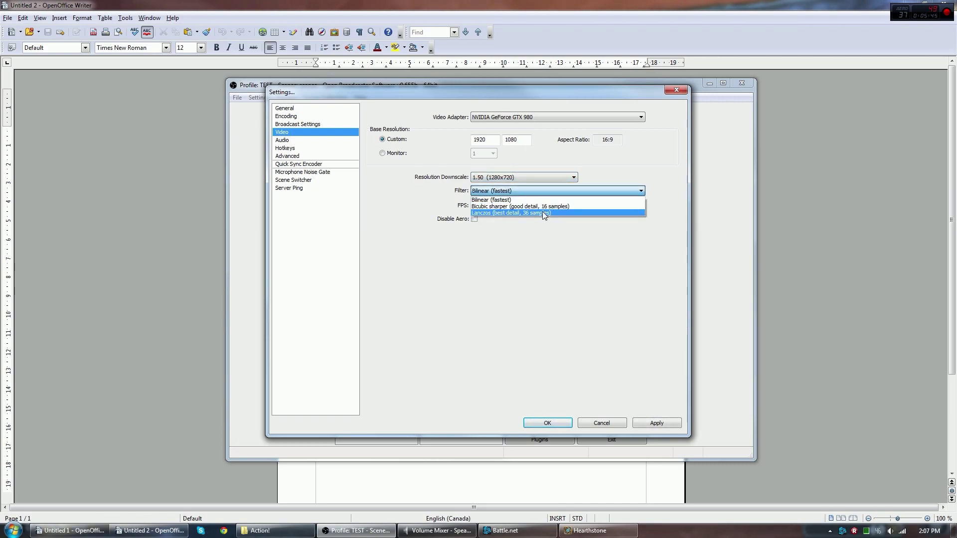
click(507, 213)
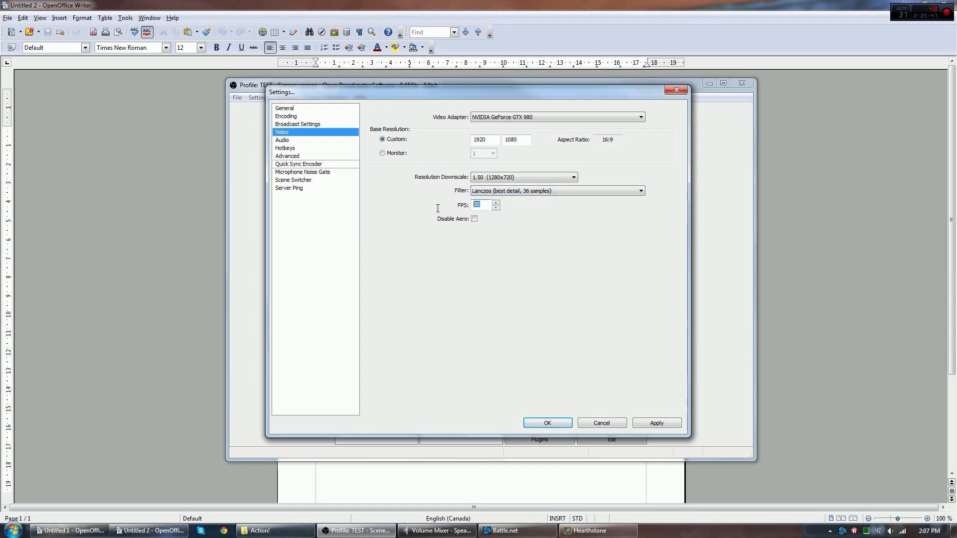
text(60)
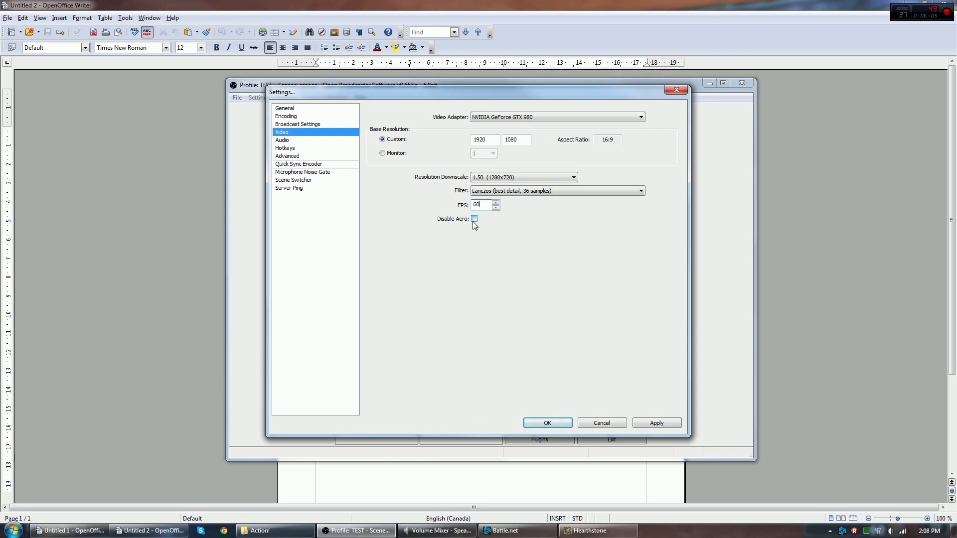
mouse_move(474, 220)
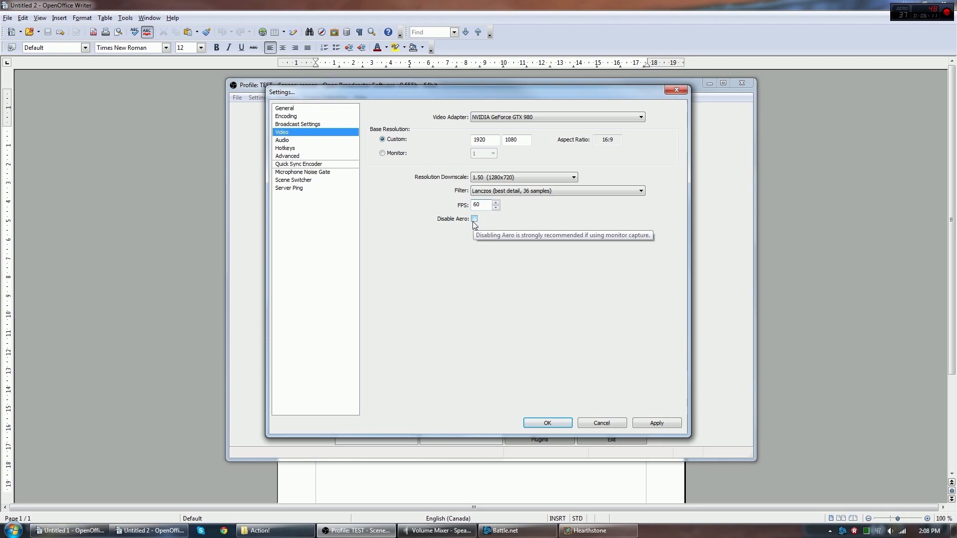
mouse_move(562, 278)
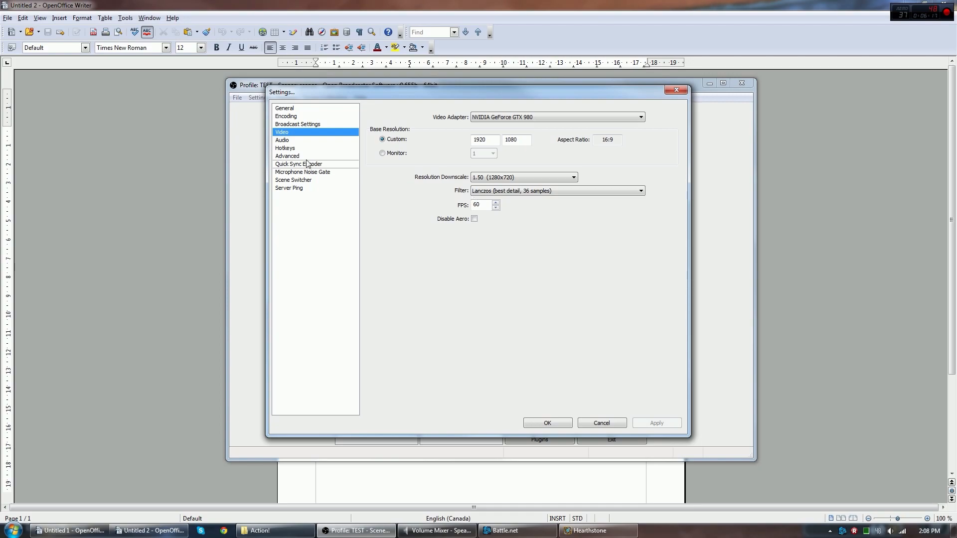
mouse_move(295, 143)
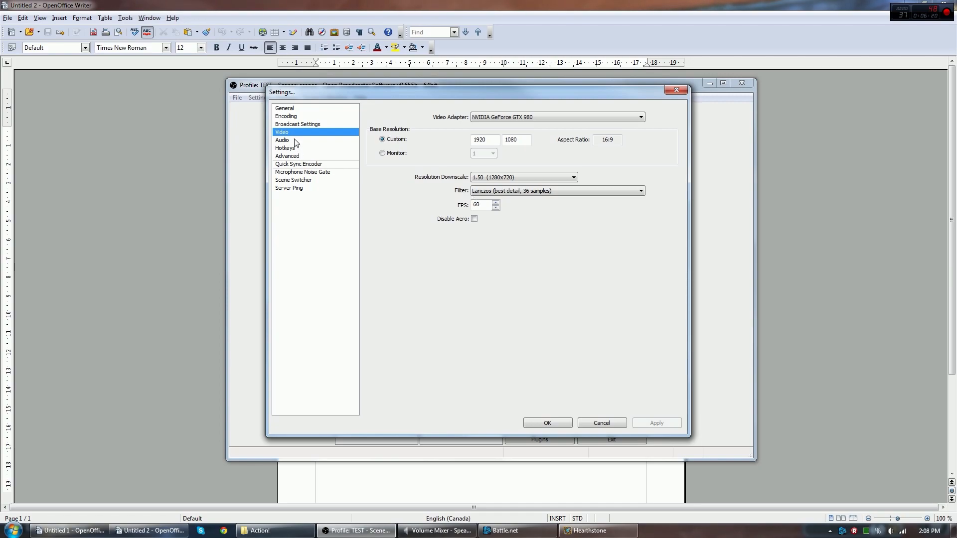
On the Audio page, force microphone/auxiliary audio to mono, then go to Hotkeys
click(283, 141)
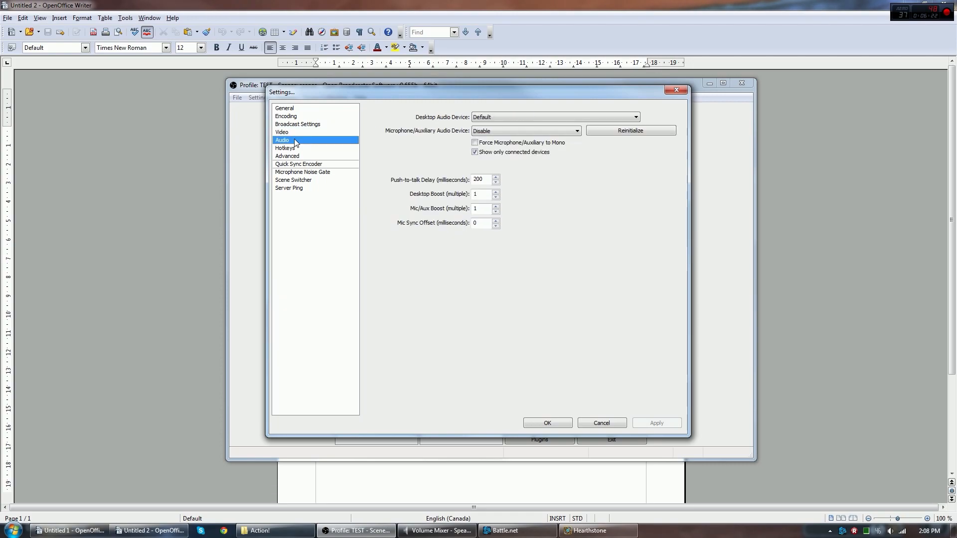
mouse_move(564, 230)
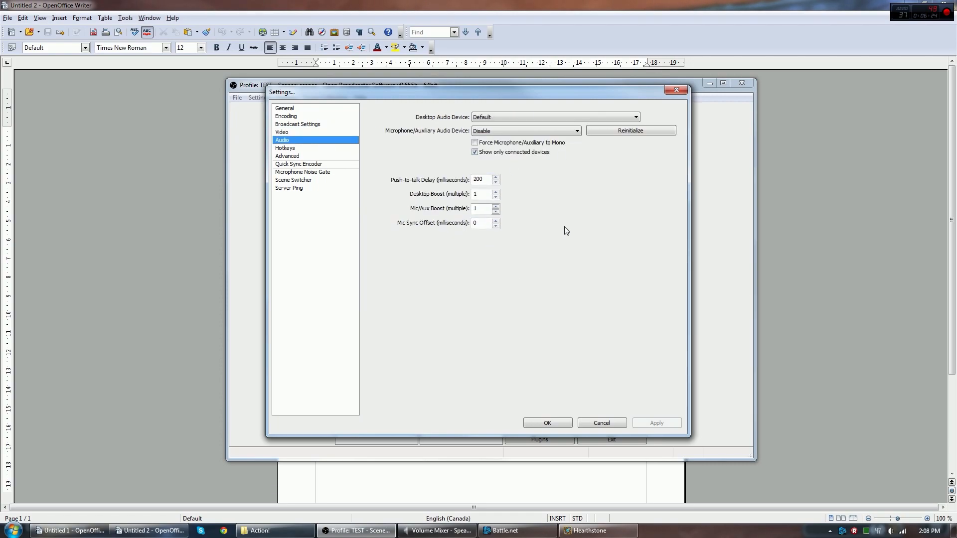
click(635, 118)
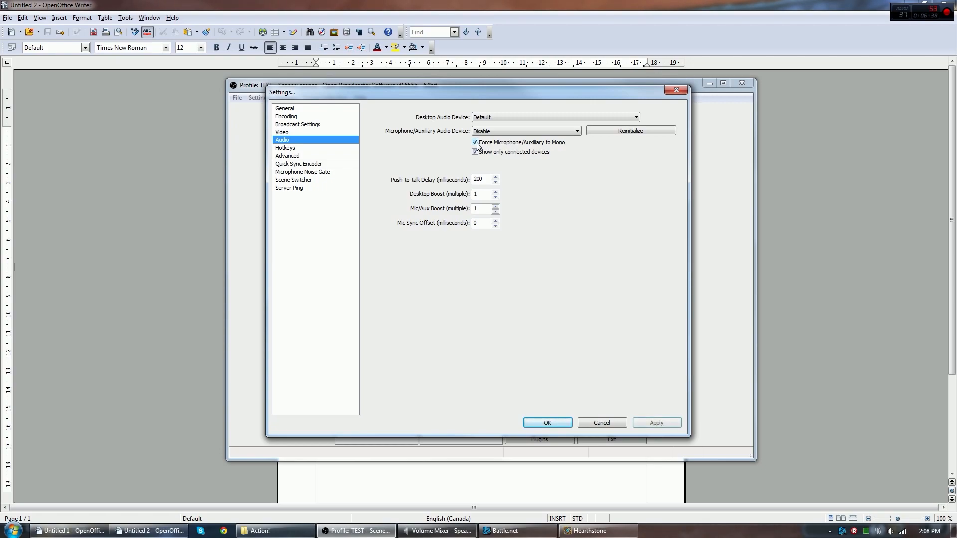
click(475, 142)
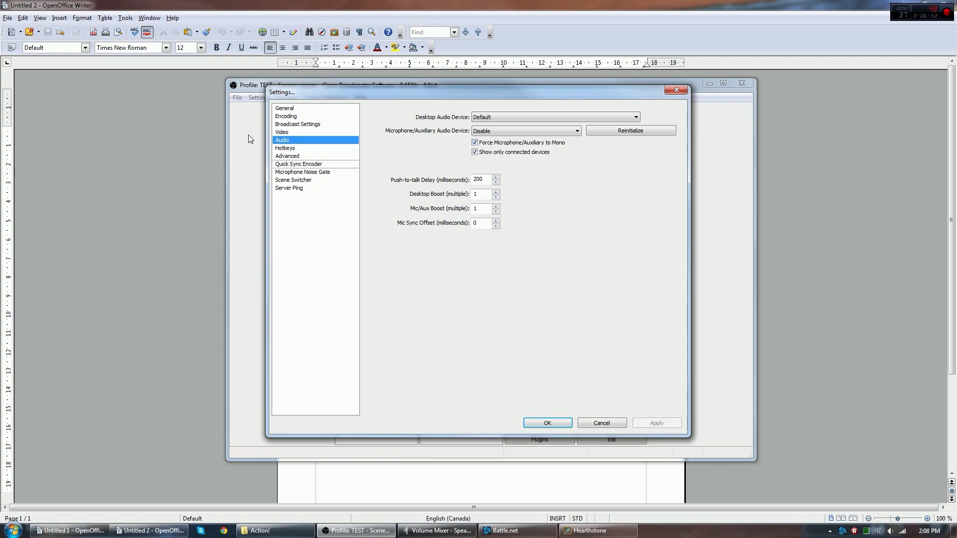
click(284, 147)
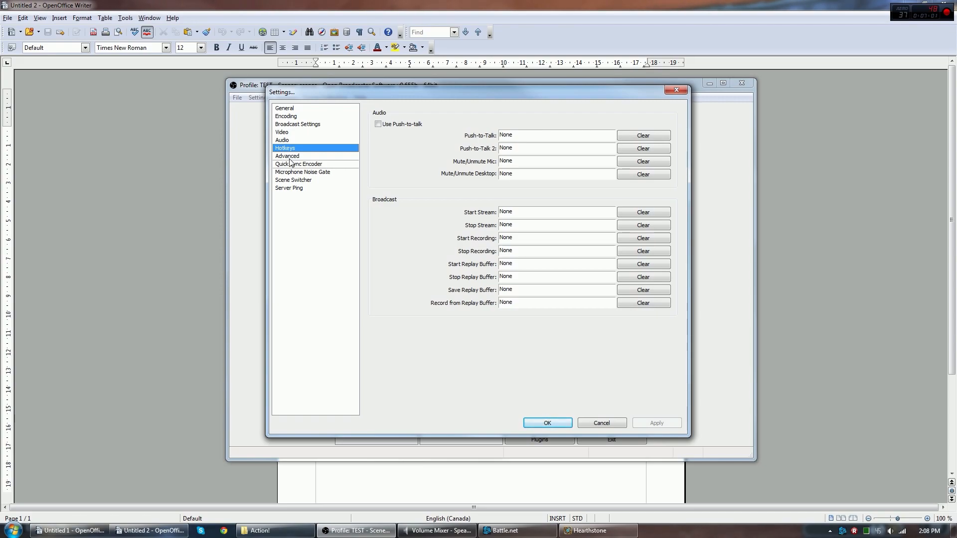
On the Advanced page, keep the x264 CPU preset at veryfast
click(287, 156)
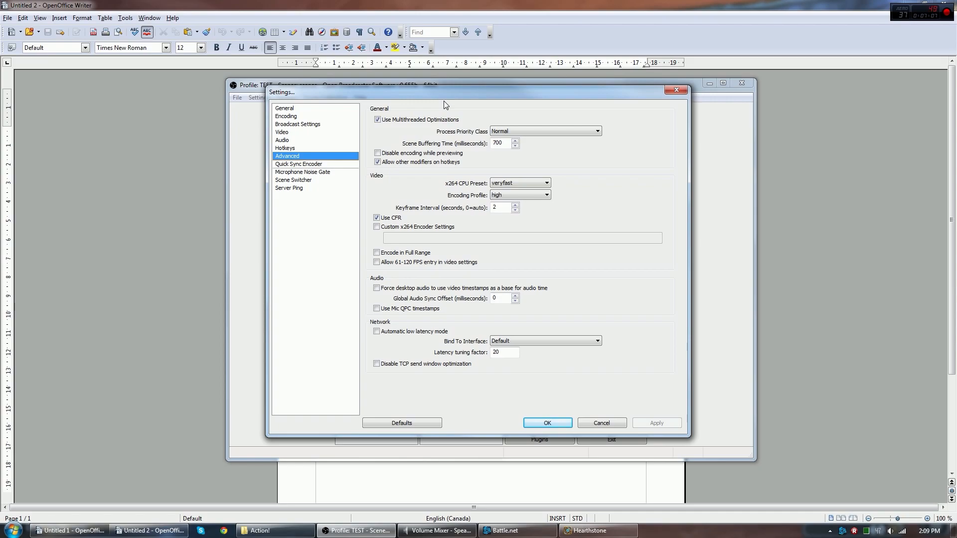
mouse_move(510, 195)
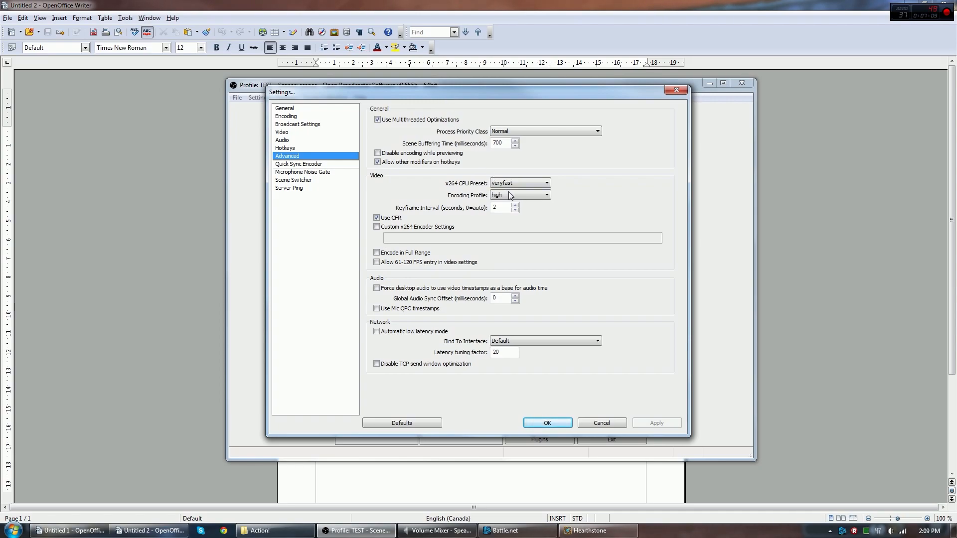
mouse_move(518, 184)
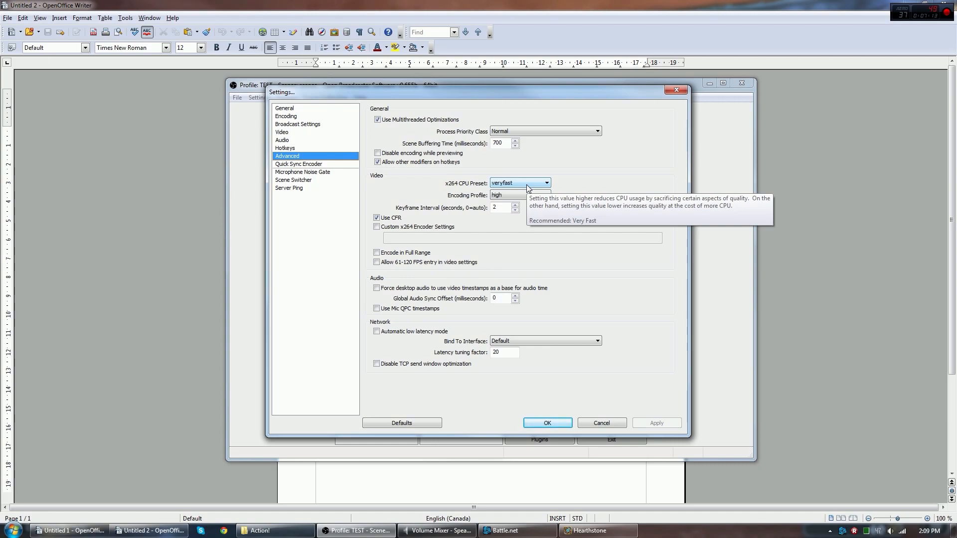
click(545, 183)
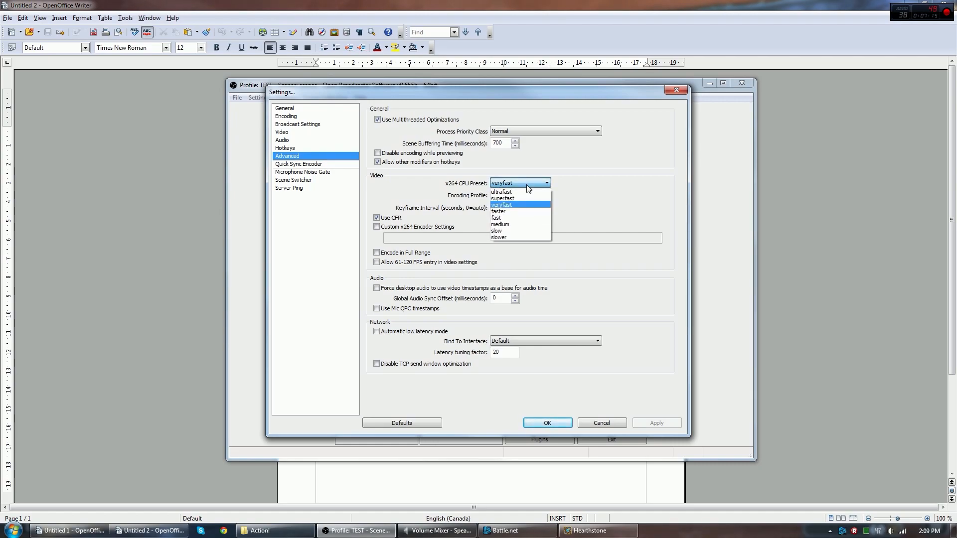
click(501, 204)
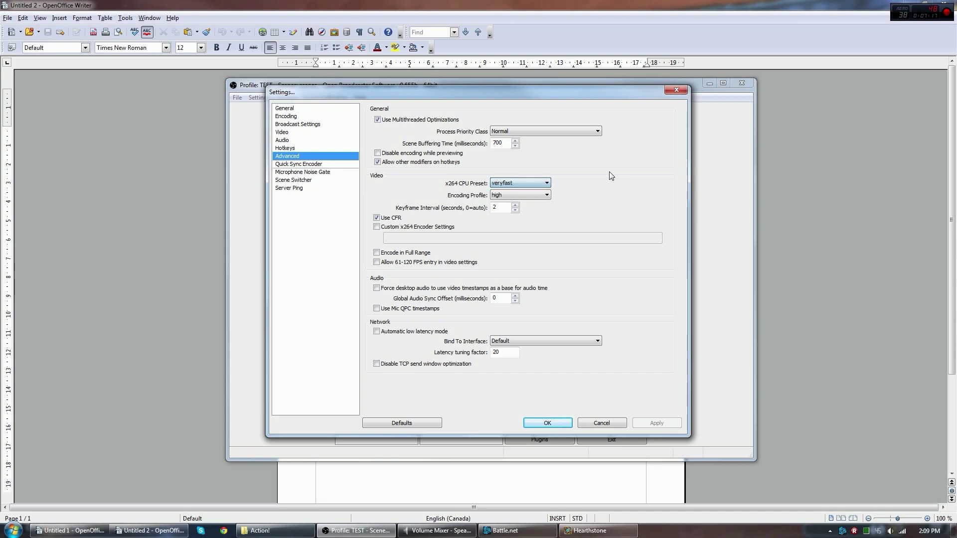
mouse_move(518, 183)
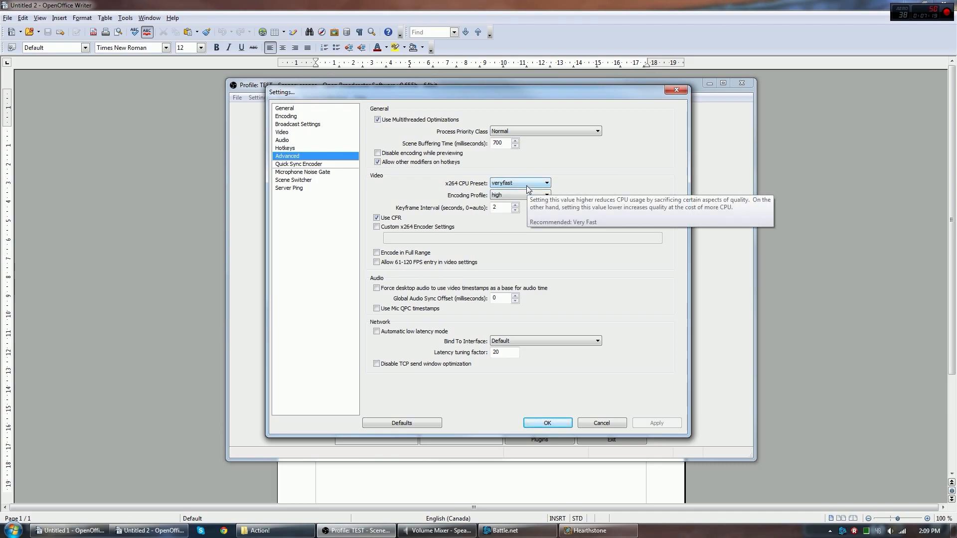
mouse_move(553, 182)
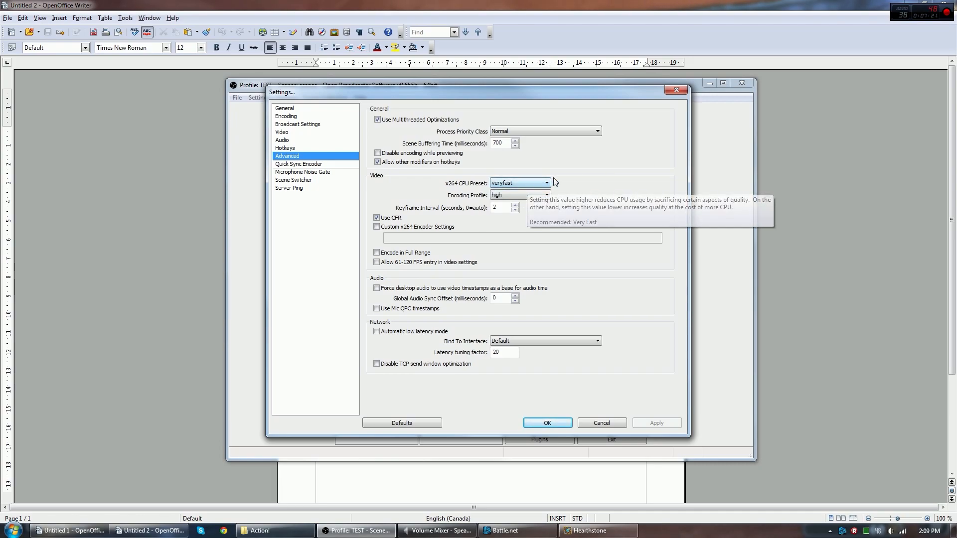
click(545, 183)
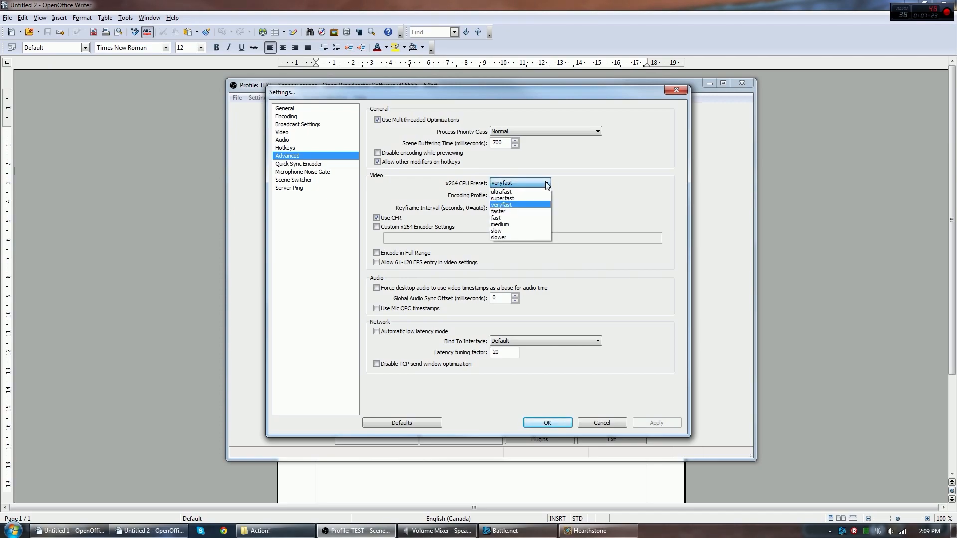
click(500, 204)
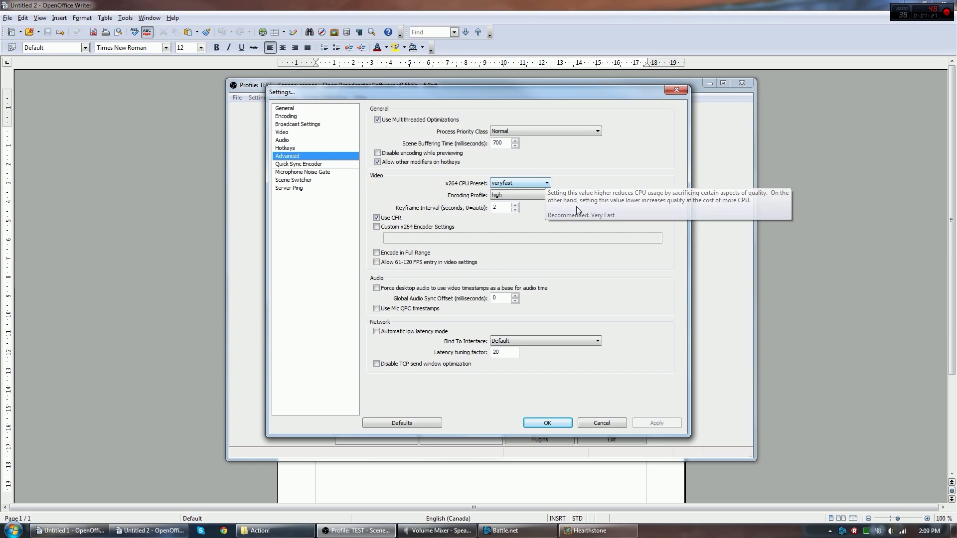
mouse_move(538, 198)
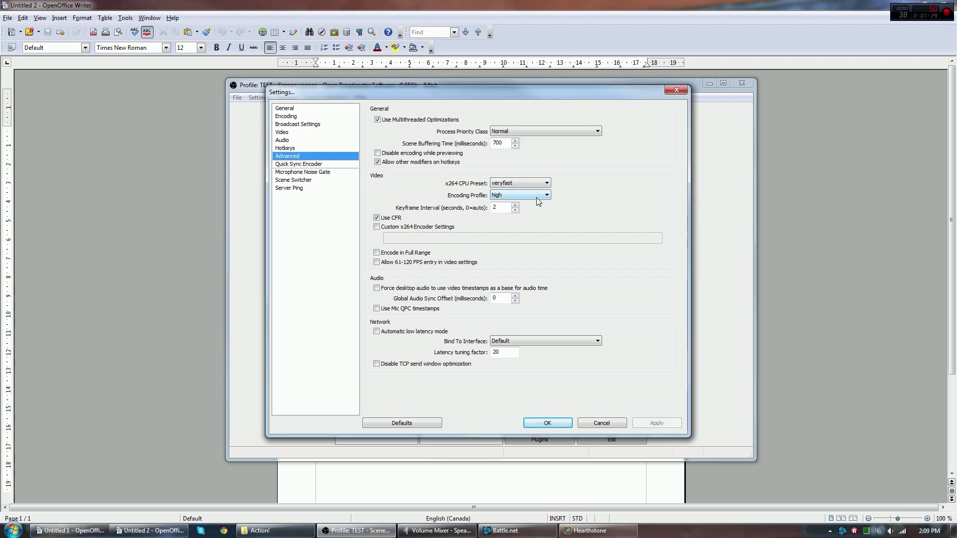
Keep the encoding profile at high, then move on to the Quick Sync Encoder settings
click(545, 195)
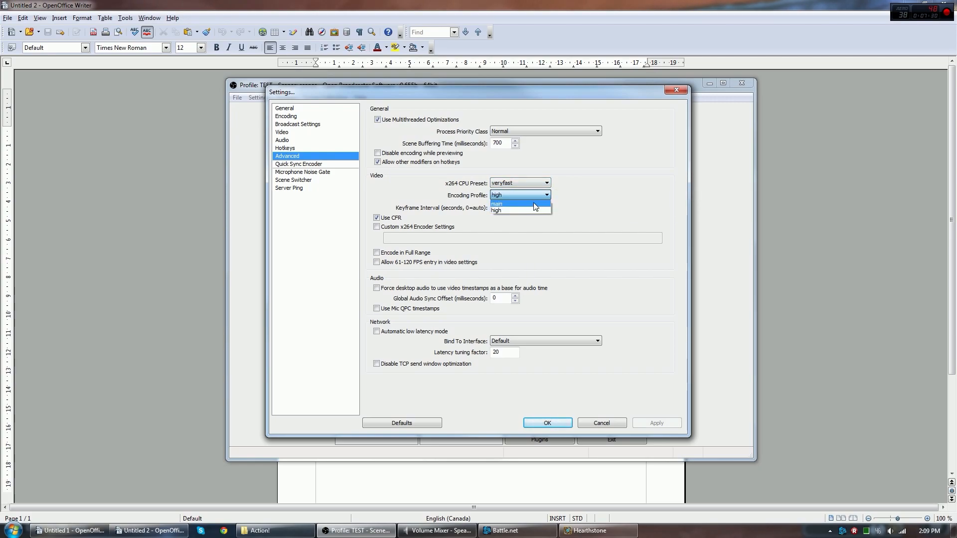
click(496, 211)
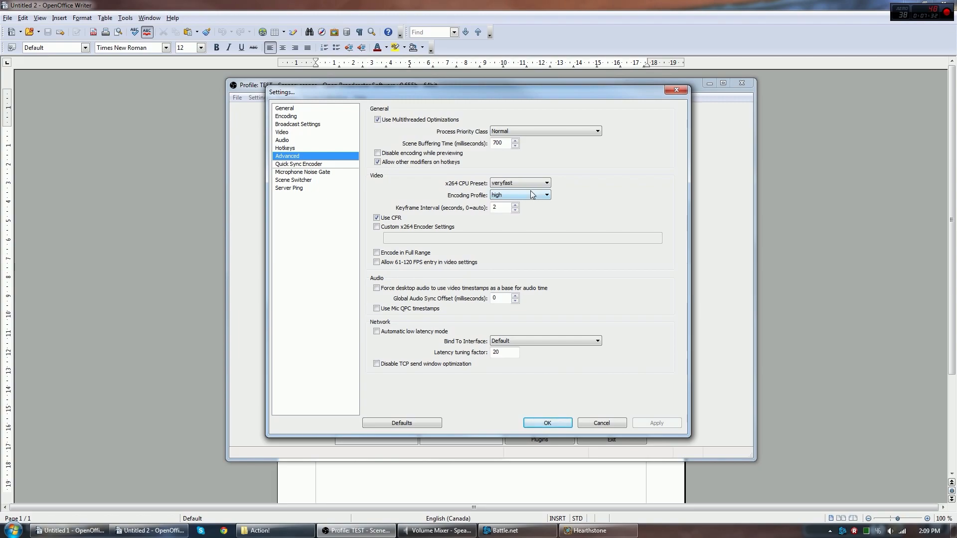
mouse_move(564, 200)
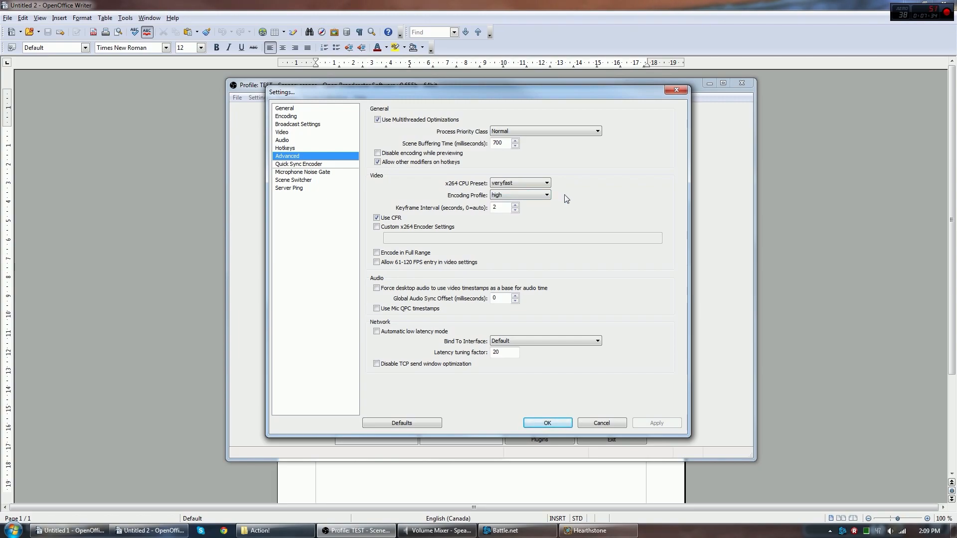
mouse_move(506, 206)
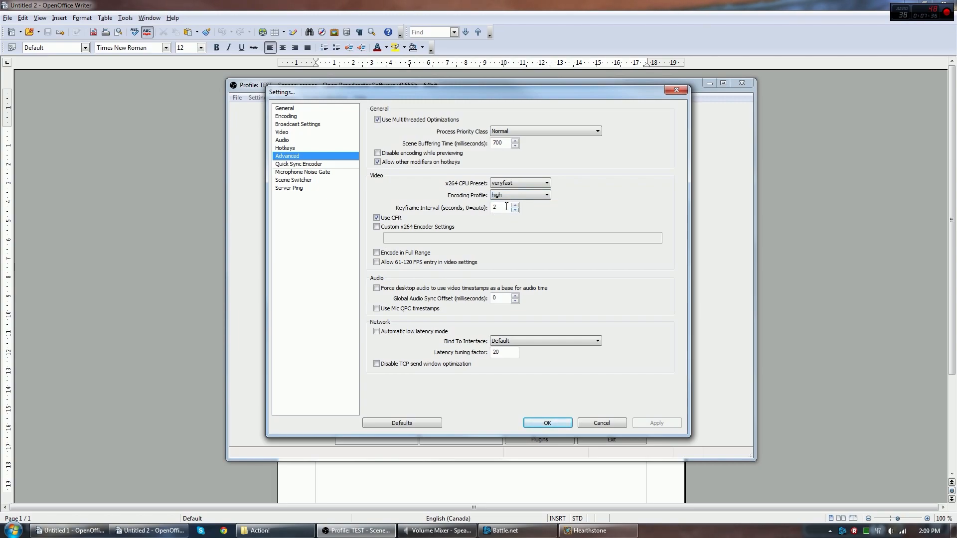
mouse_move(557, 215)
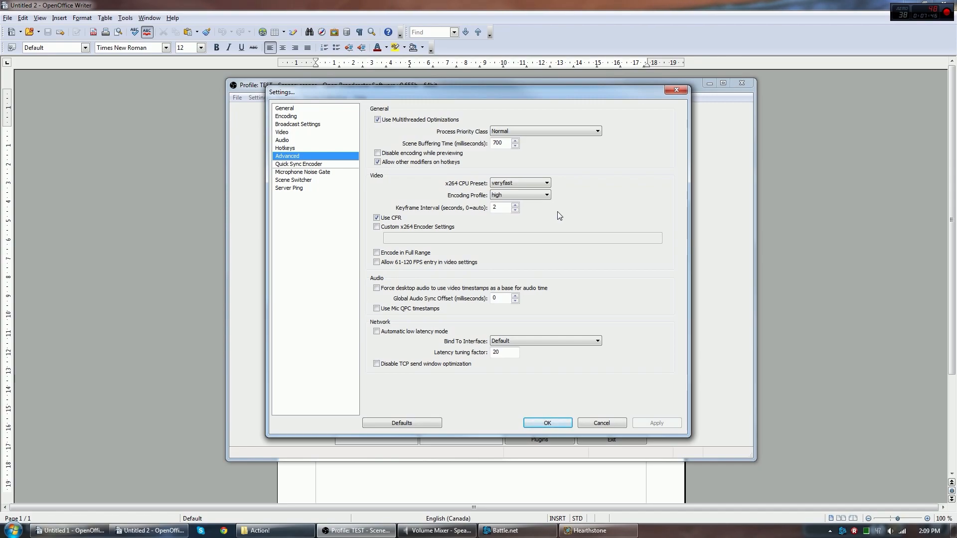
mouse_move(387, 279)
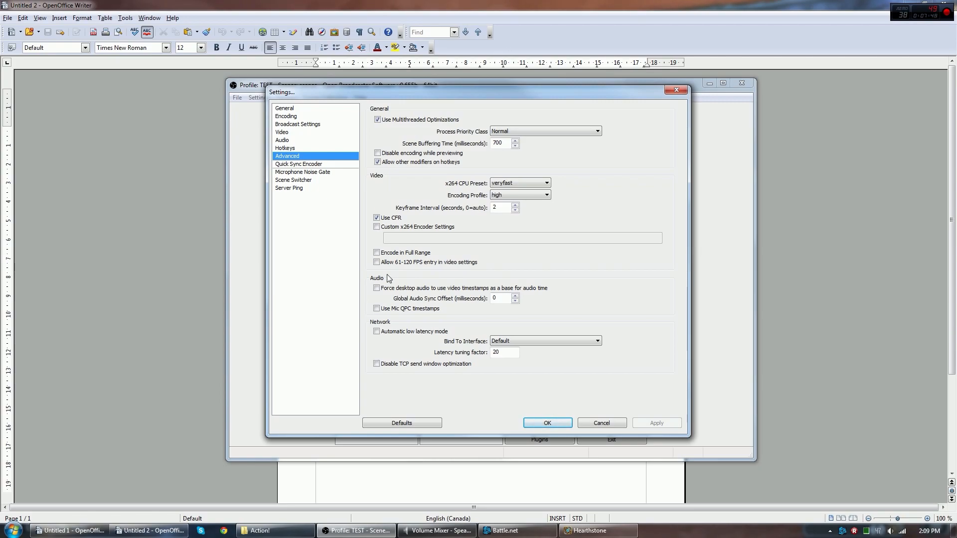
click(298, 164)
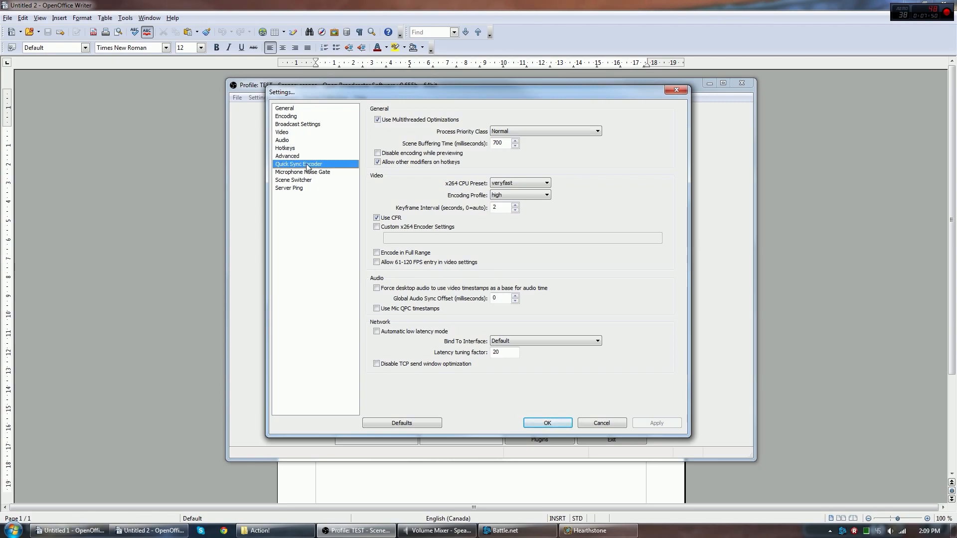
Review the Microphone Noise Gate, Scene Switcher and Server Ping settings pages
click(302, 172)
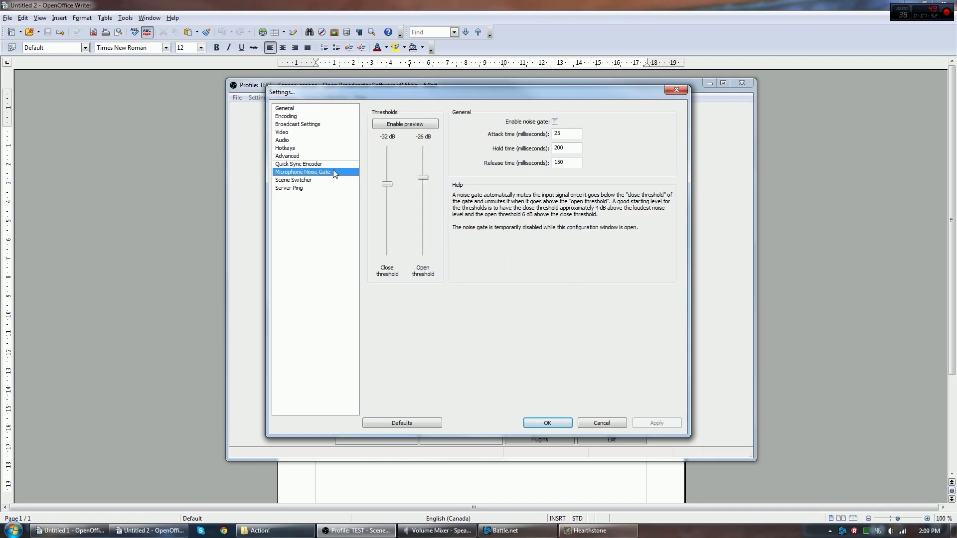
mouse_move(323, 182)
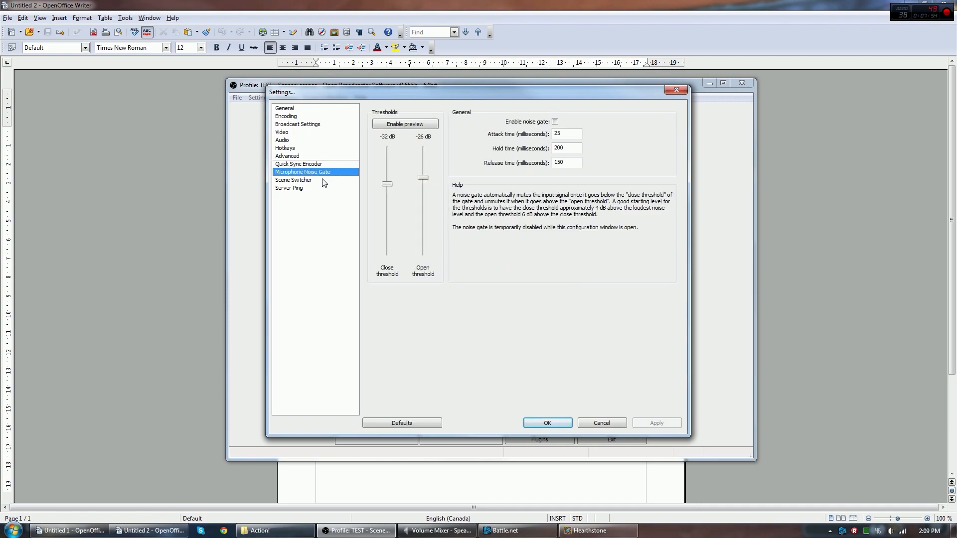
click(293, 179)
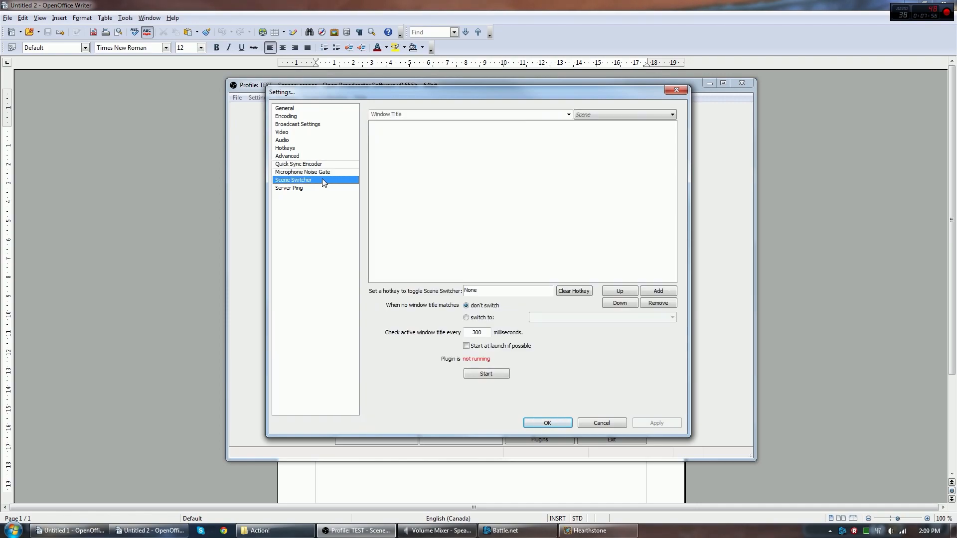
mouse_move(315, 191)
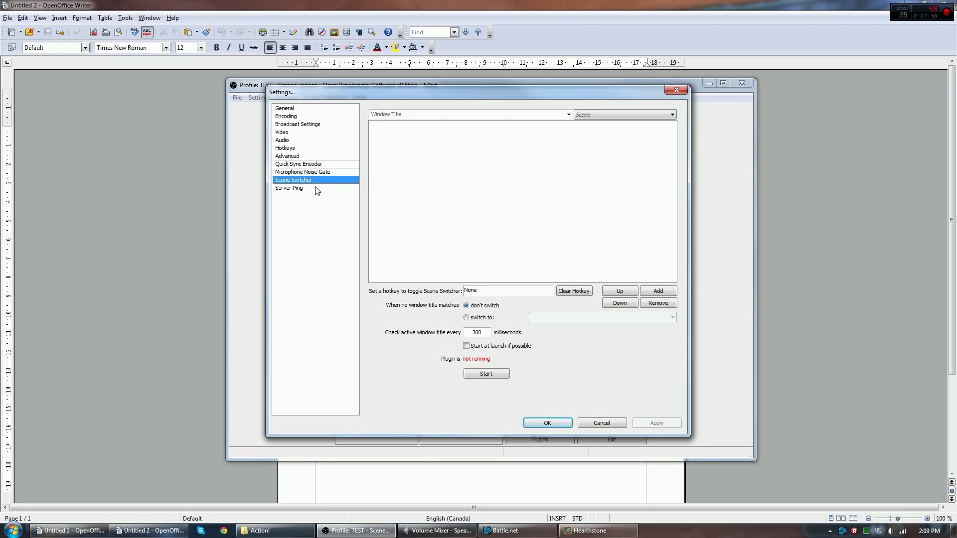
click(289, 189)
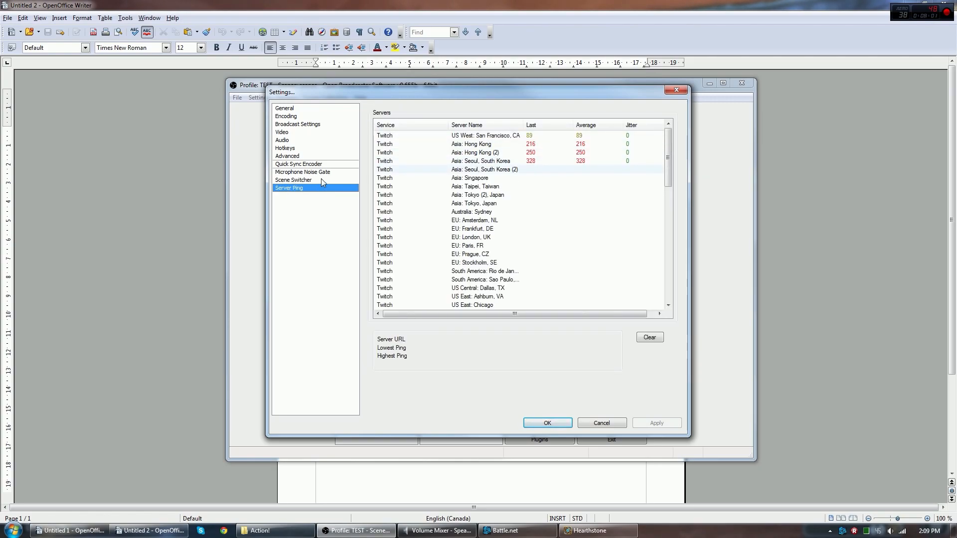
click(293, 179)
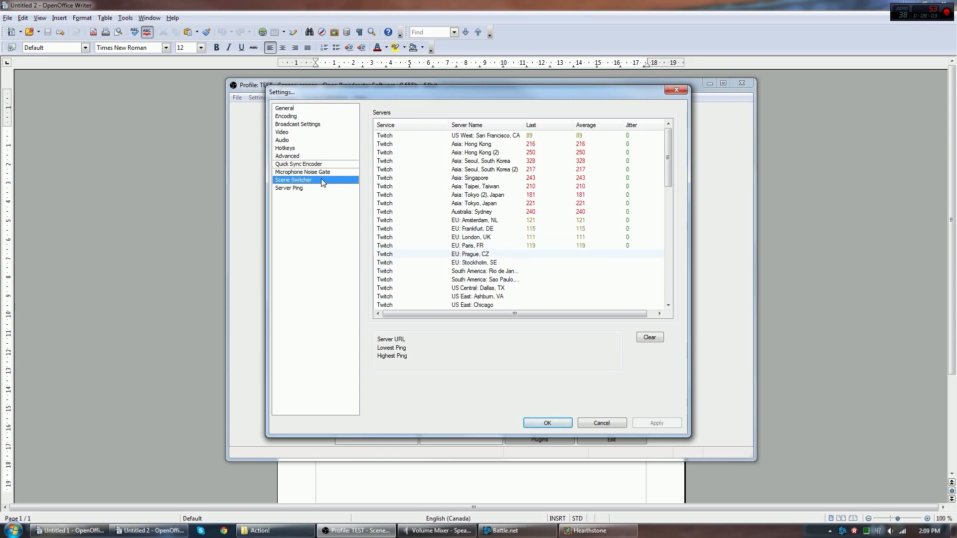
click(293, 179)
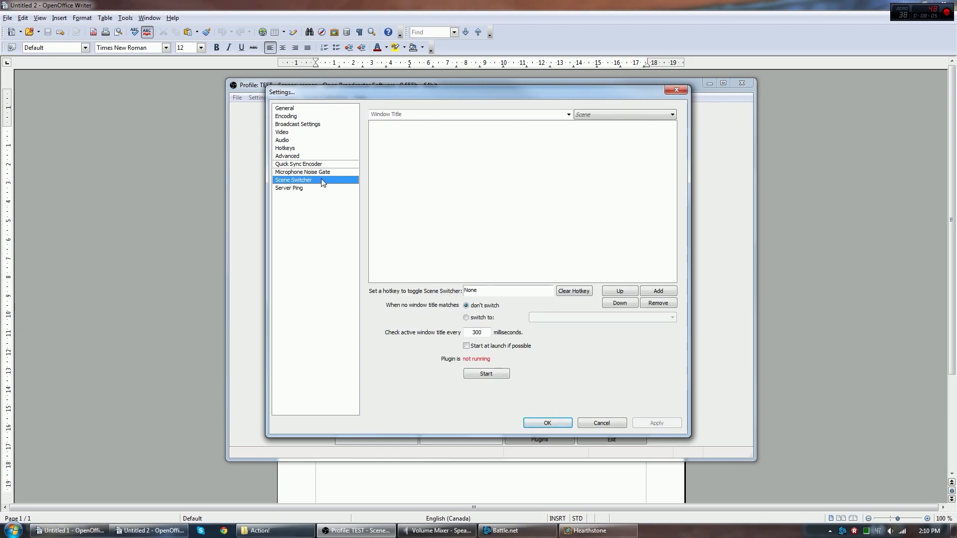
click(302, 171)
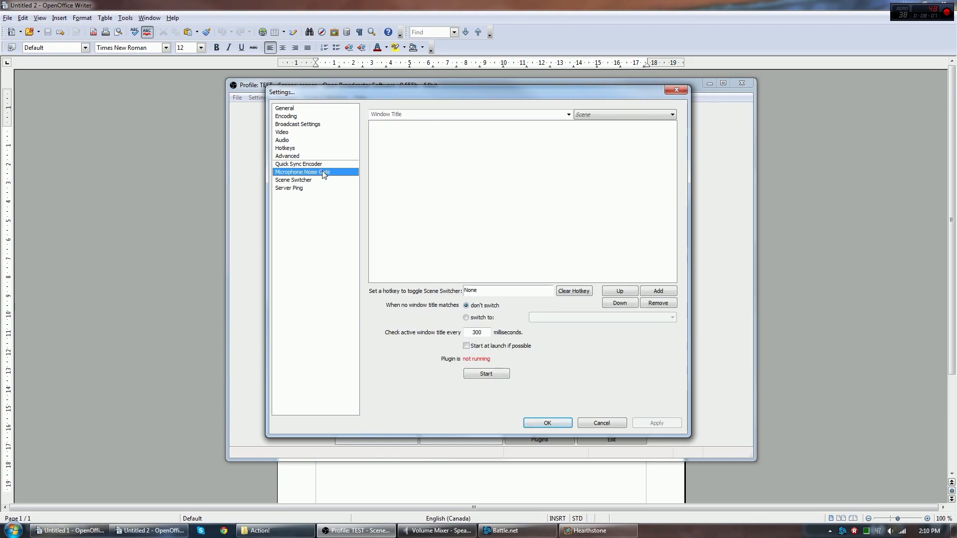
Return to the General page and confirm the settings with OK, back to the main window
click(284, 107)
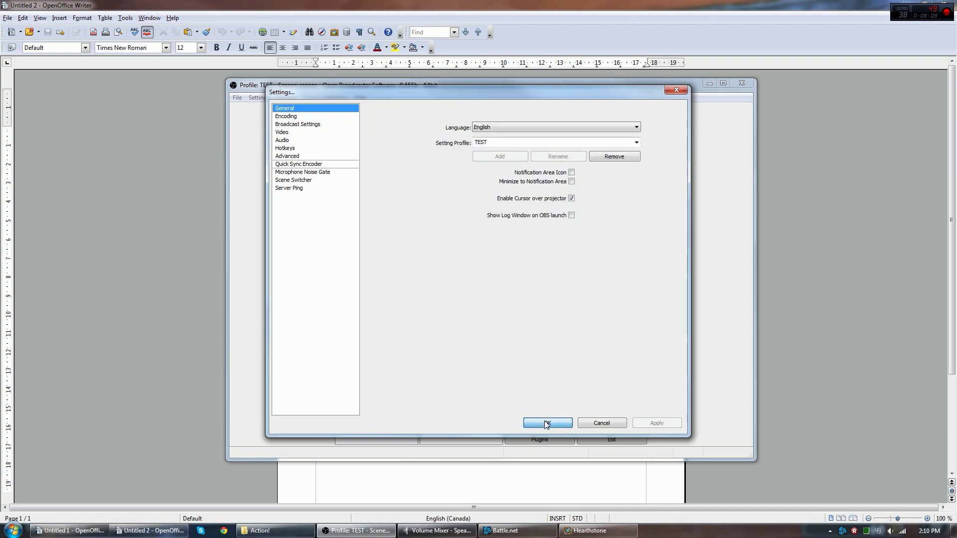
click(545, 422)
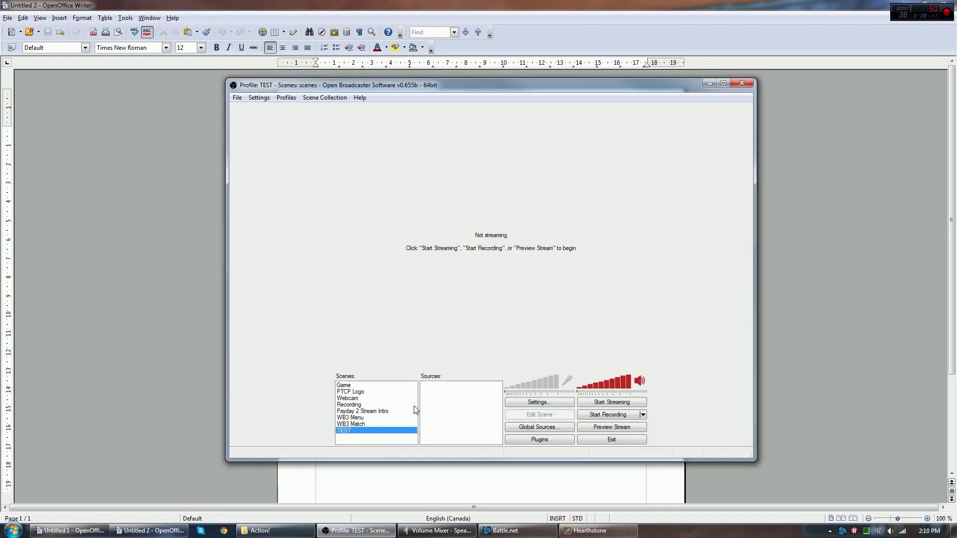
mouse_move(567, 381)
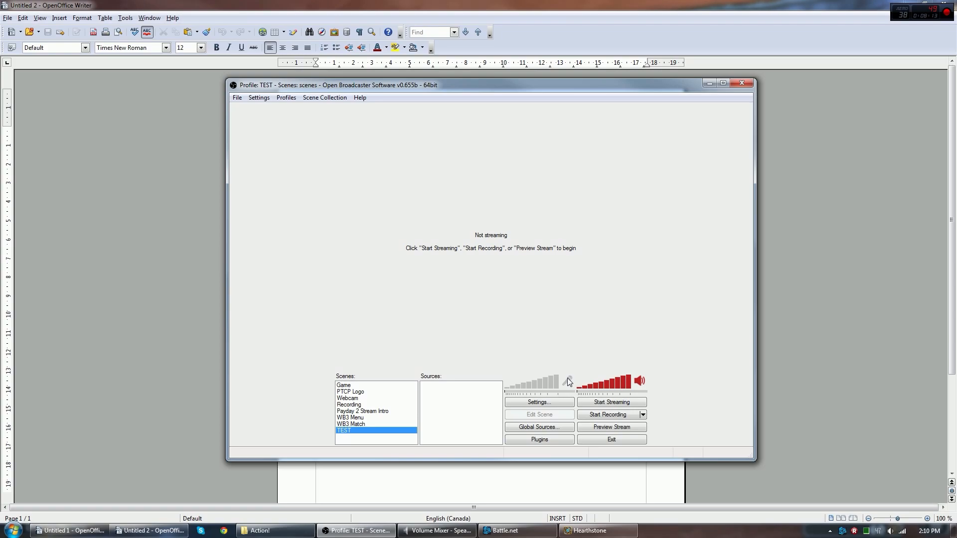
mouse_move(567, 385)
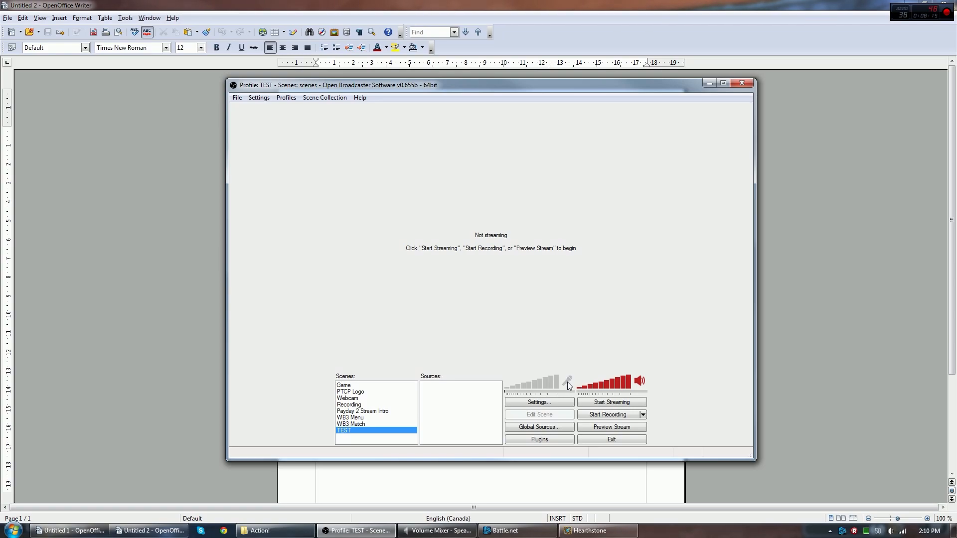
mouse_move(596, 362)
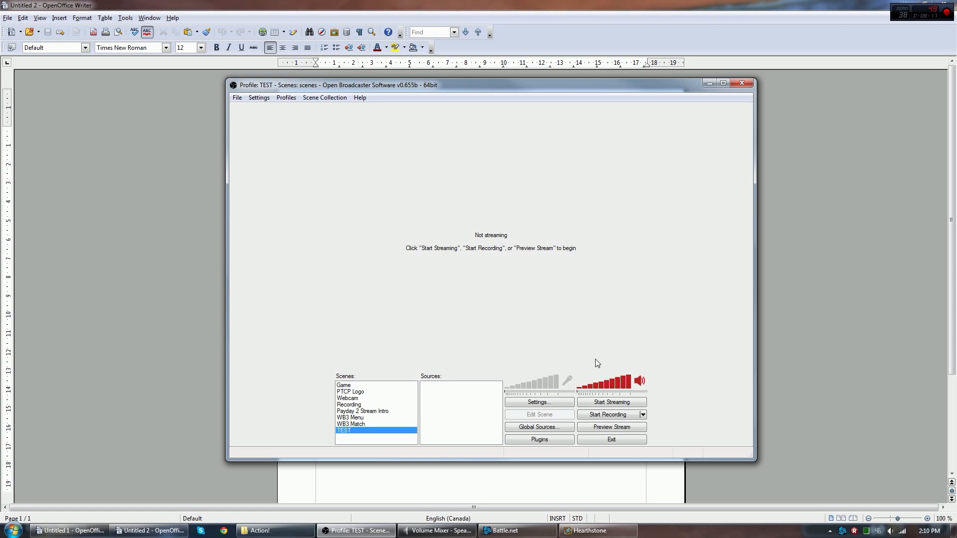
mouse_move(566, 383)
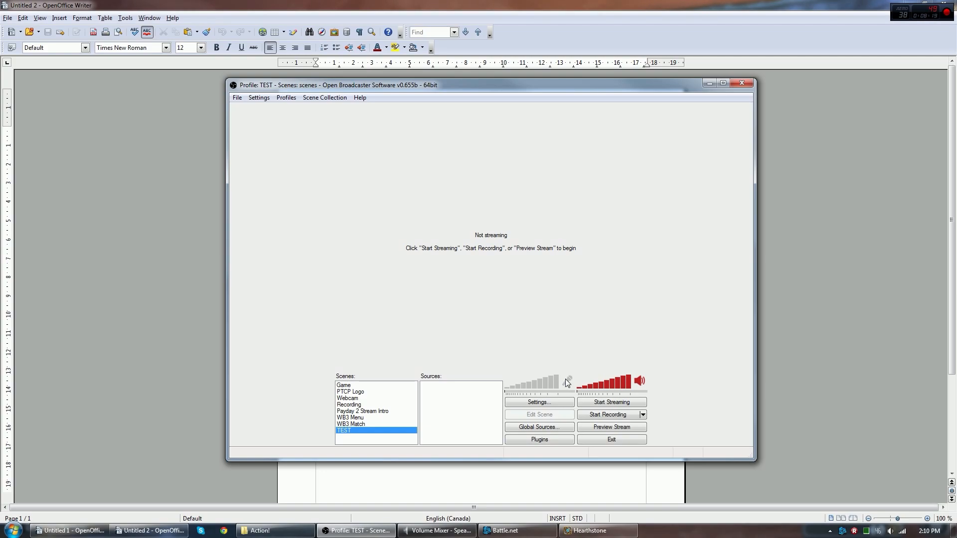
mouse_move(647, 384)
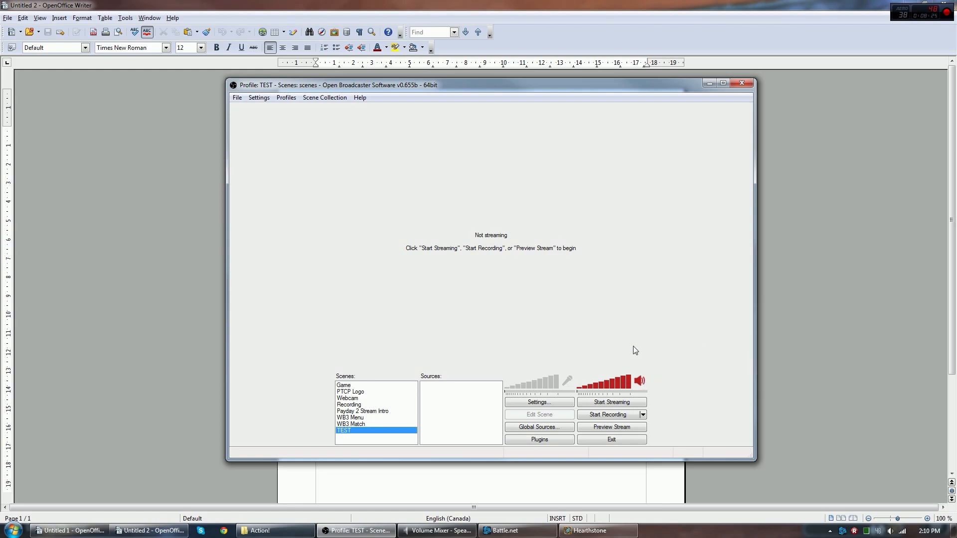
mouse_move(644, 383)
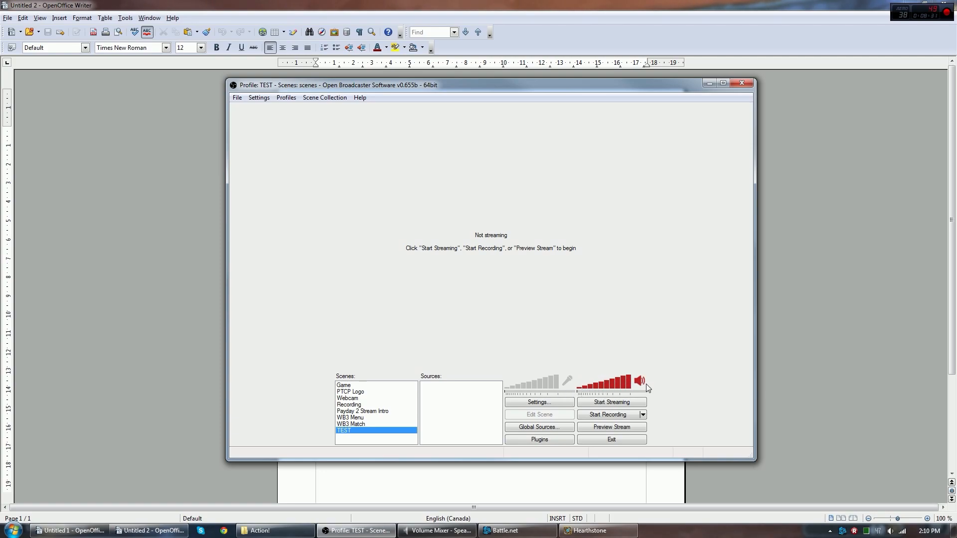
mouse_move(564, 392)
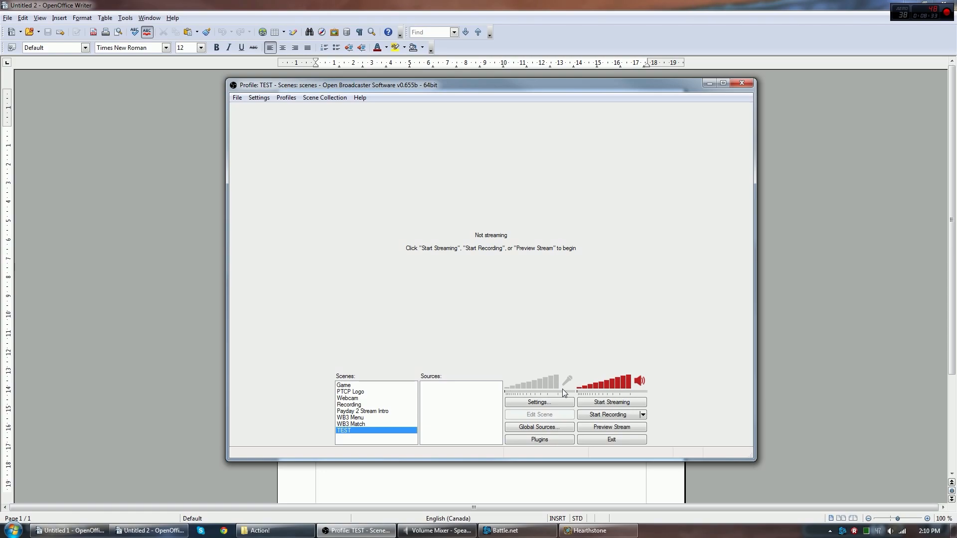
mouse_move(572, 387)
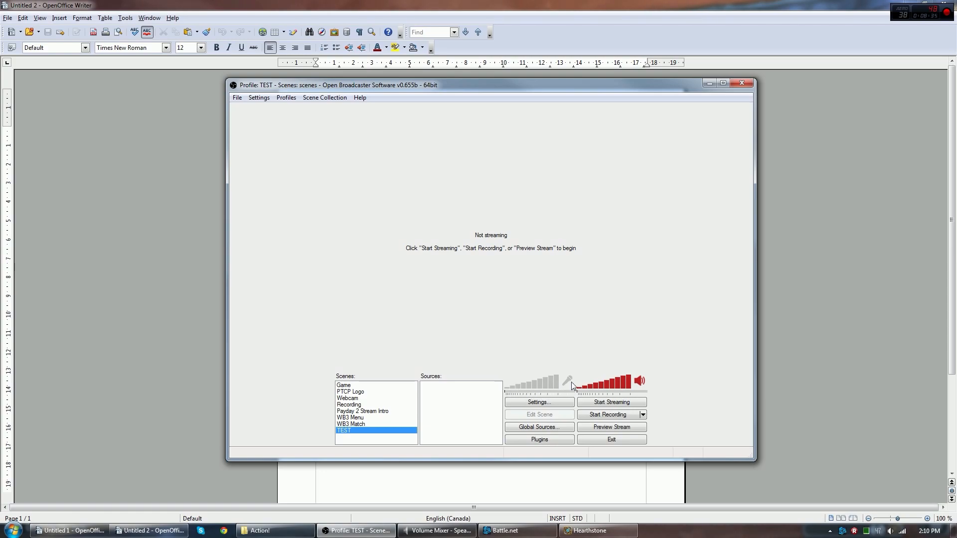
mouse_move(373, 457)
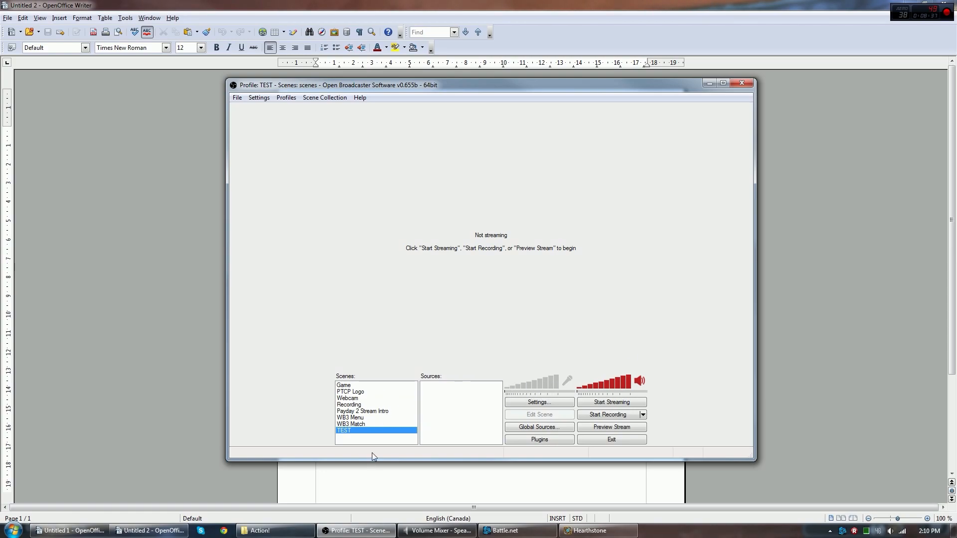
Bring up the Scenes list context menu for the TEST scene
right_click(374, 431)
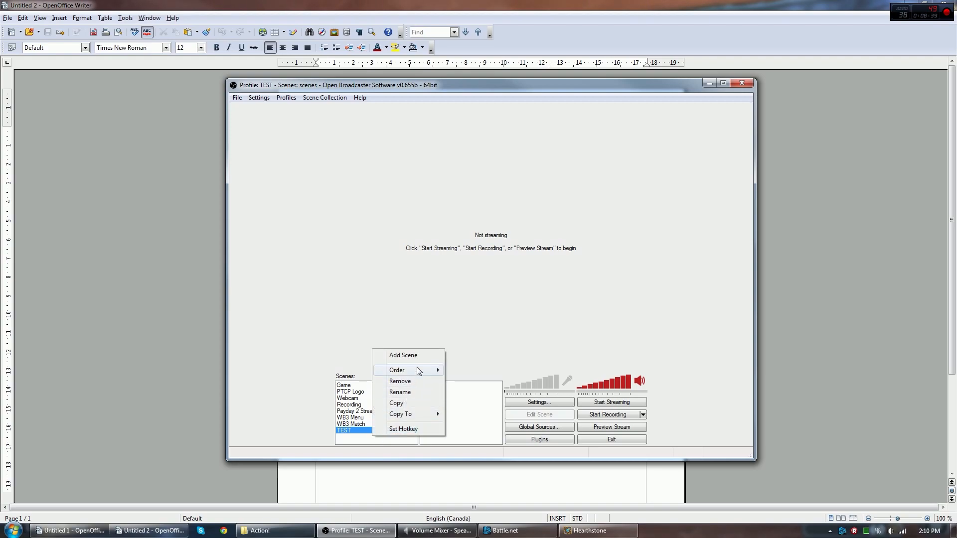
mouse_move(425, 359)
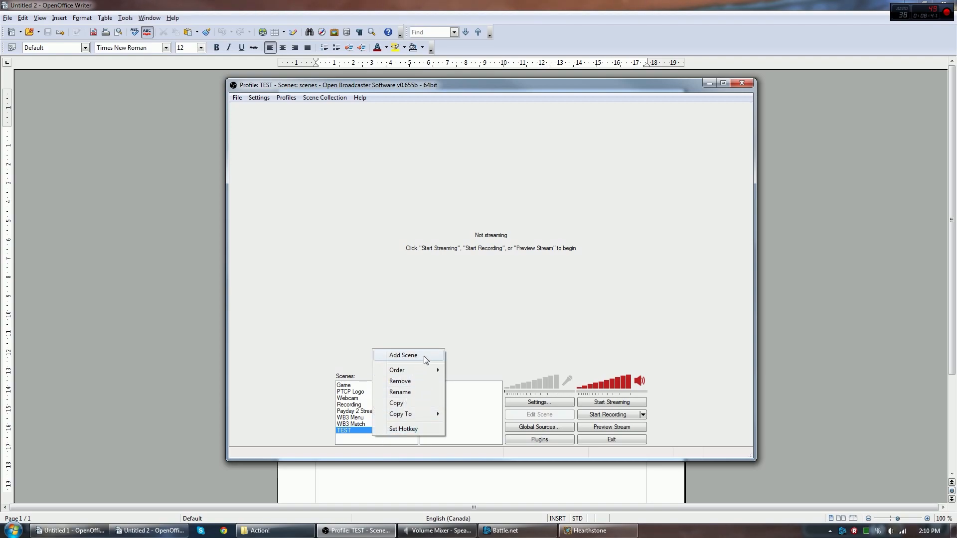
Dismiss the new-scene prompt and make the empty TEST scene active
click(403, 354)
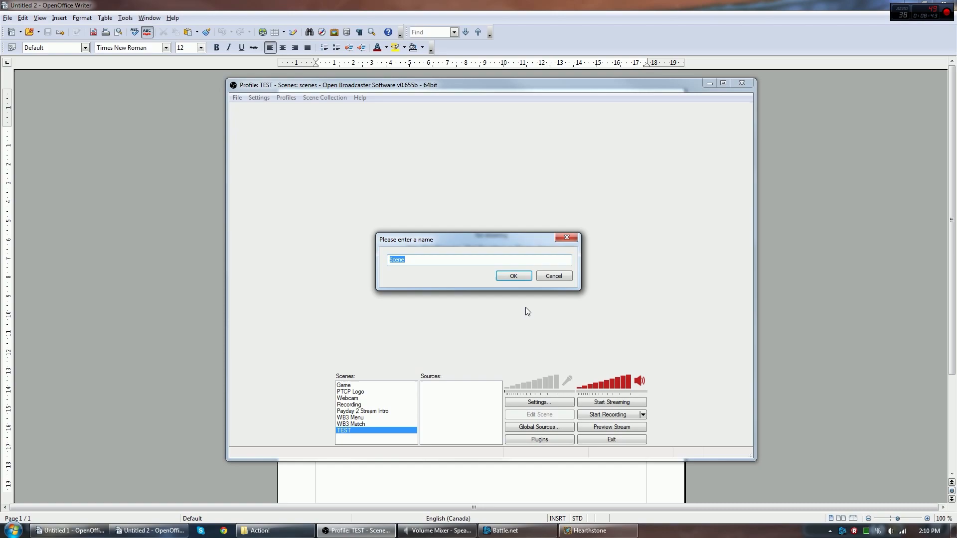
click(553, 276)
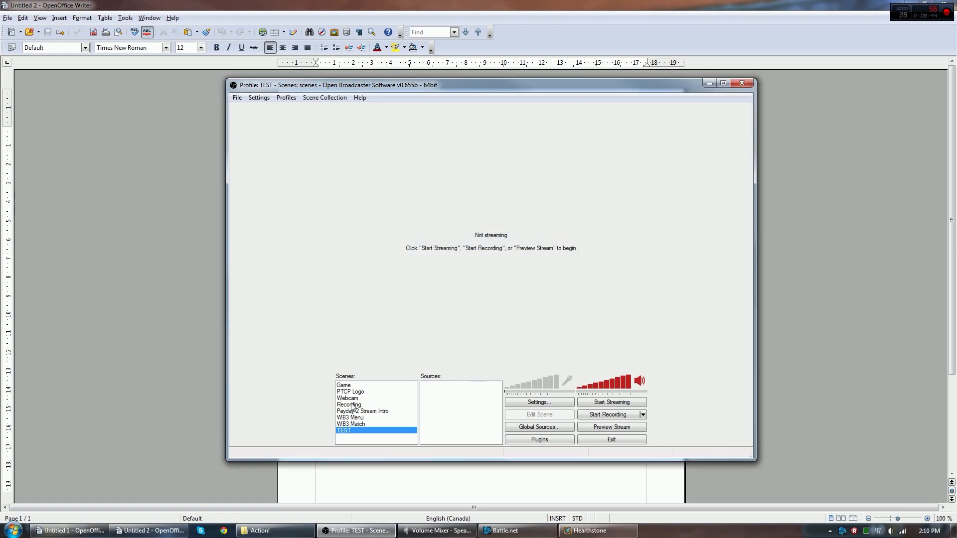
mouse_move(462, 395)
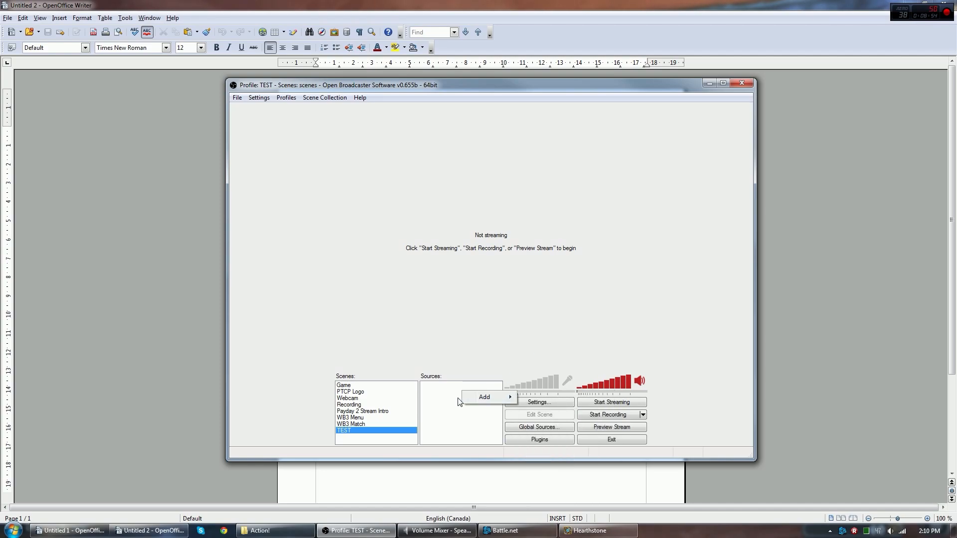
Add a Game Capture source named Heathstone capturing the [Hearthstone]: Hearthstone application
click(485, 397)
text(Heathstone)
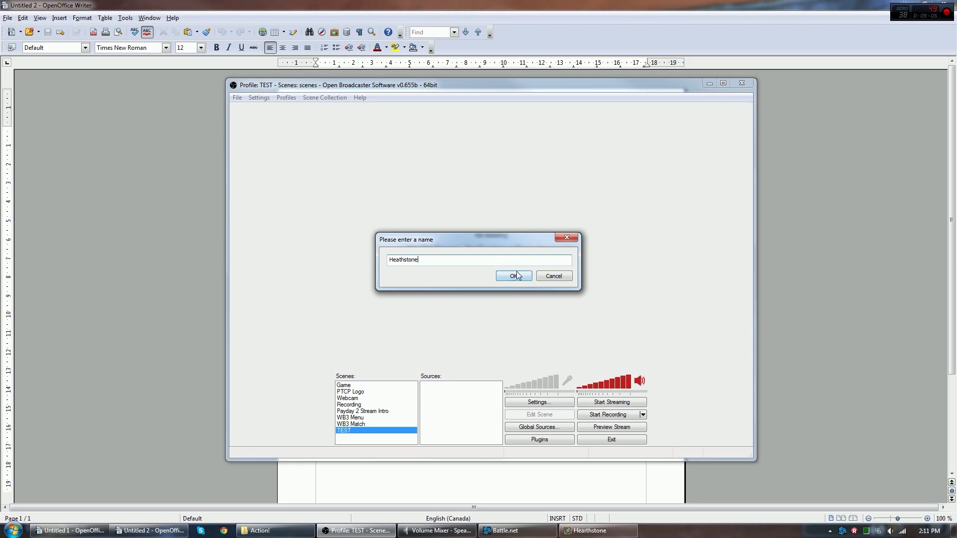
click(512, 276)
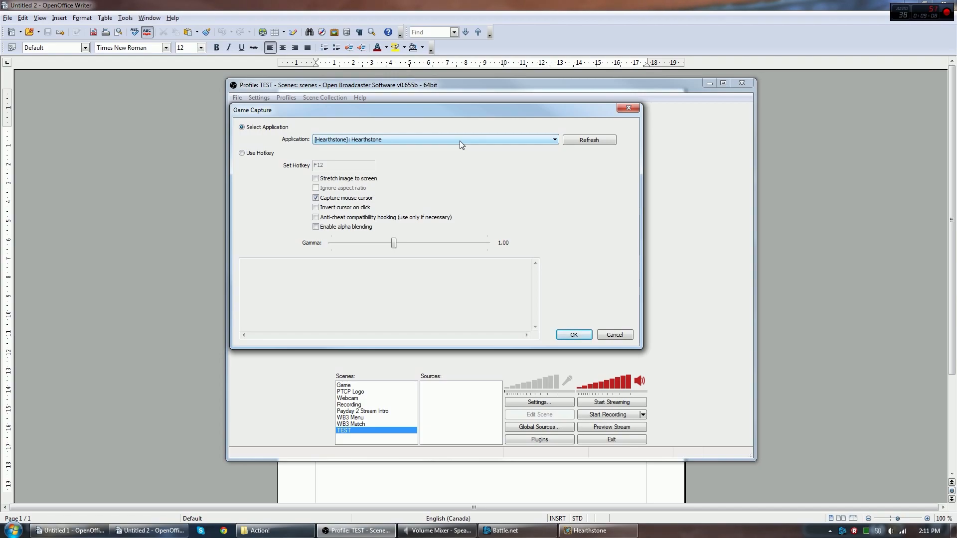
click(554, 139)
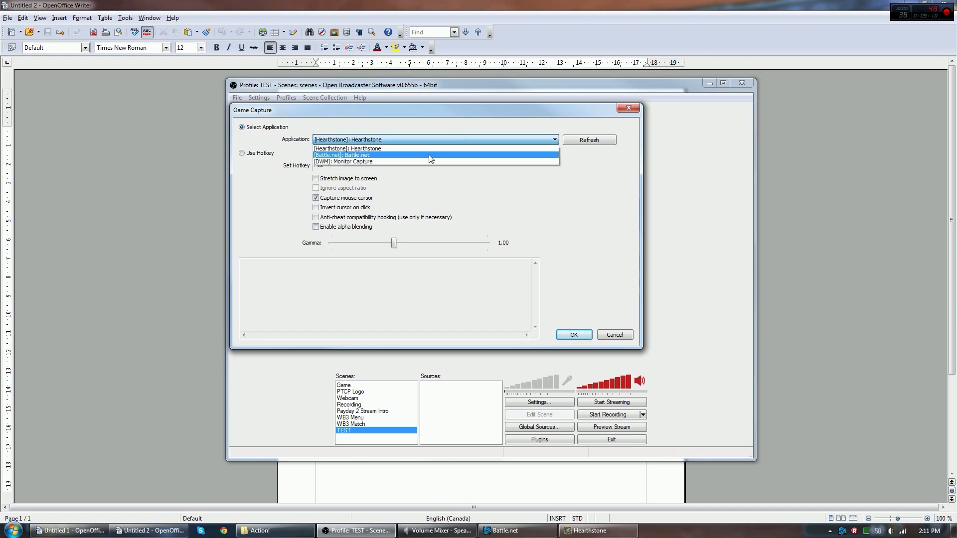
mouse_move(426, 156)
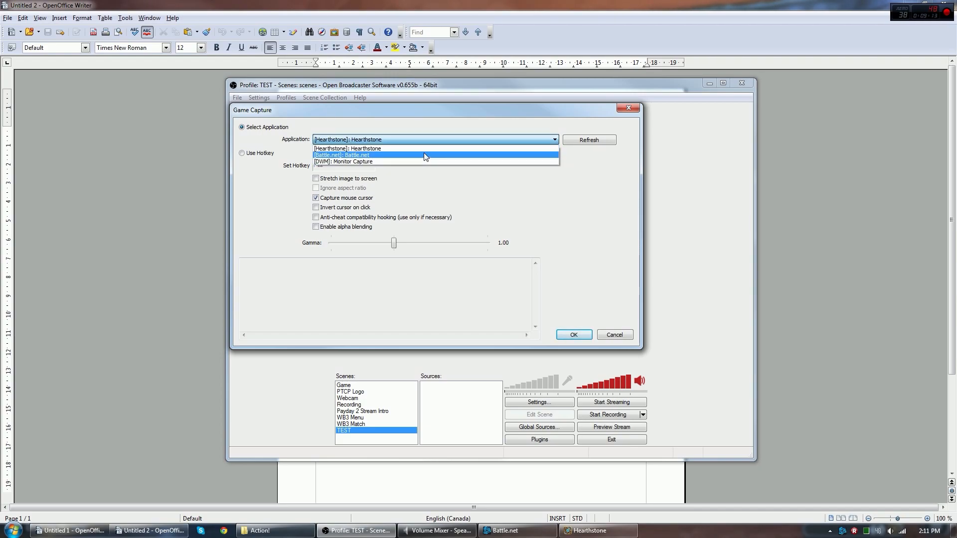
mouse_move(428, 149)
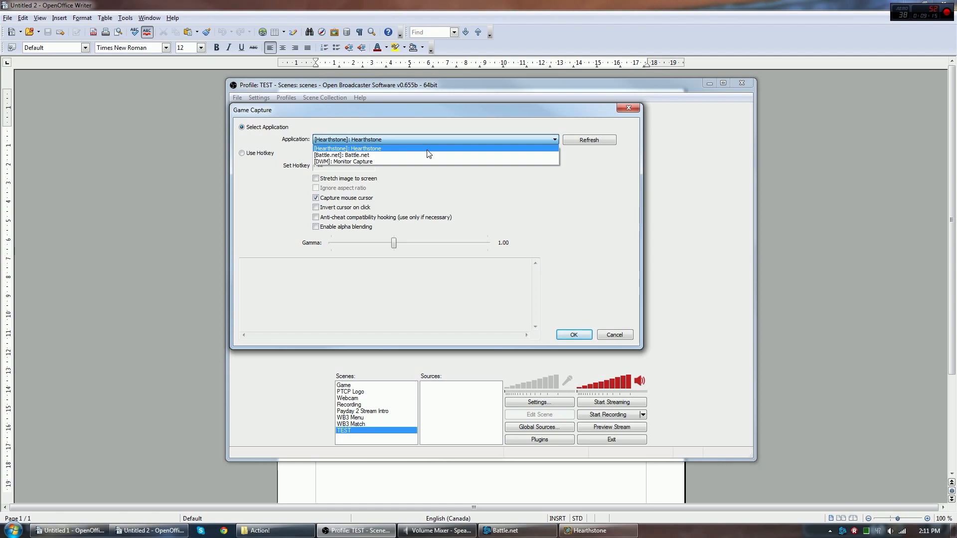
click(347, 148)
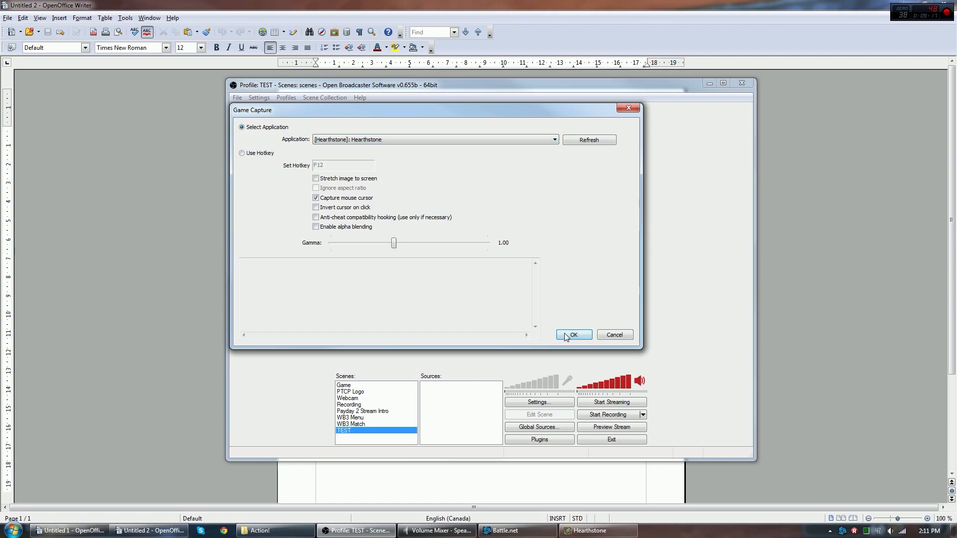
click(572, 335)
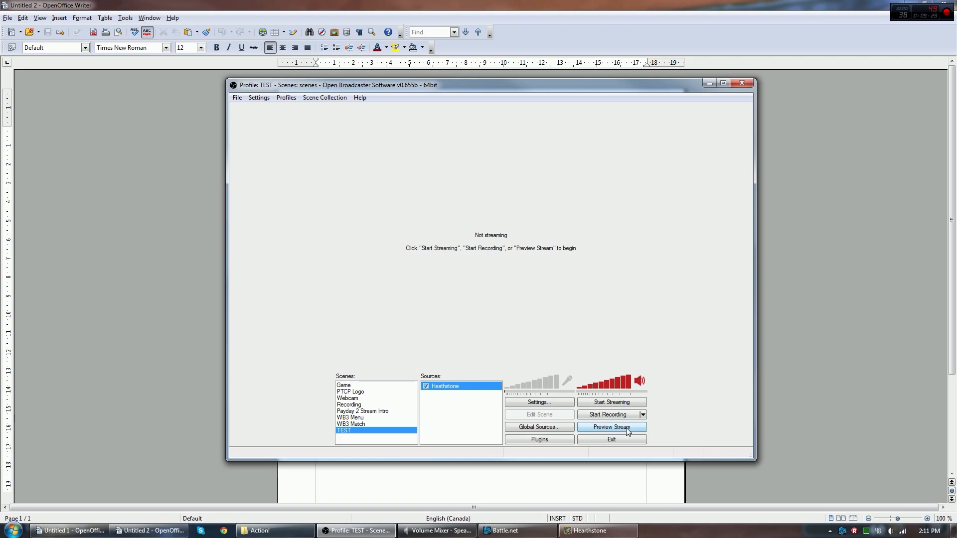
Start Preview Stream and ignore the incompatible hook modules warning so Hearthstone shows live
click(611, 426)
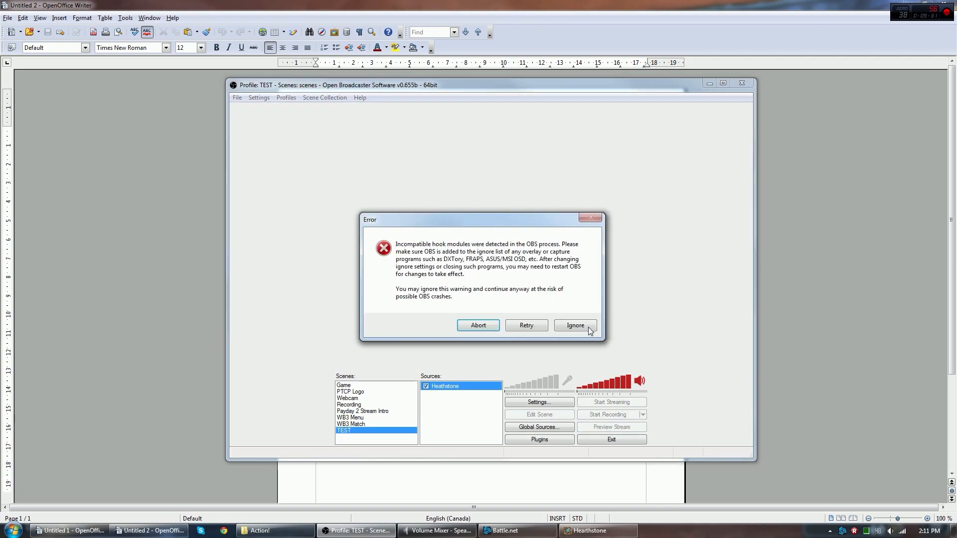
click(574, 325)
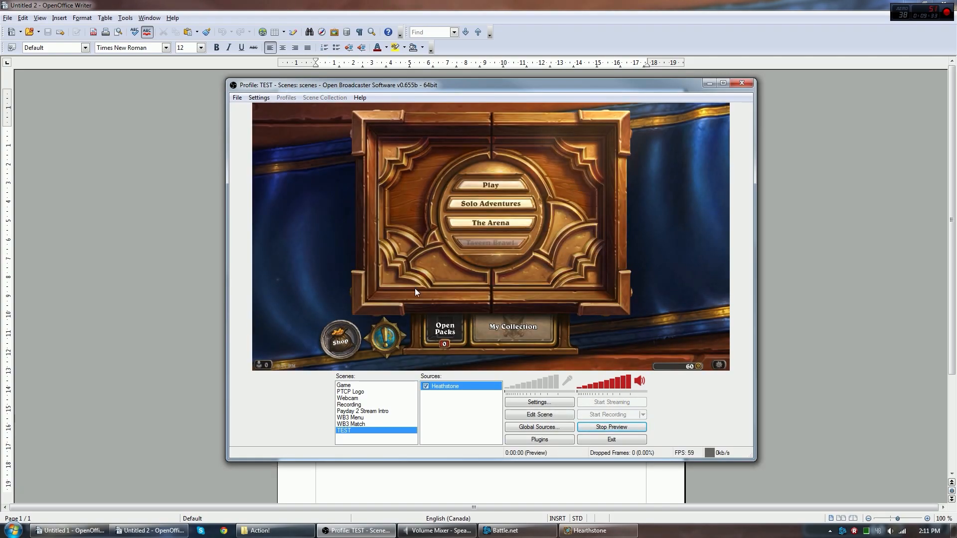
mouse_move(497, 249)
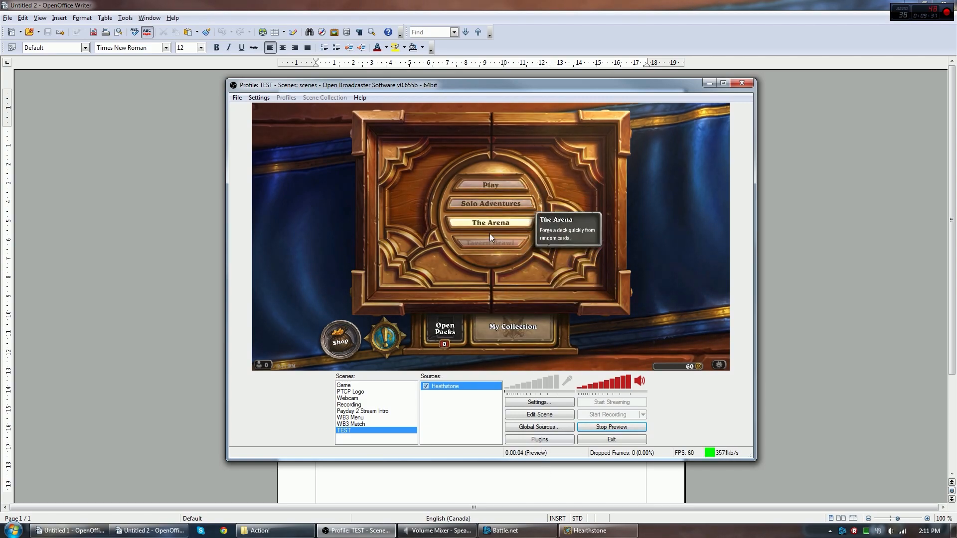
mouse_move(513, 162)
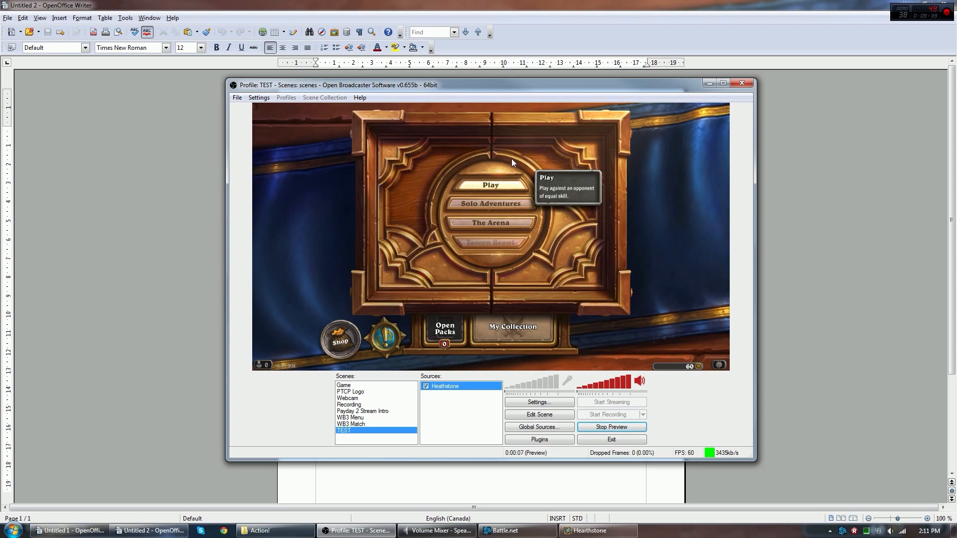
mouse_move(502, 230)
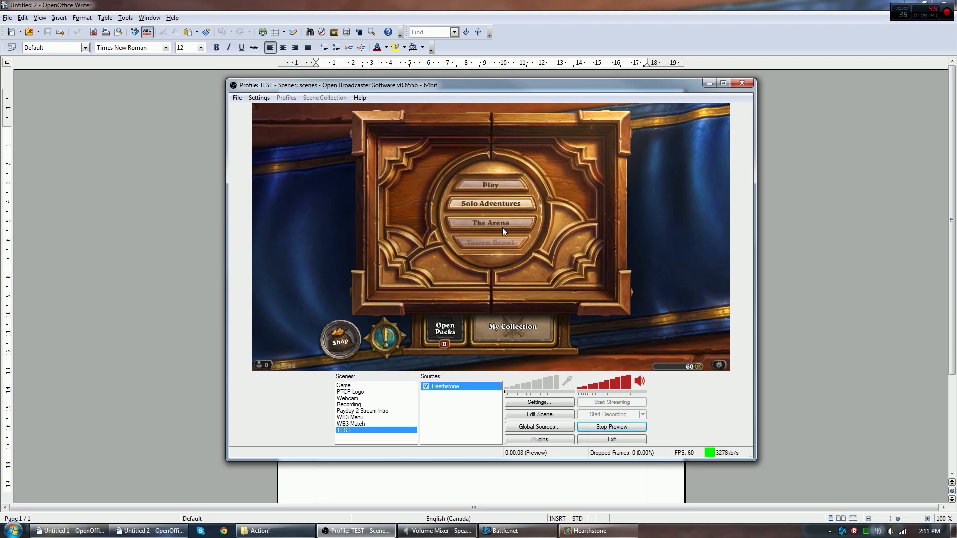
mouse_move(607, 213)
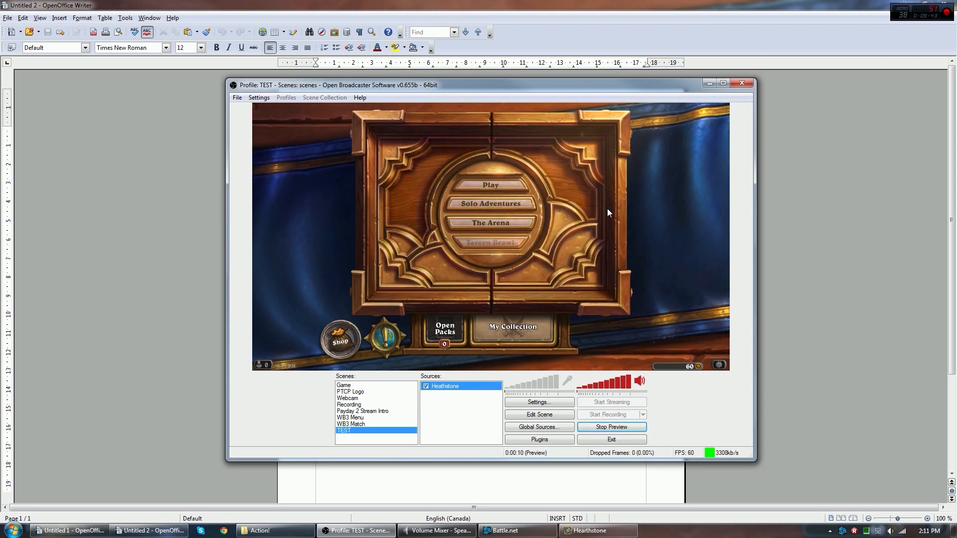
mouse_move(601, 260)
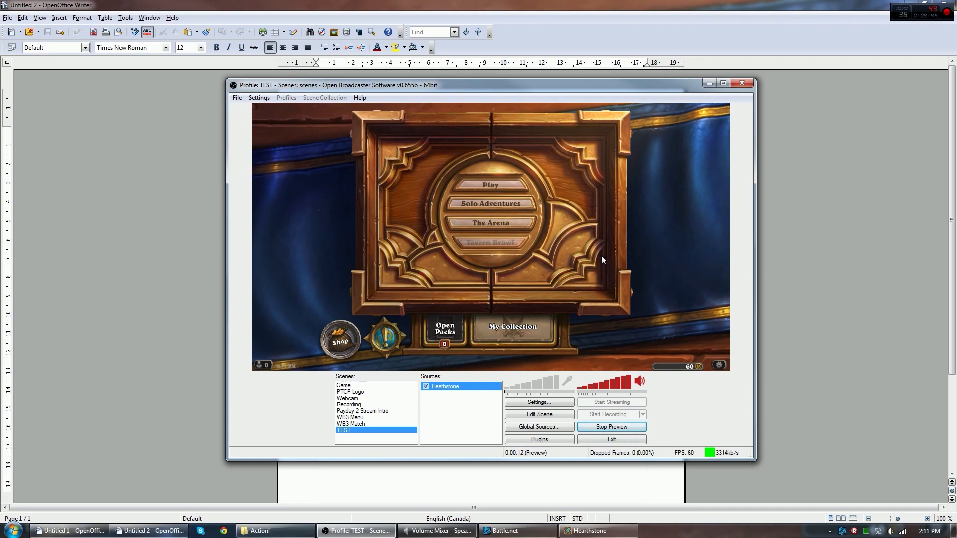
mouse_move(622, 243)
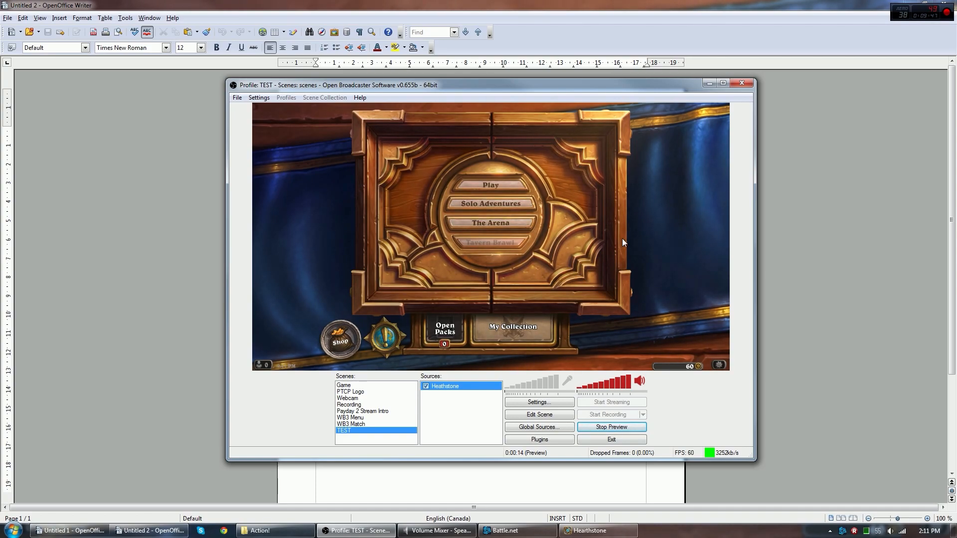
mouse_move(628, 369)
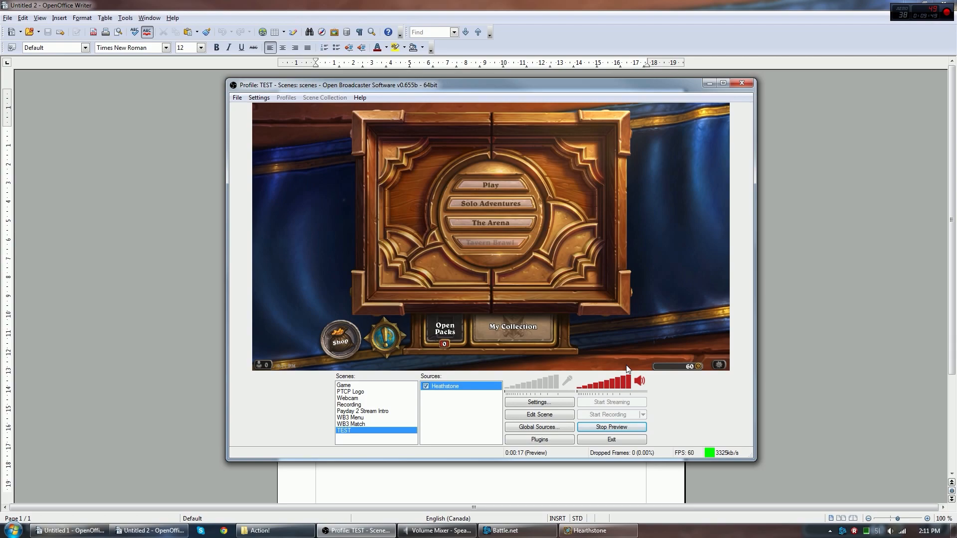
Mute Hearthstone in the Windows Volume Mixer and toggle the Heathstone source's visibility
click(435, 530)
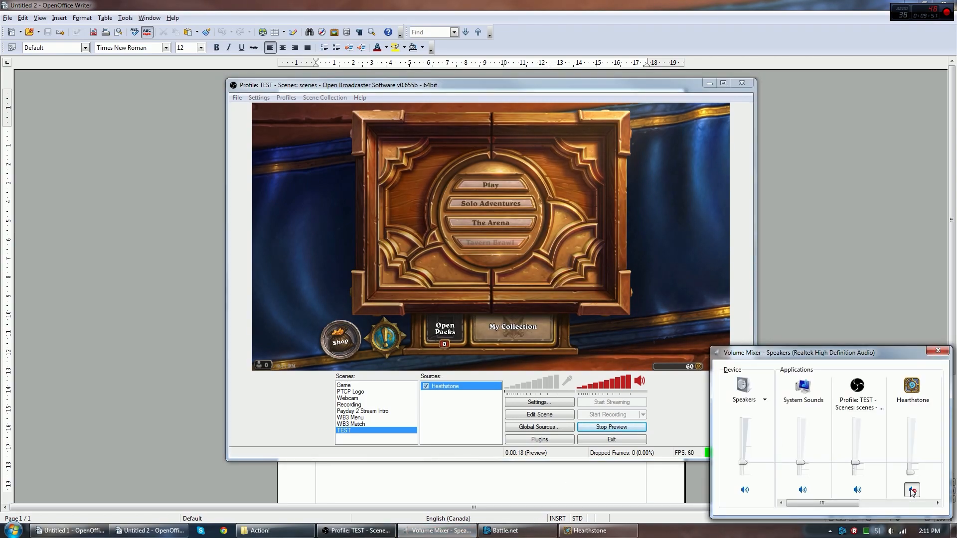
click(911, 488)
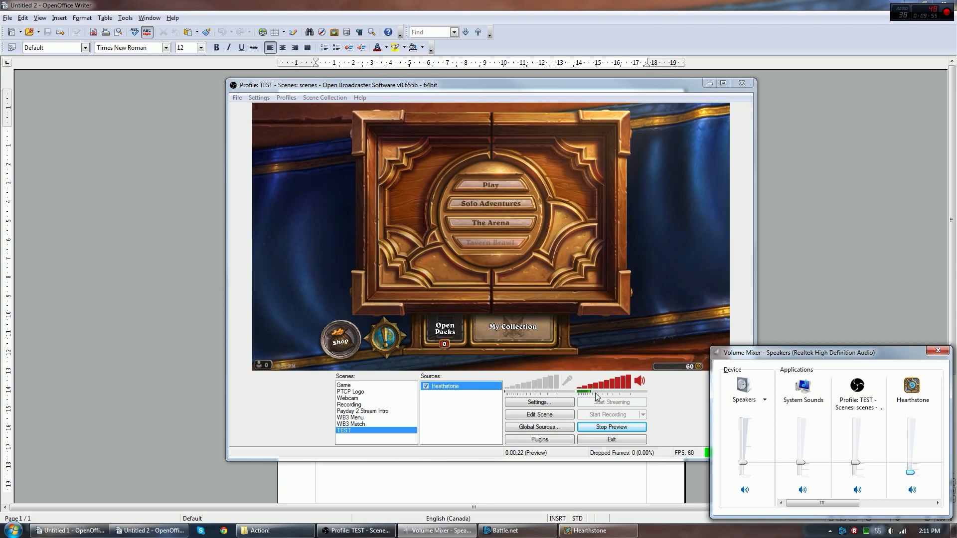
mouse_move(600, 397)
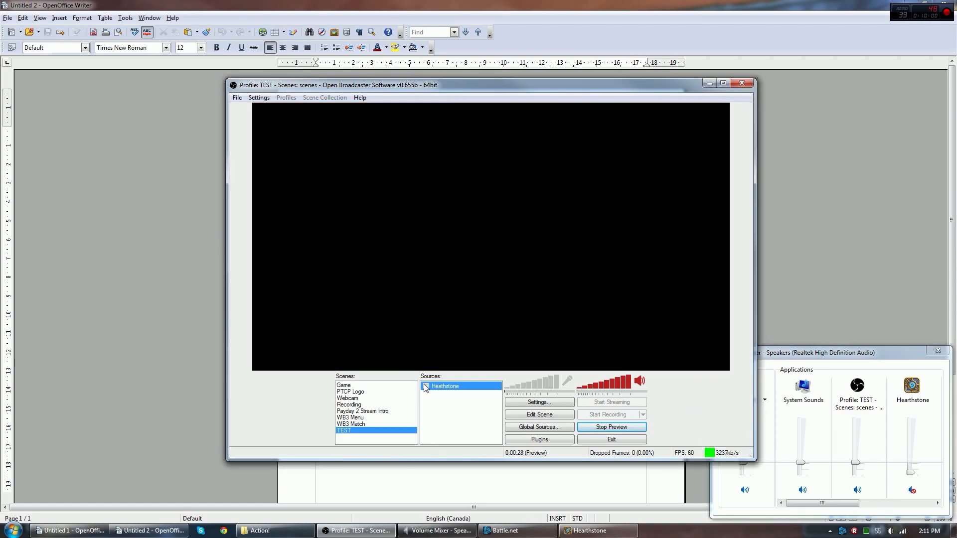
click(426, 386)
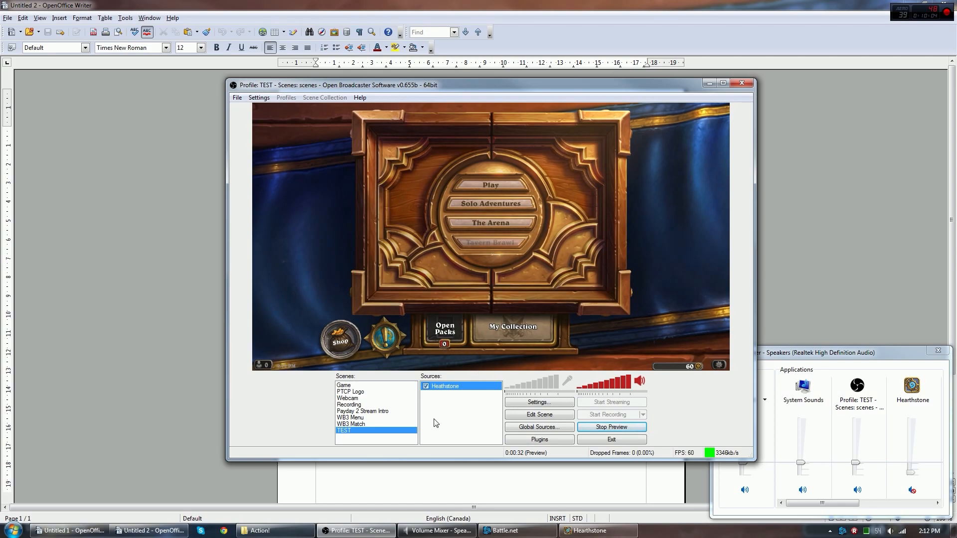
mouse_move(522, 374)
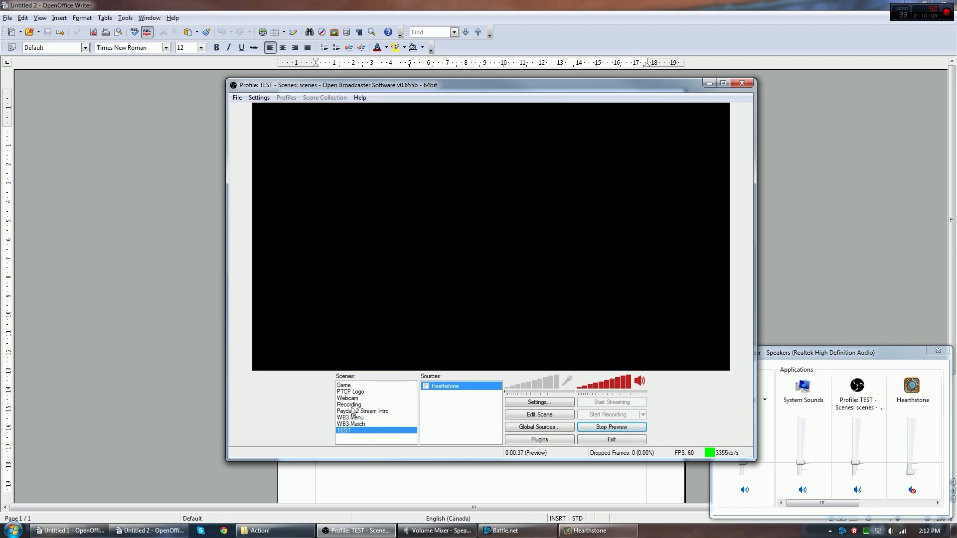
click(348, 404)
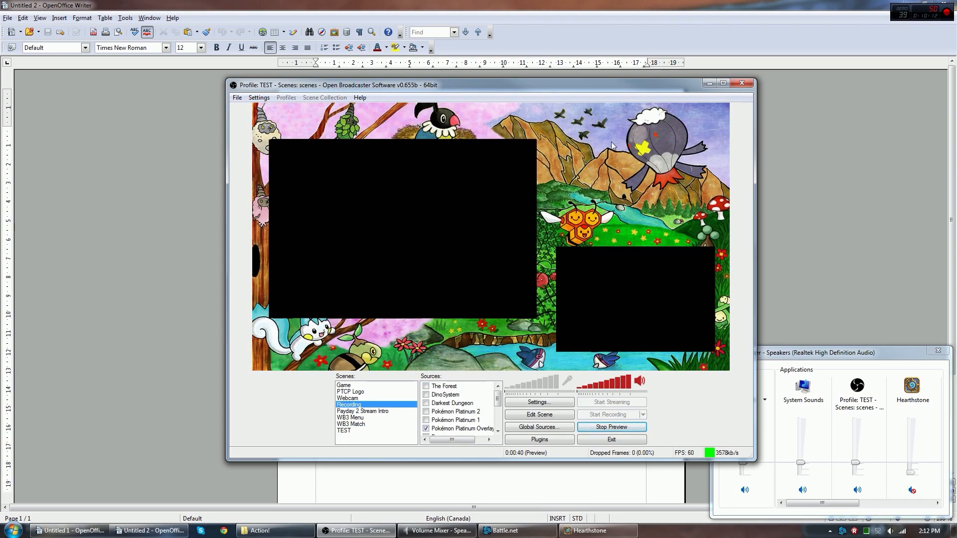
mouse_move(744, 175)
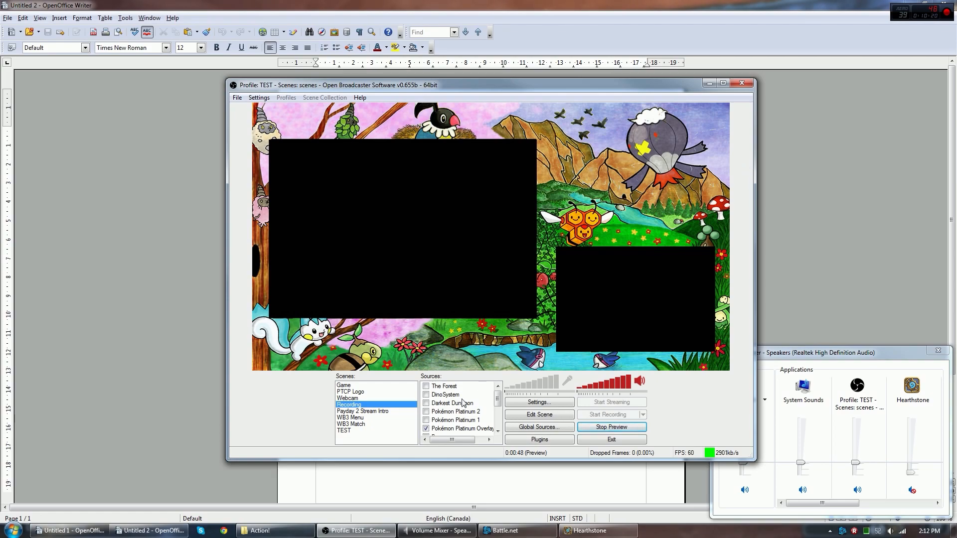
mouse_move(738, 220)
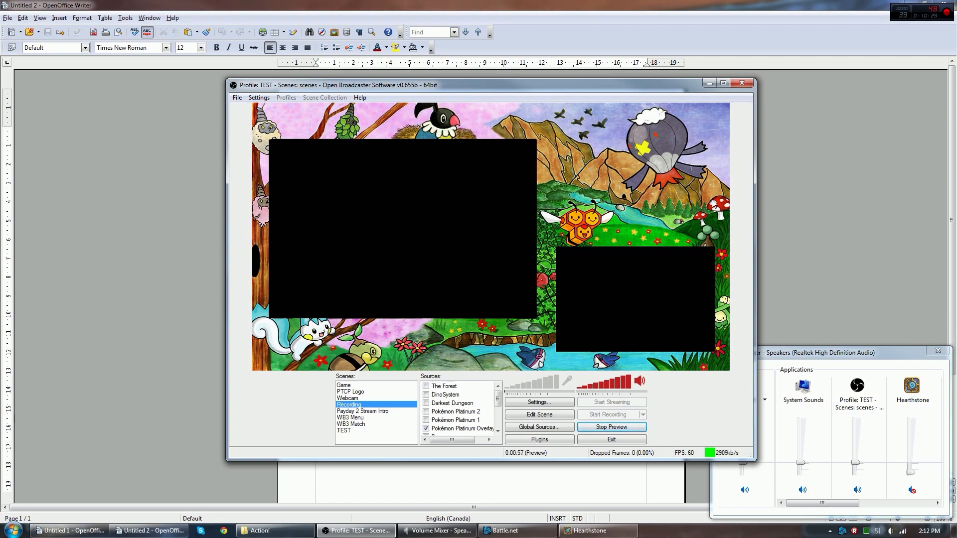
mouse_move(739, 201)
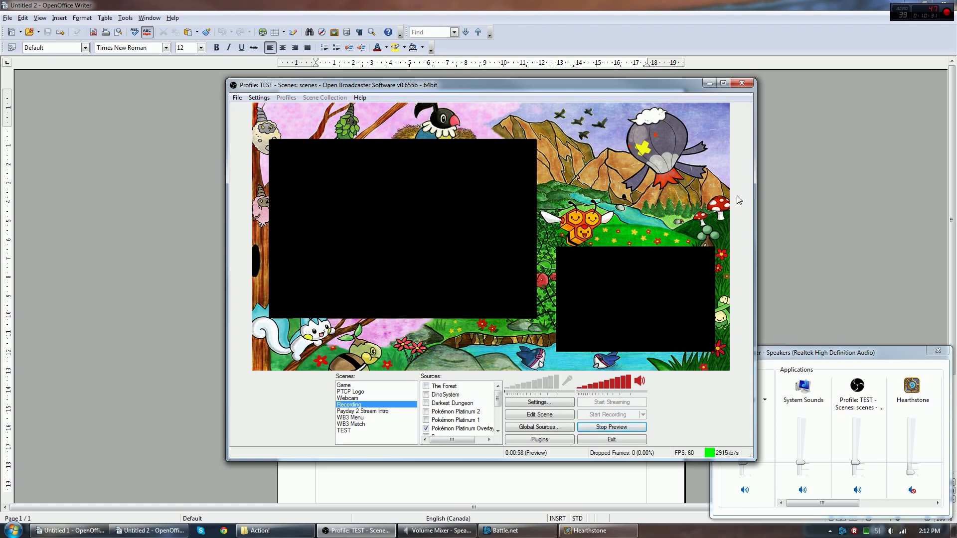
mouse_move(431, 130)
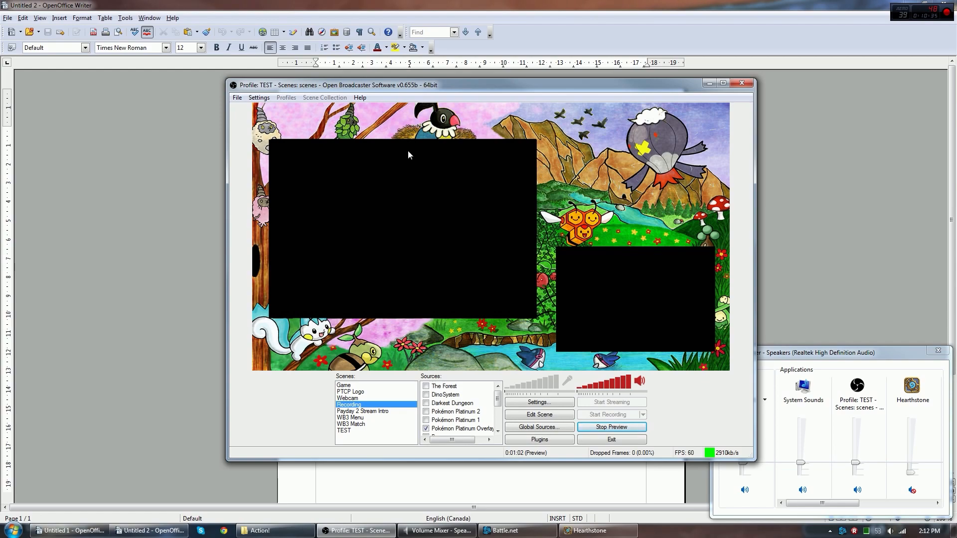
mouse_move(661, 248)
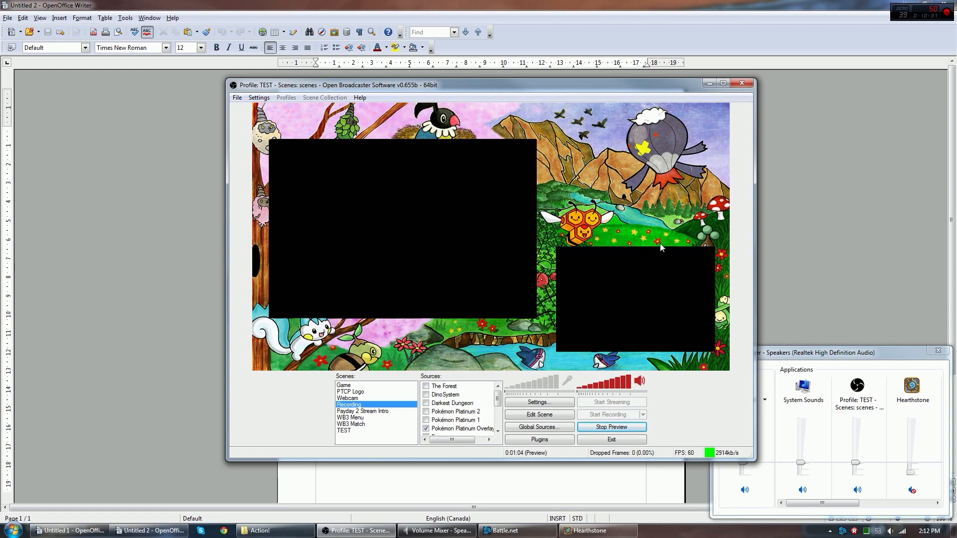
mouse_move(615, 300)
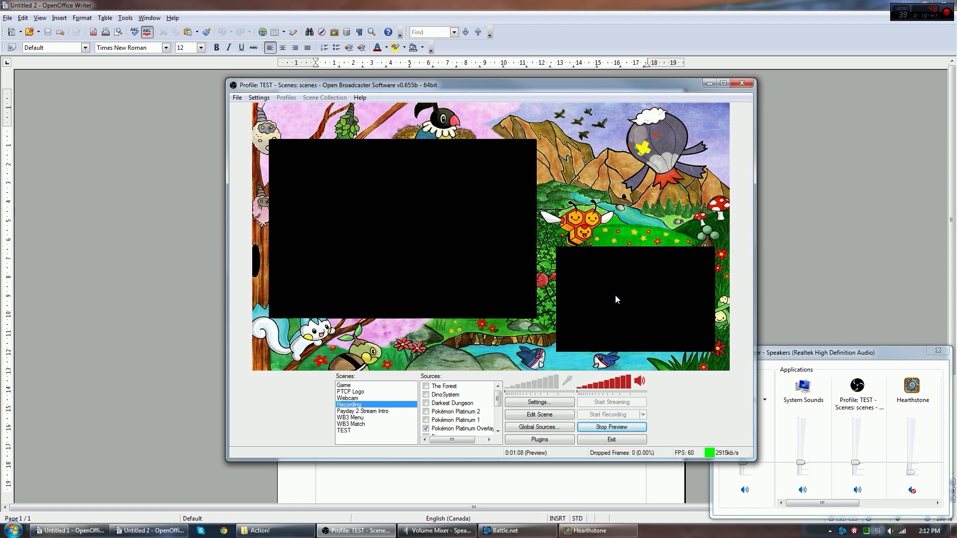
mouse_move(390, 427)
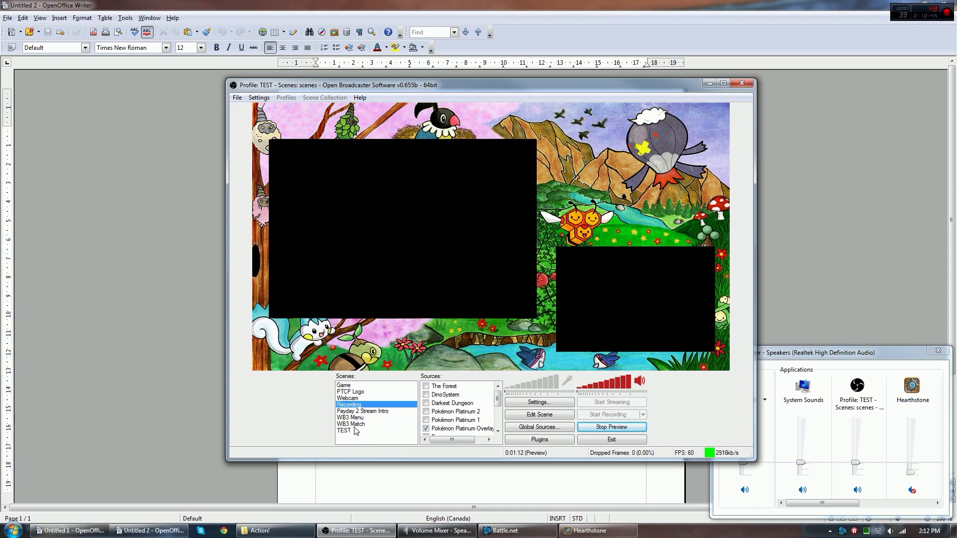
mouse_move(542, 325)
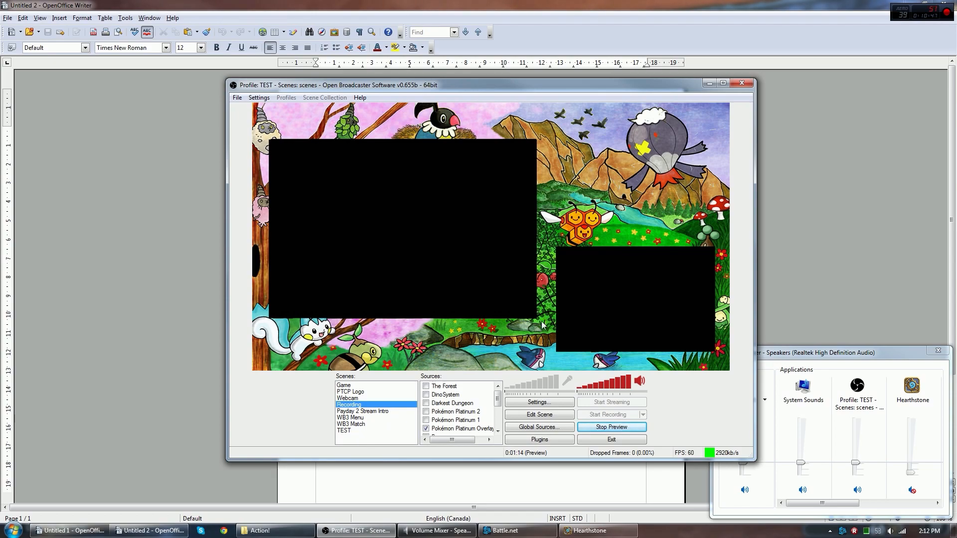
mouse_move(538, 414)
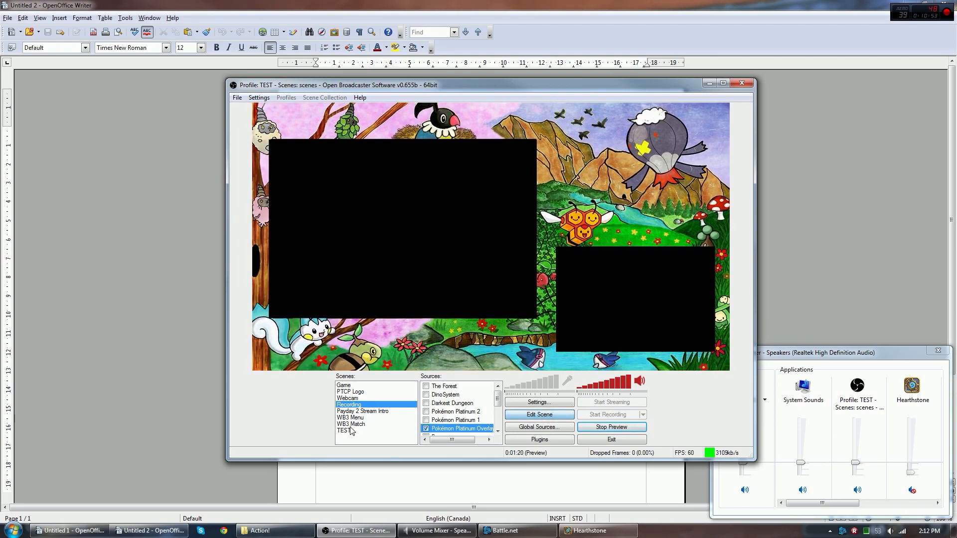
In the TEST scene, add a Window Capture source keeping the default name Window Capture
click(344, 431)
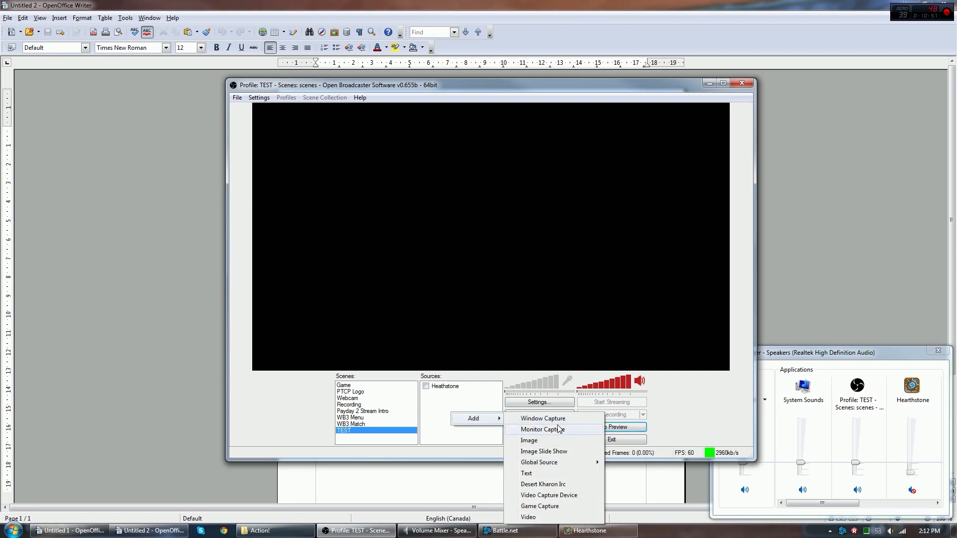
mouse_move(542, 418)
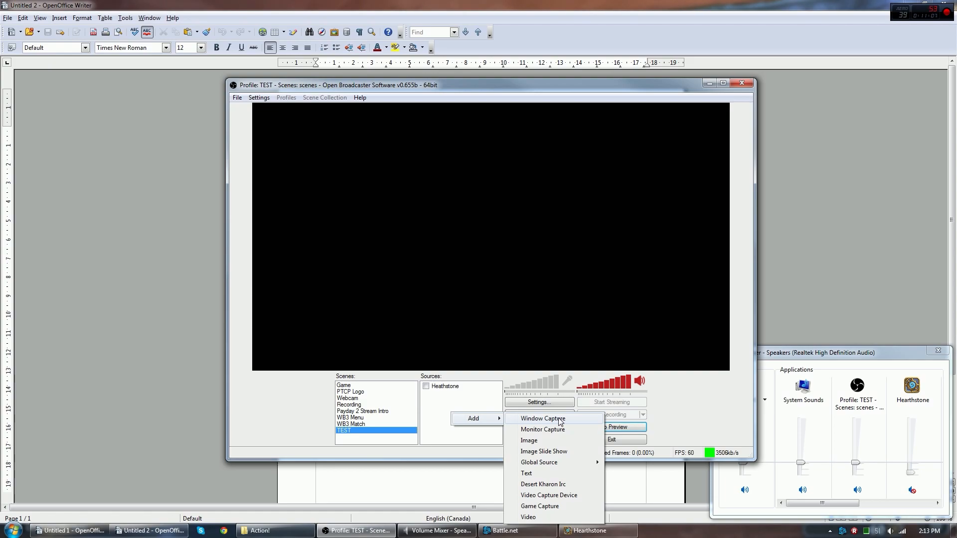
mouse_move(542, 428)
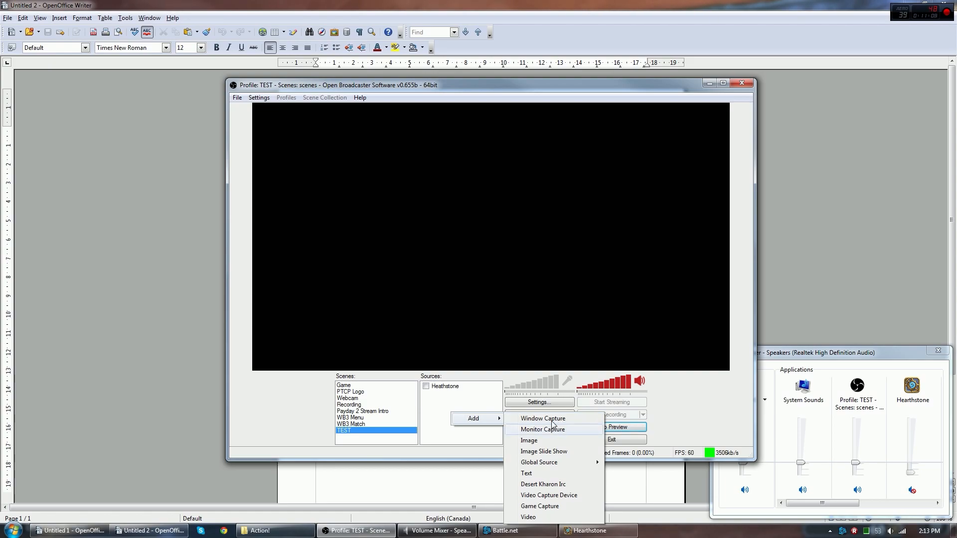
click(542, 418)
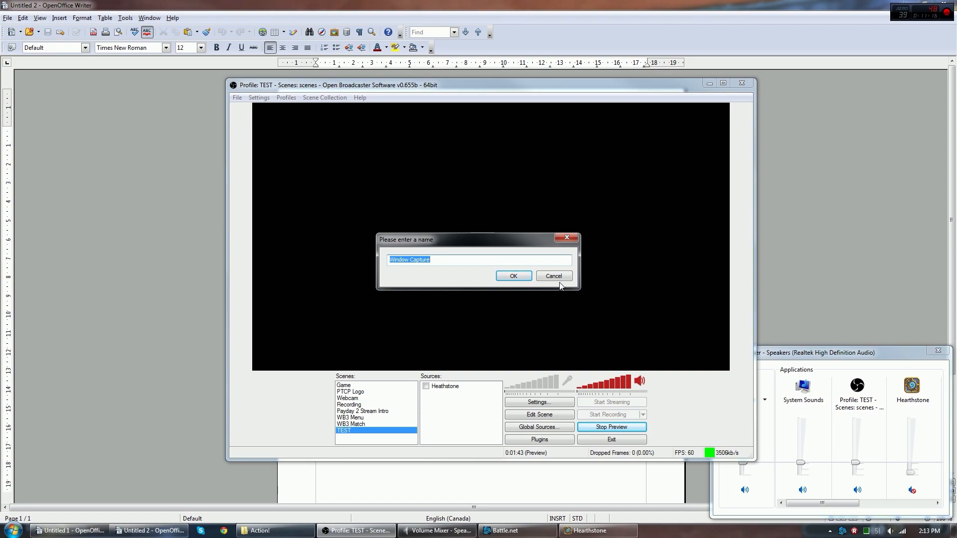
mouse_move(511, 324)
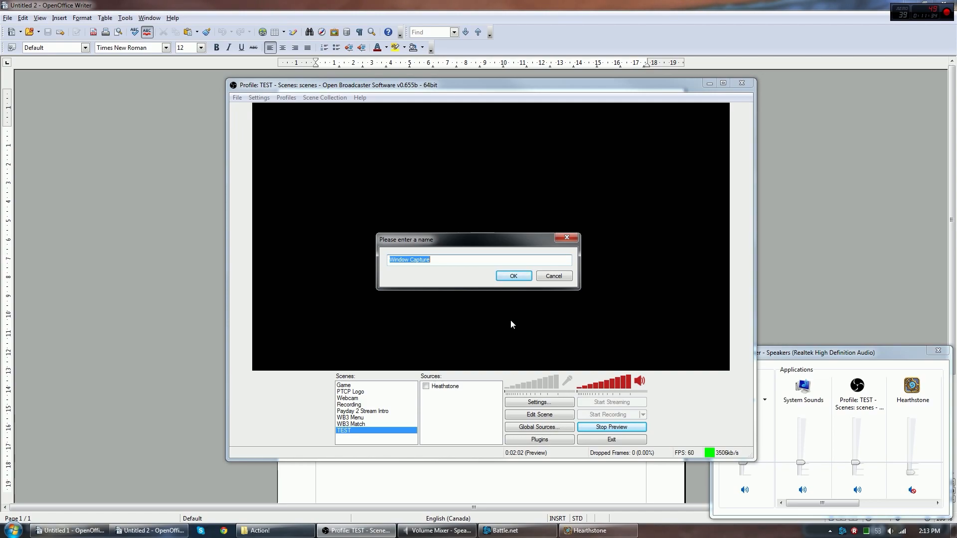
mouse_move(512, 277)
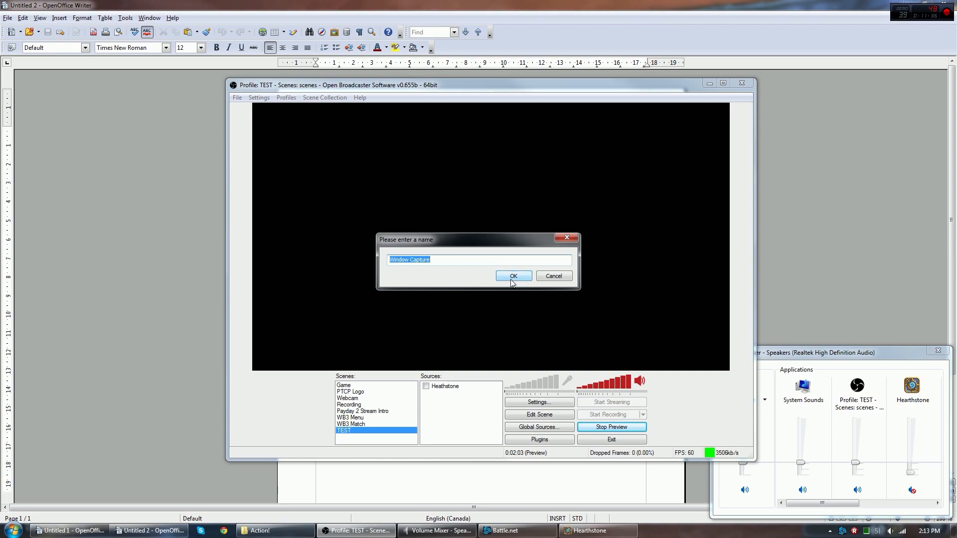
click(513, 276)
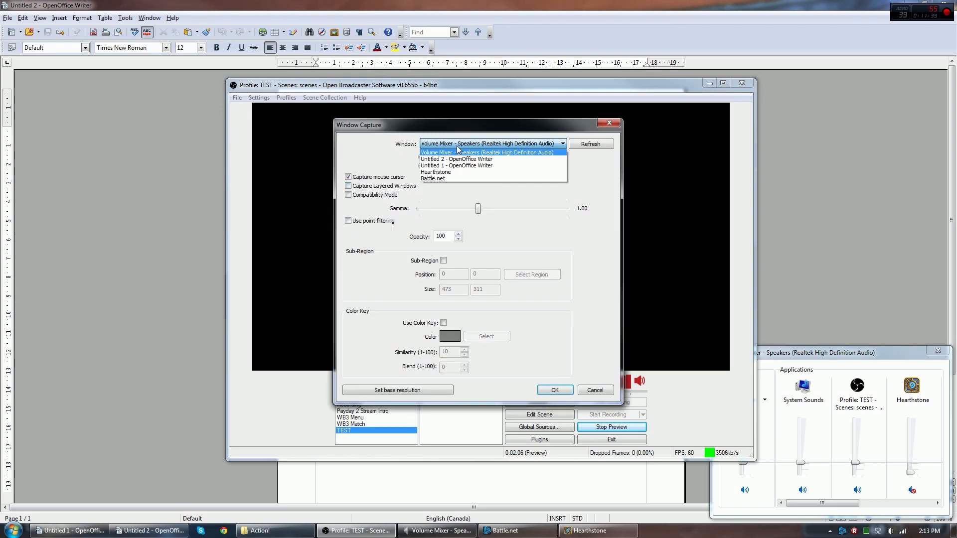
mouse_move(476, 166)
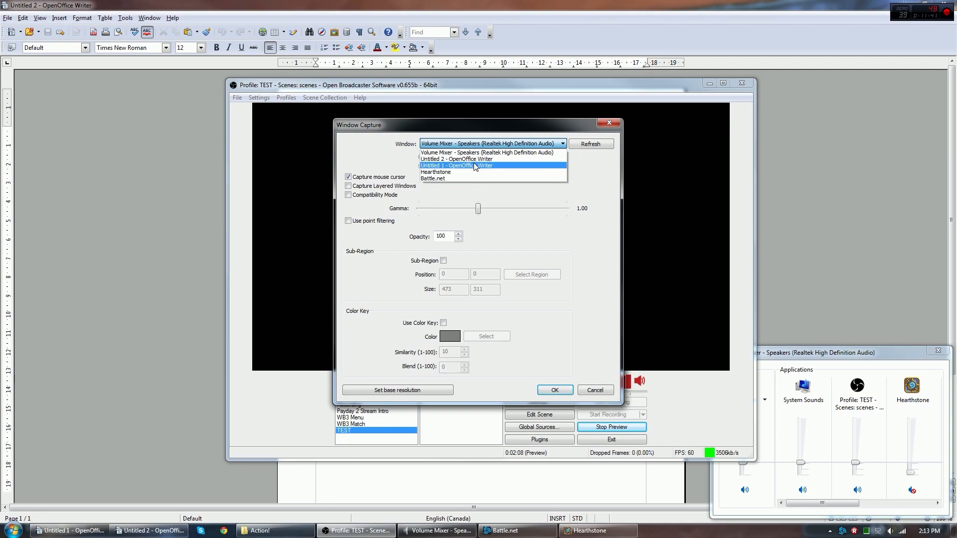
Target the Untitled 1 - OpenOffice Writer window, confirm, and reopen the source's properties
click(456, 165)
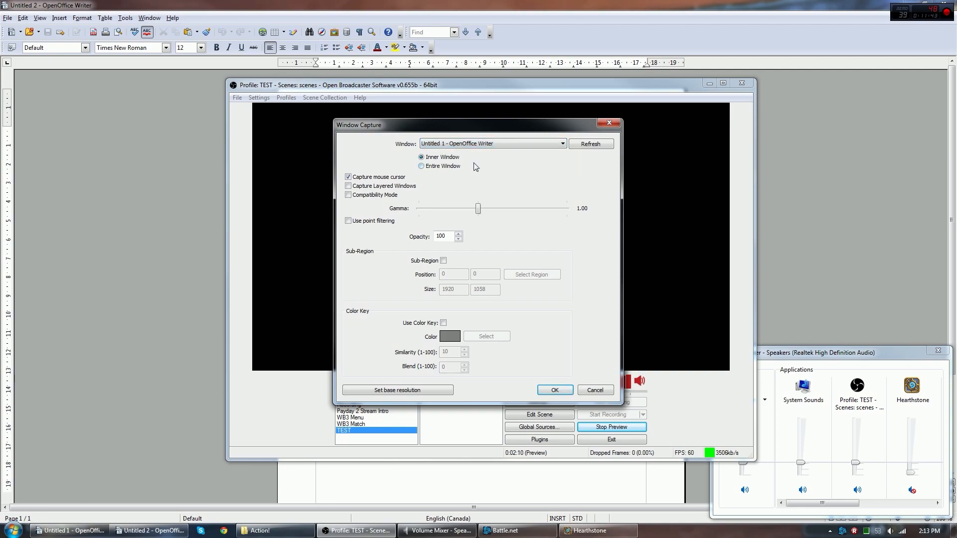
click(553, 390)
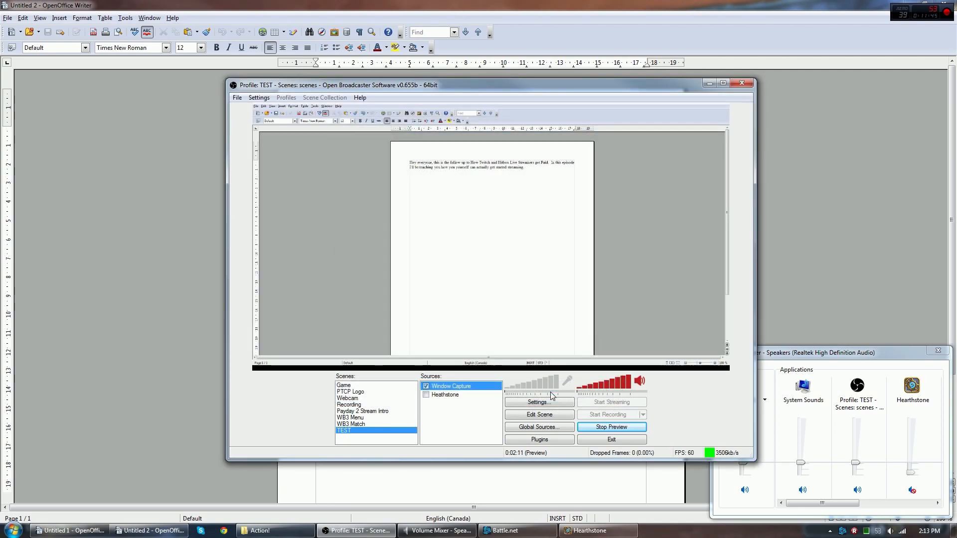
mouse_move(583, 222)
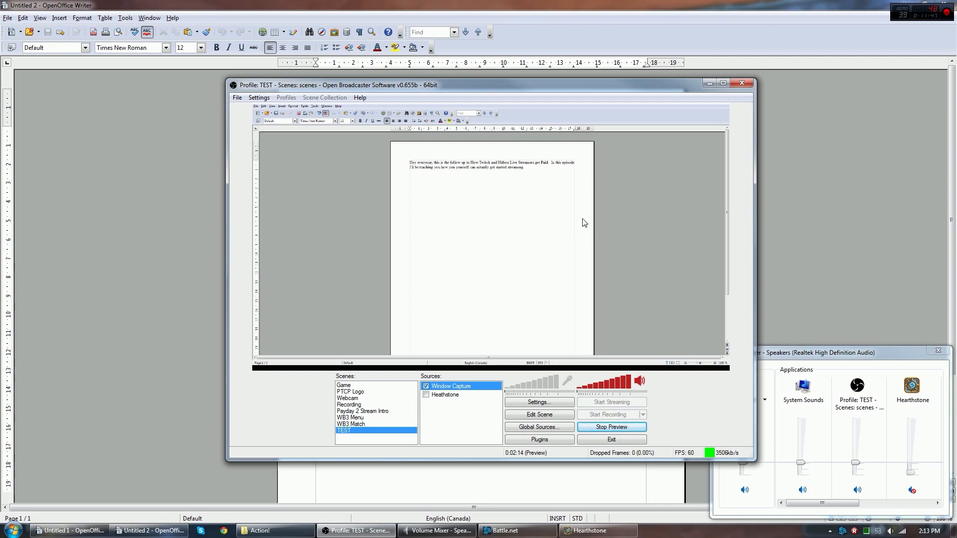
mouse_move(502, 406)
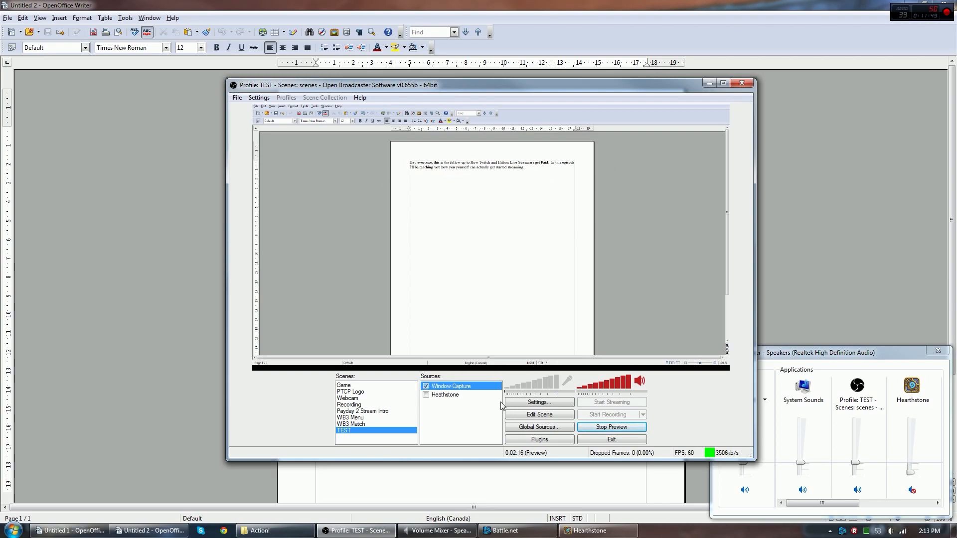
mouse_move(477, 398)
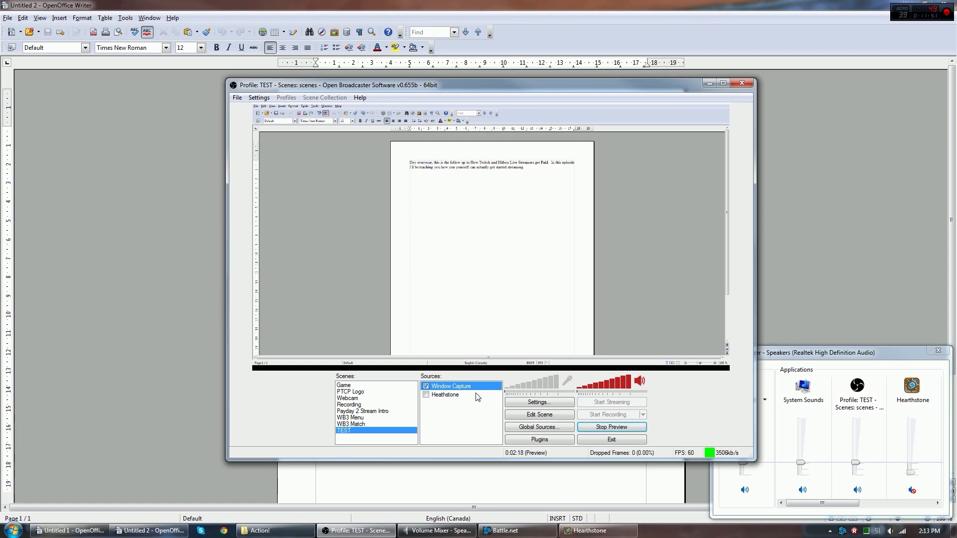
double_click(451, 386)
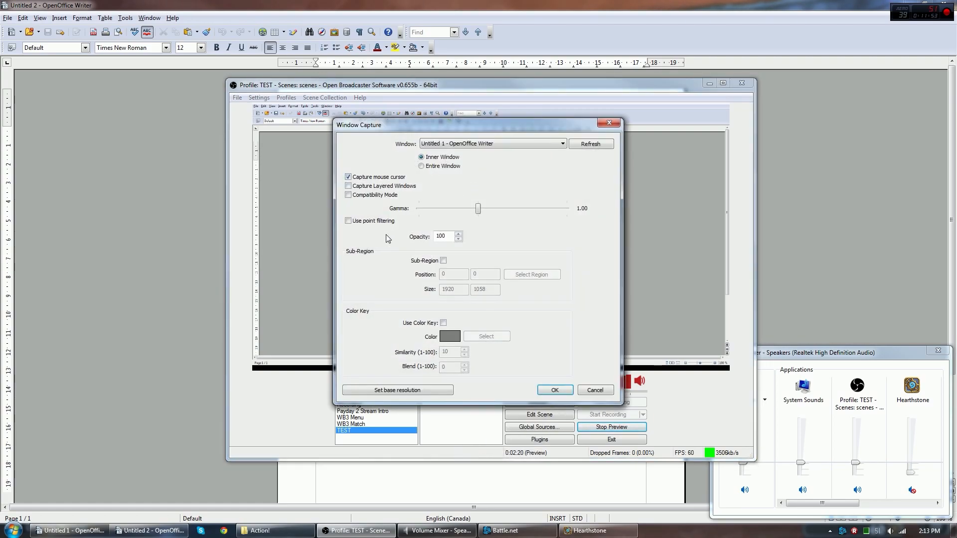
Enable Sub-Region and crop the capture to a 908×874 area of the Writer page
click(443, 260)
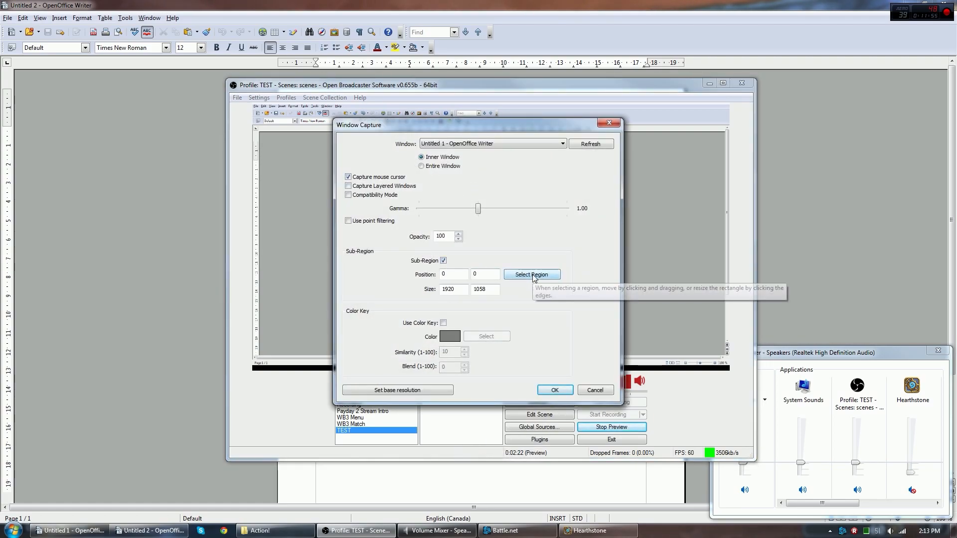
mouse_move(529, 278)
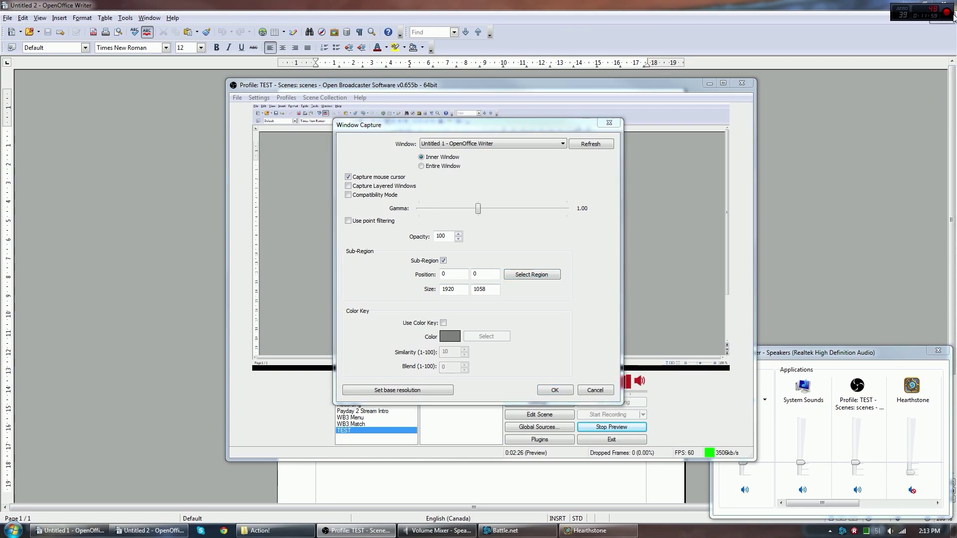
click(530, 274)
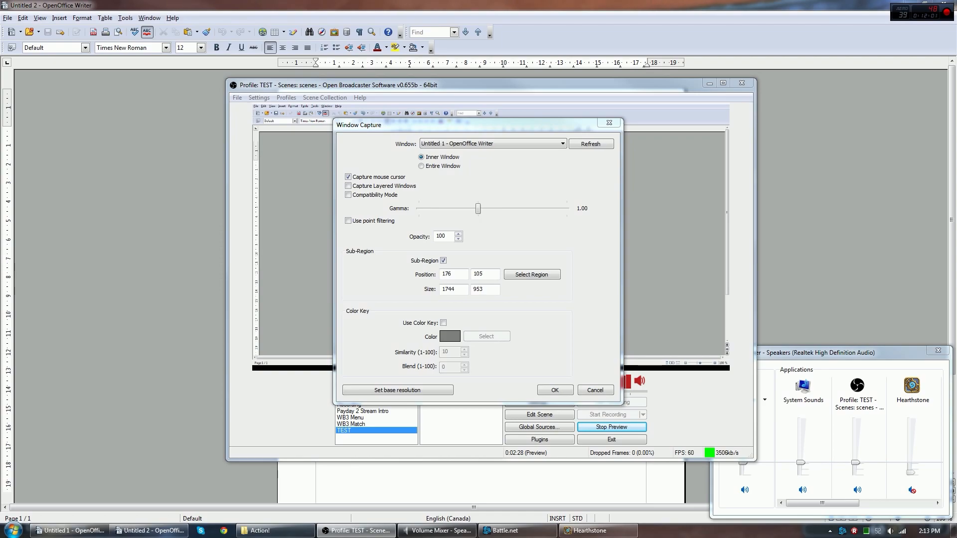
click(530, 274)
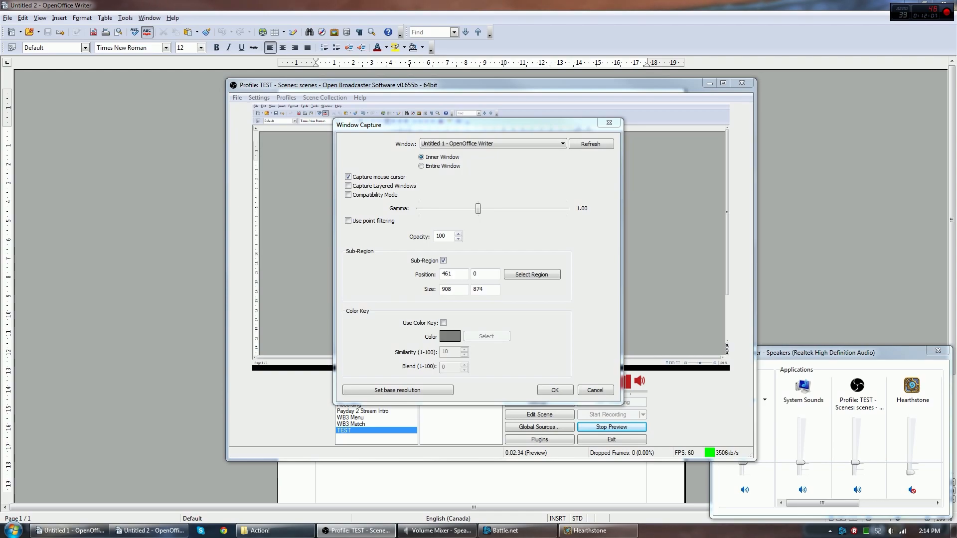
click(553, 390)
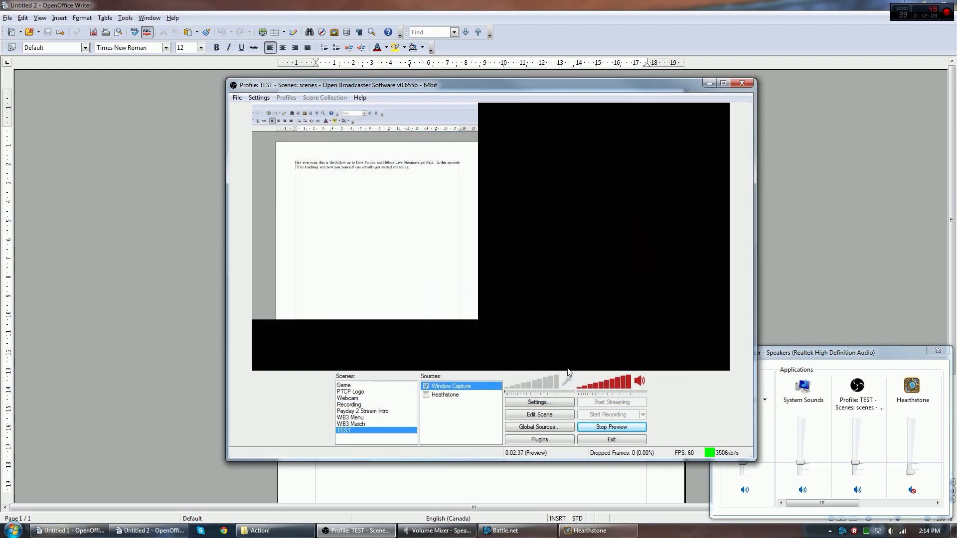
Hide Window Capture and add Window Capture 2 targeting the Untitled 2 - OpenOffice Writer window
click(538, 415)
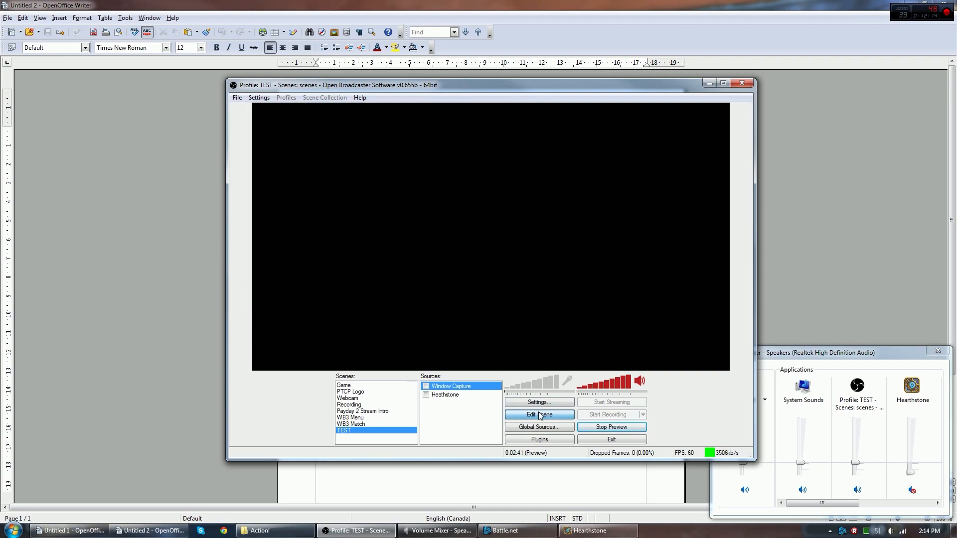
click(558, 424)
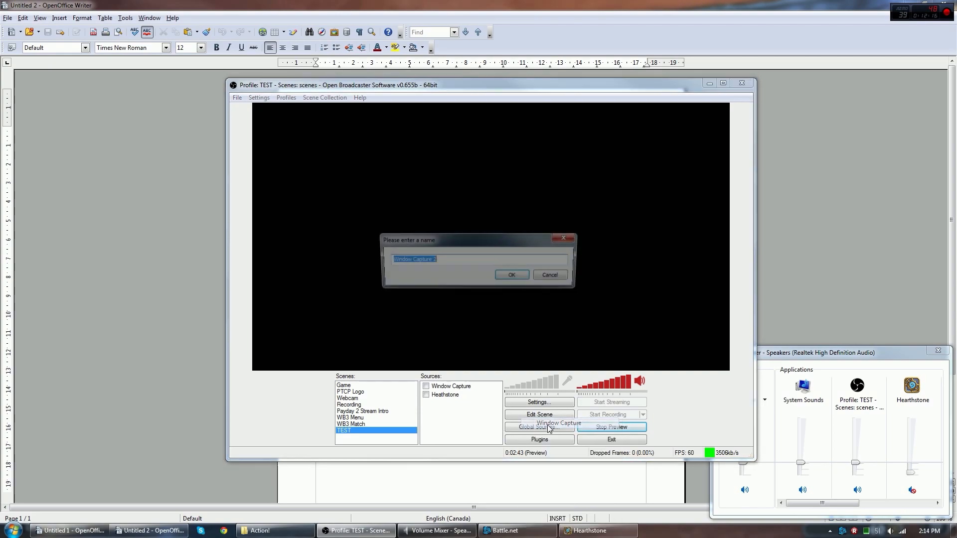
click(511, 275)
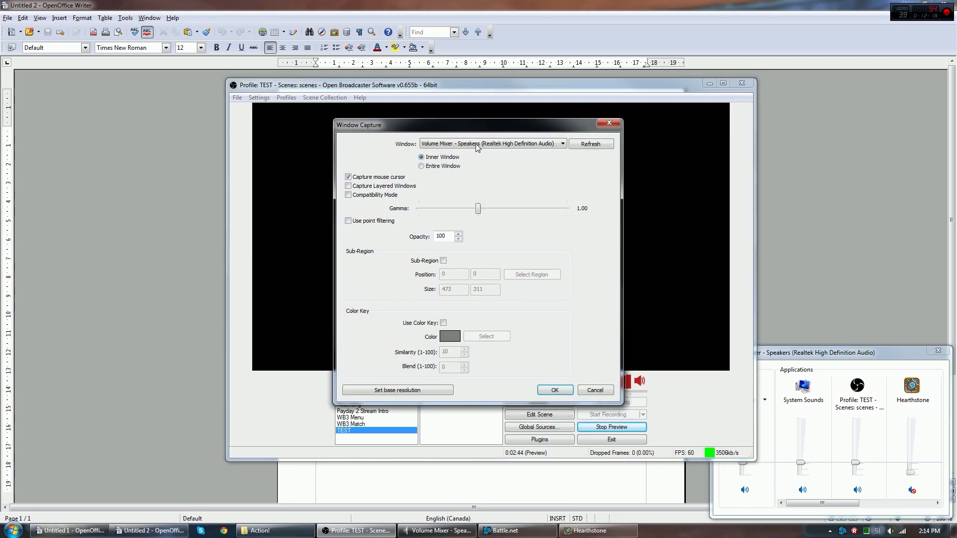
click(491, 144)
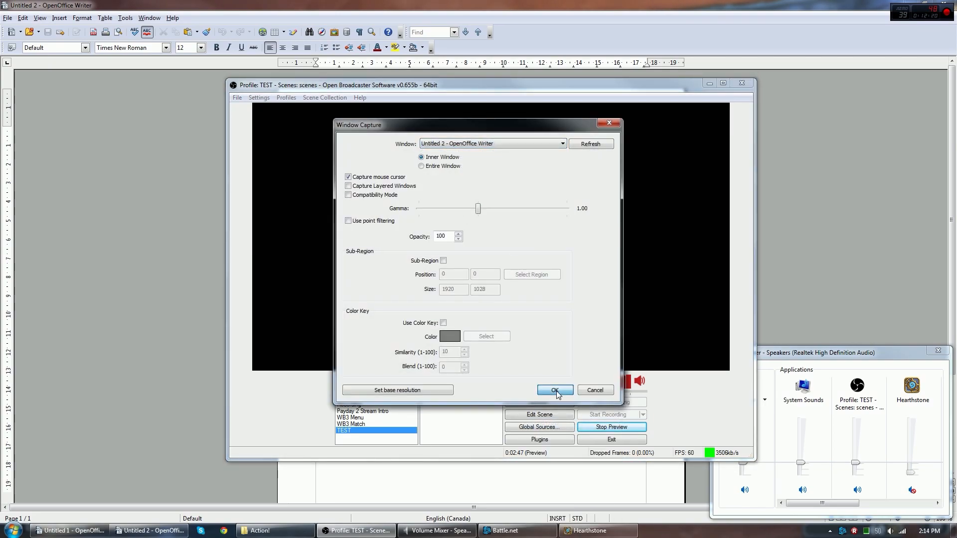
click(554, 389)
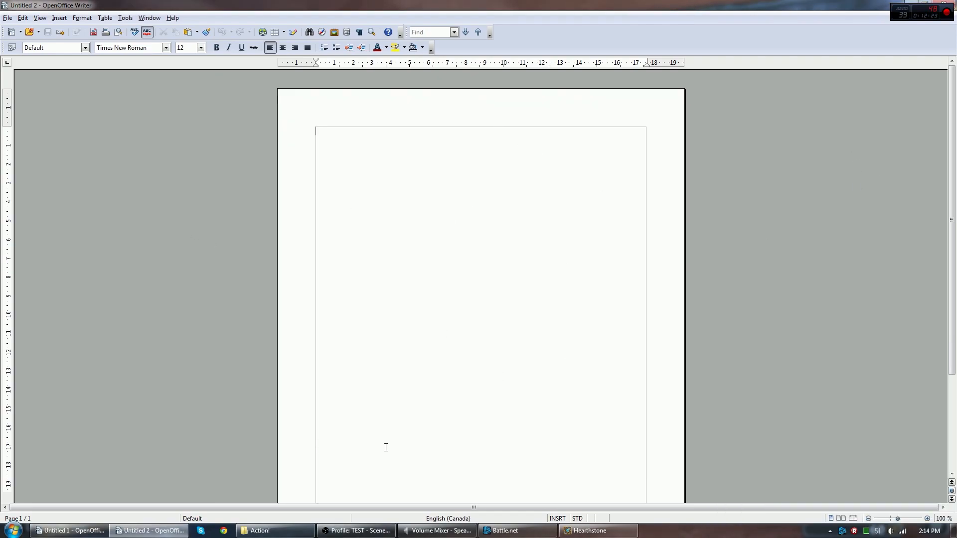
Enable Sub-Region on Window Capture 2 and select a small area of the Writer window
click(355, 530)
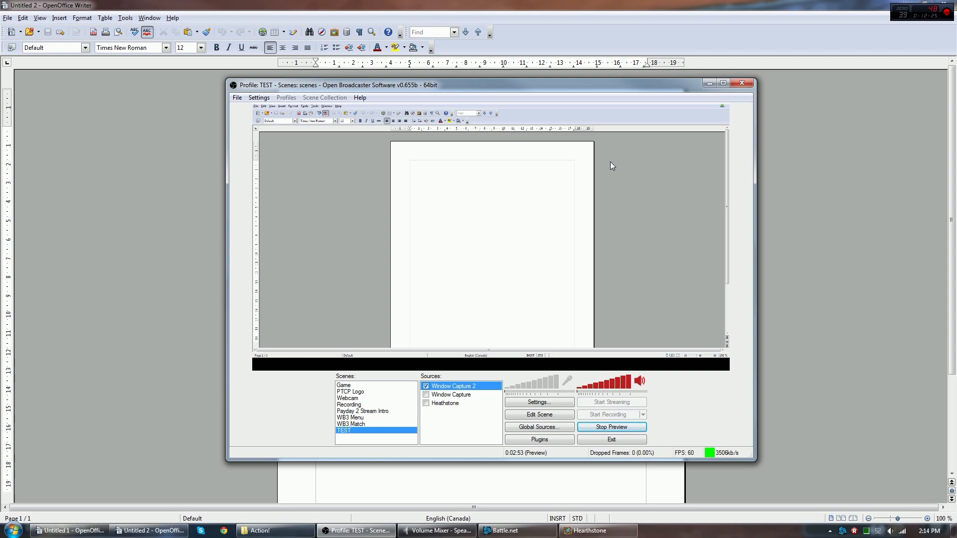
right_click(453, 386)
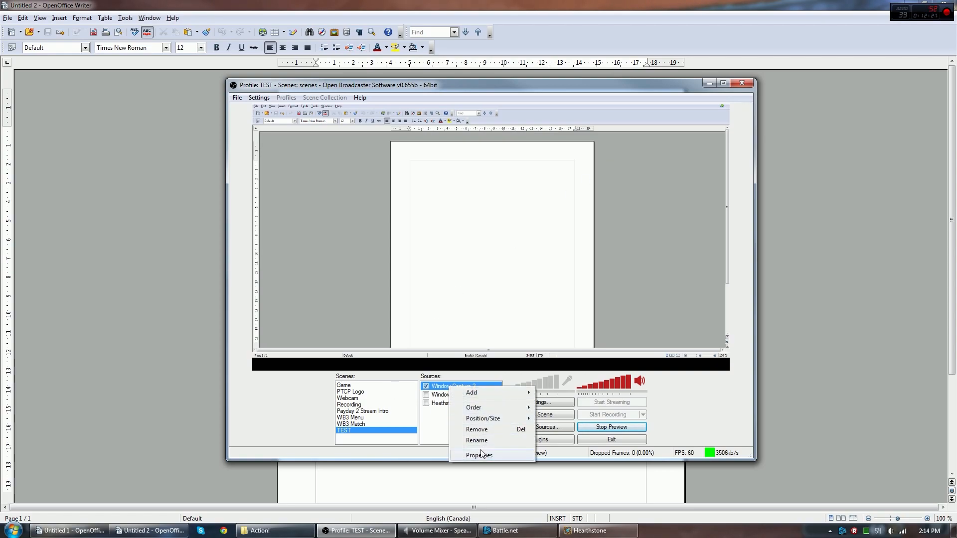
click(480, 455)
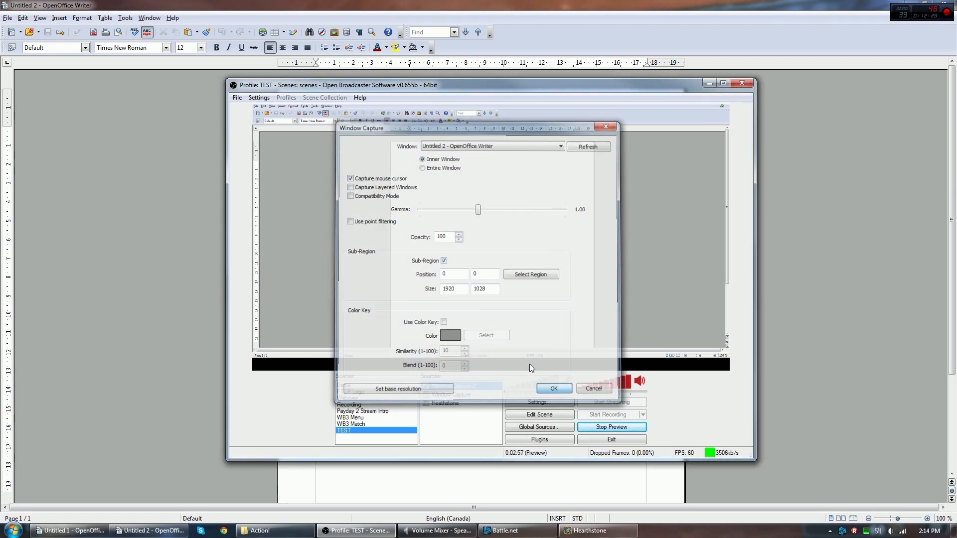
click(553, 389)
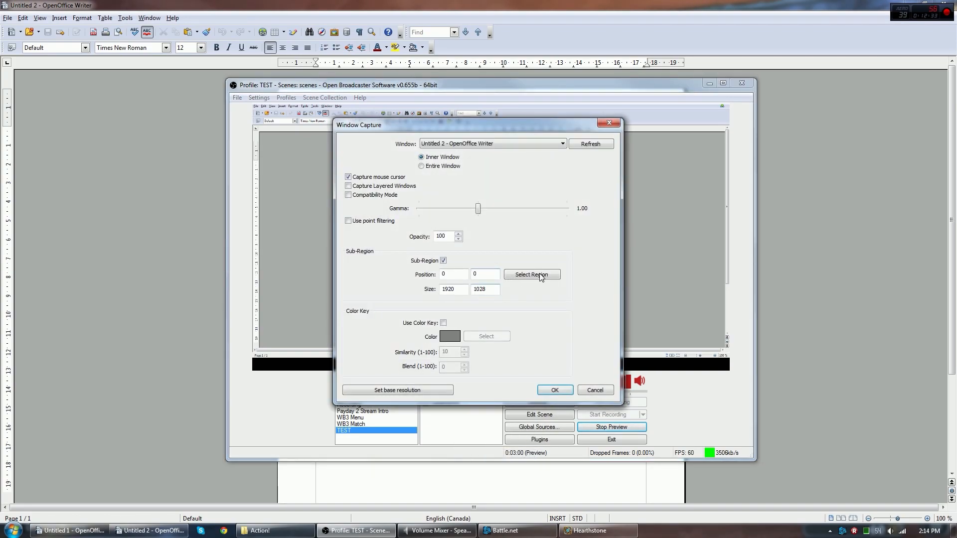
click(531, 274)
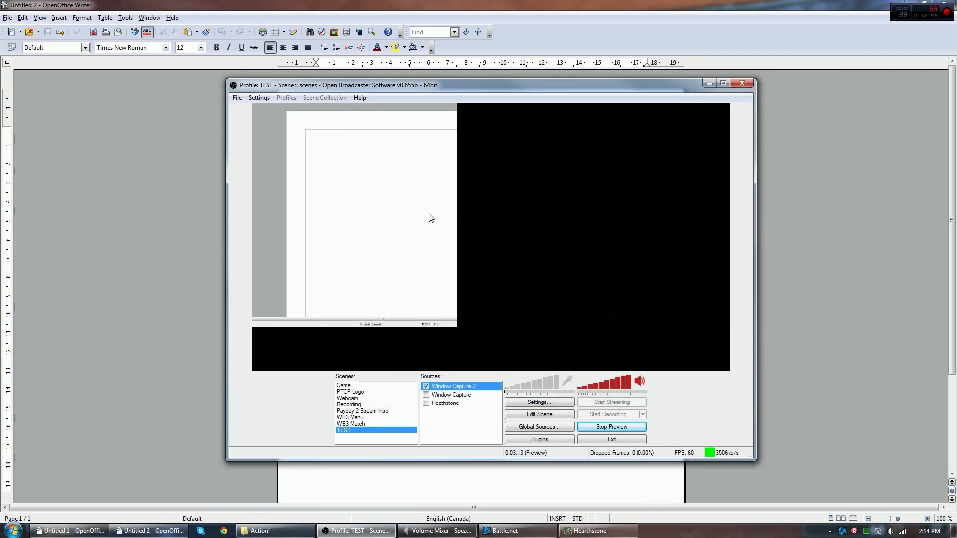
Stretch the Window Capture 2 source so the Writer strip spans the preview's full width
click(538, 415)
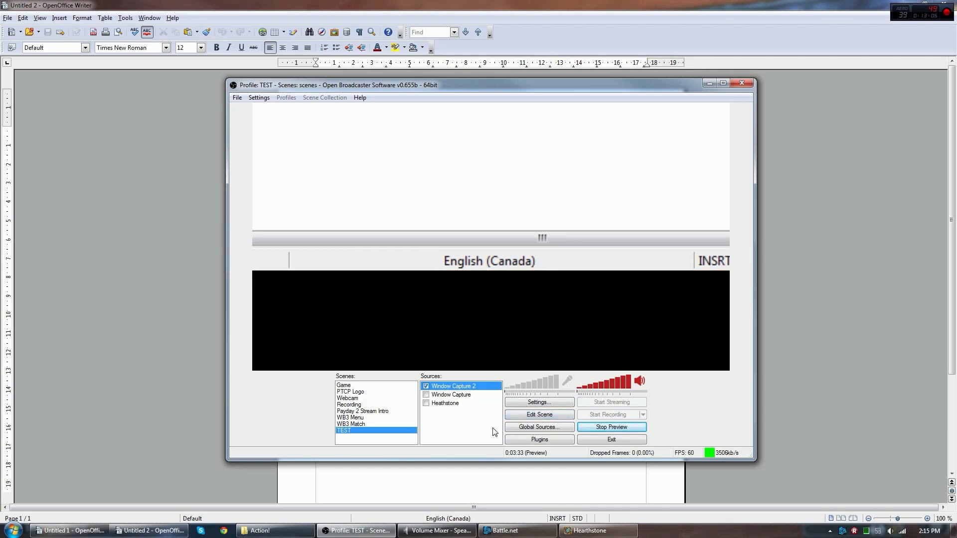
mouse_move(465, 412)
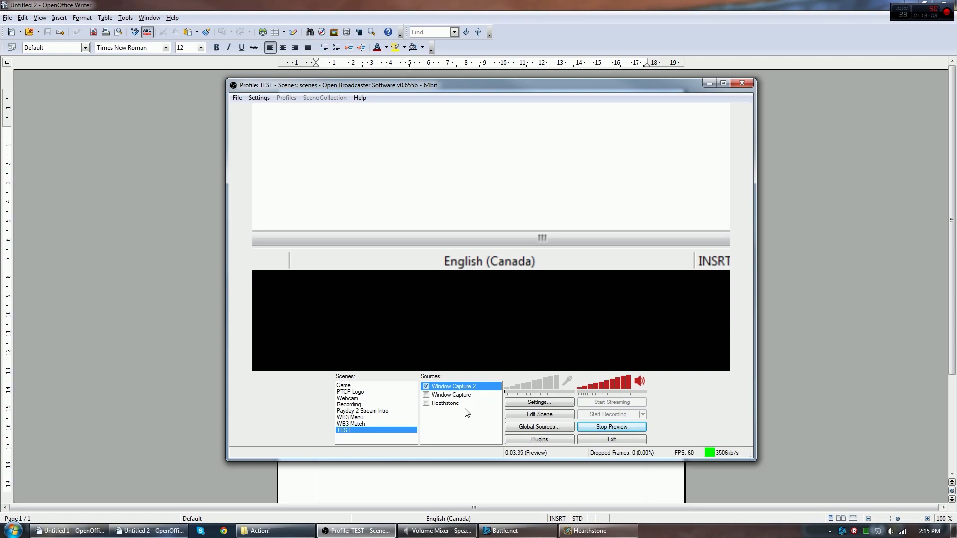
Select the Recording scene, showing the Pokémon forest overlay with two black capture areas
click(349, 405)
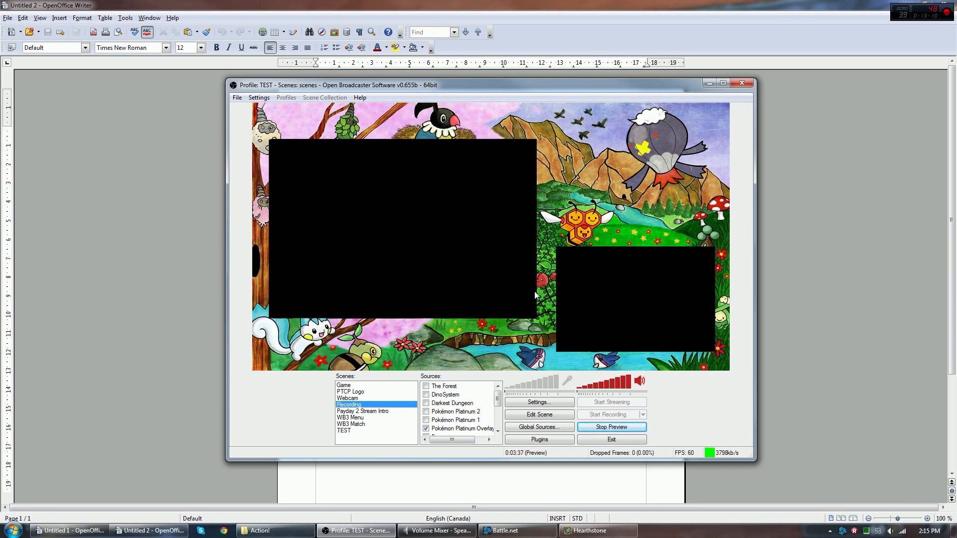
mouse_move(461, 121)
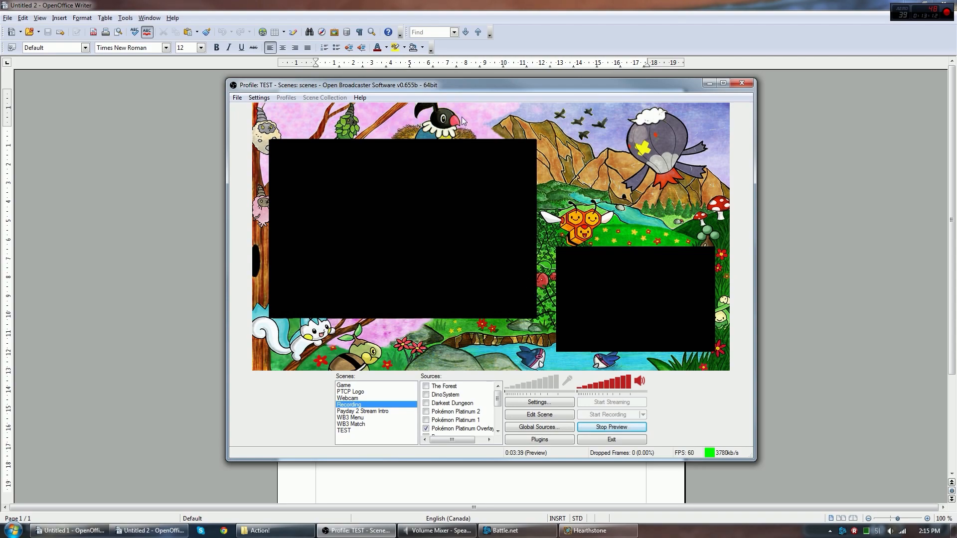
mouse_move(465, 238)
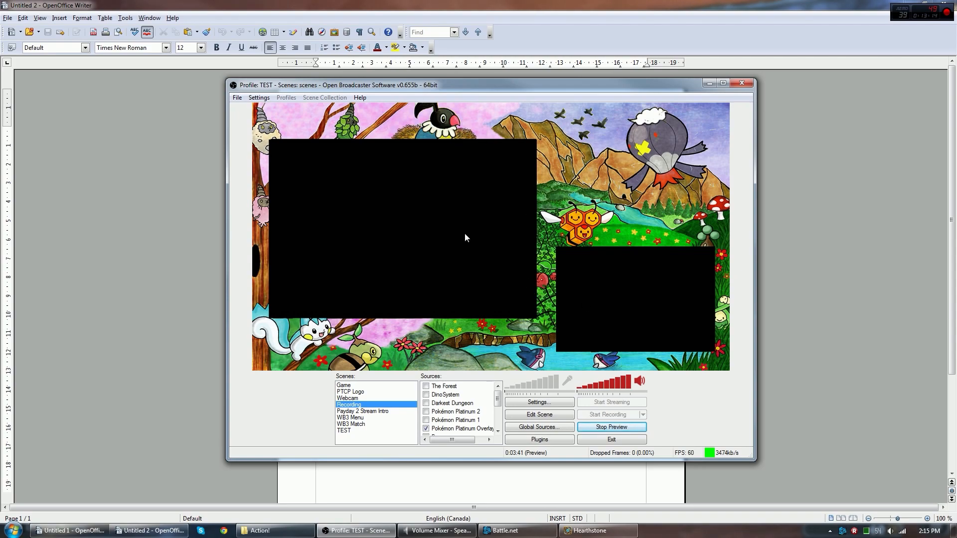
mouse_move(598, 205)
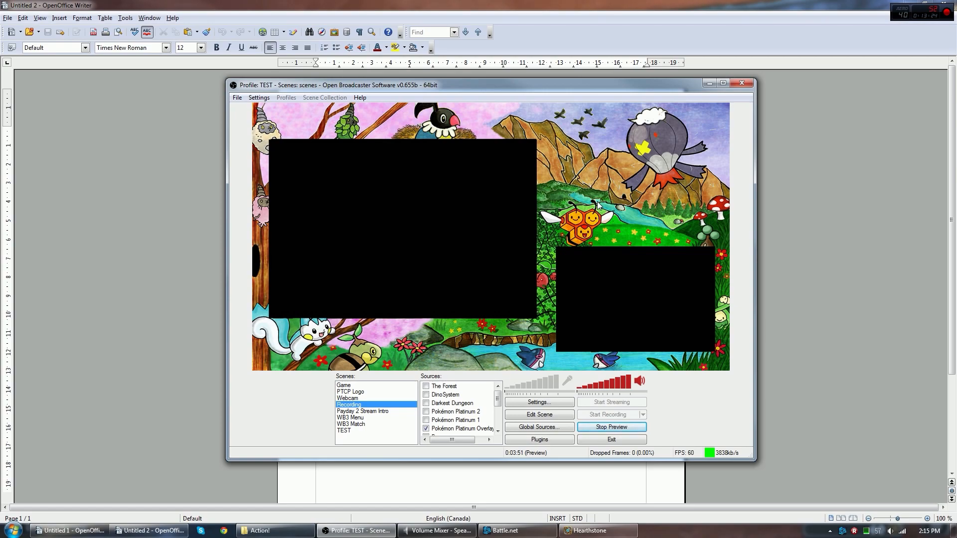
mouse_move(605, 297)
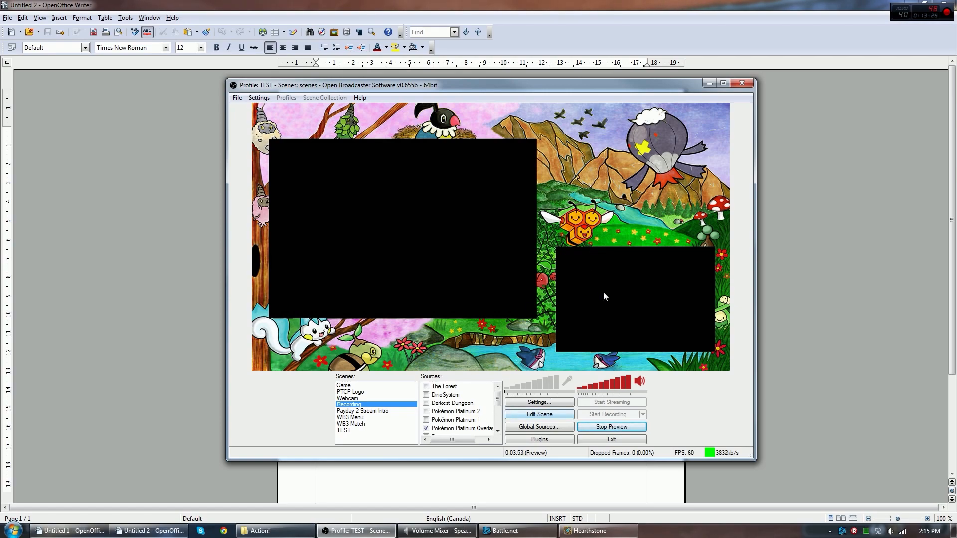
mouse_move(539, 319)
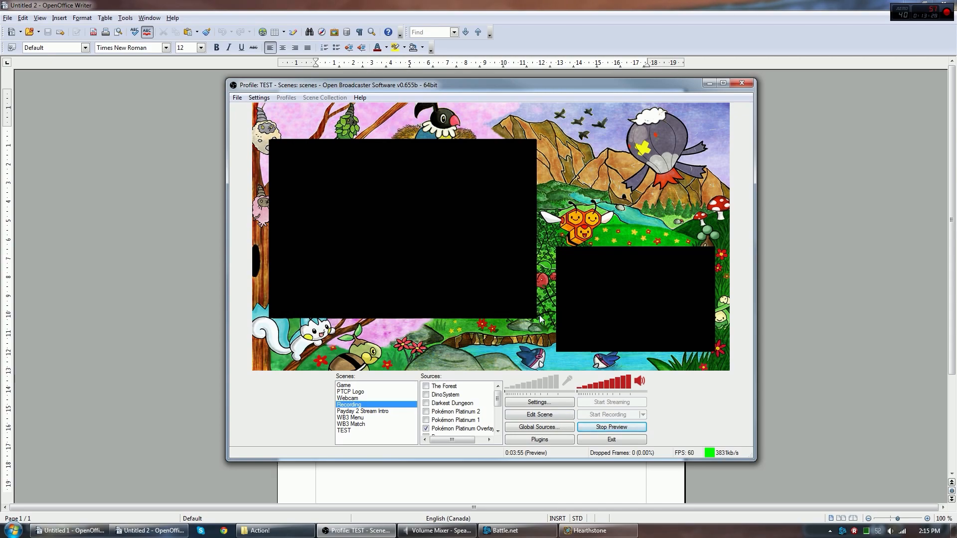
mouse_move(628, 335)
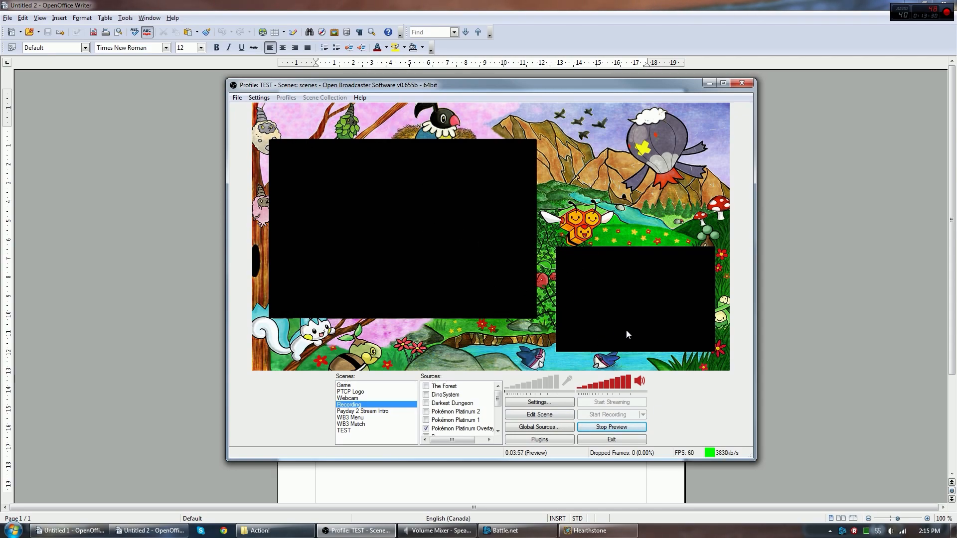
mouse_move(502, 301)
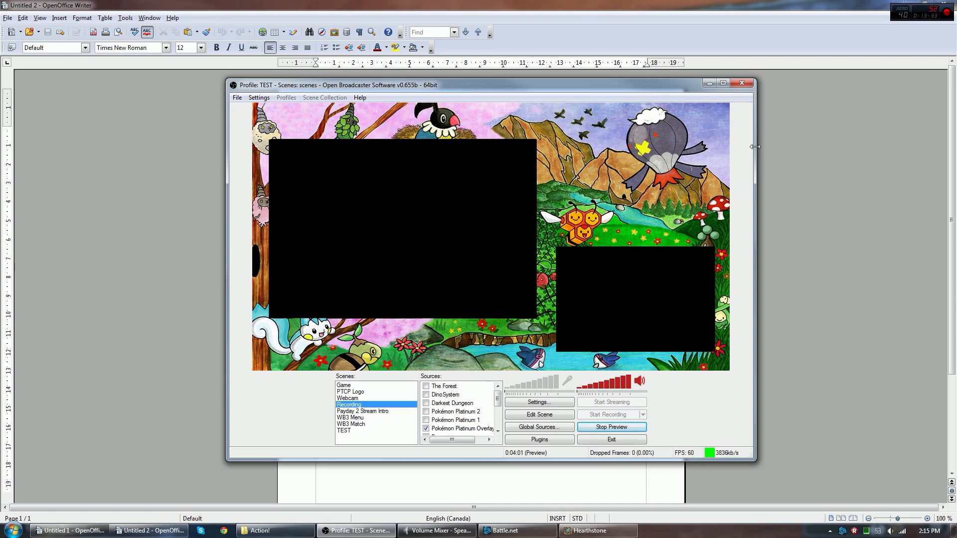
mouse_move(517, 264)
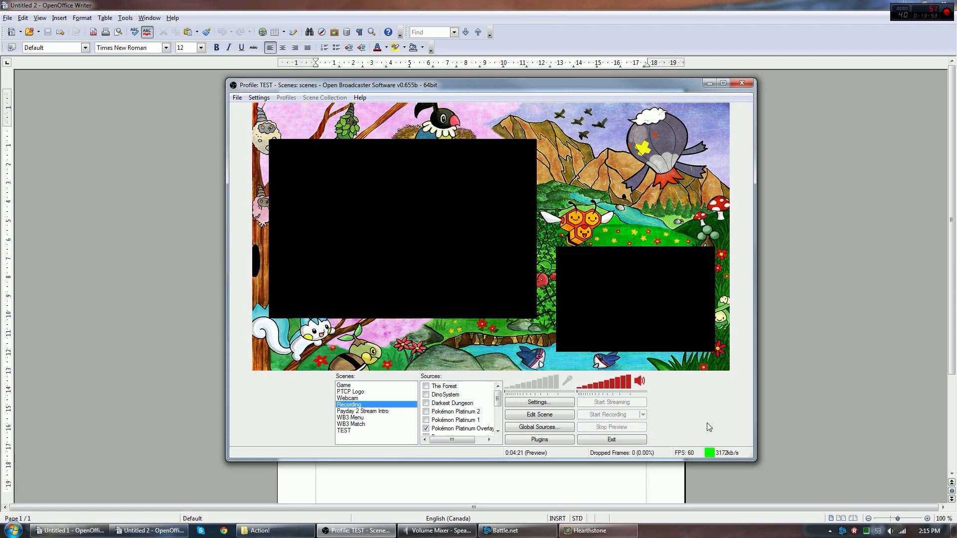
Stop the preview and switch the active profile to Recording
click(610, 427)
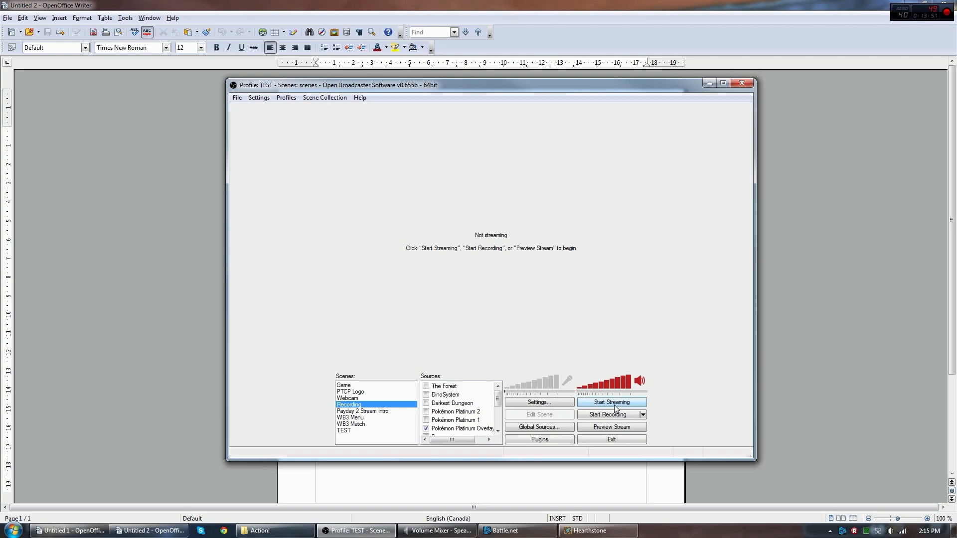
click(286, 98)
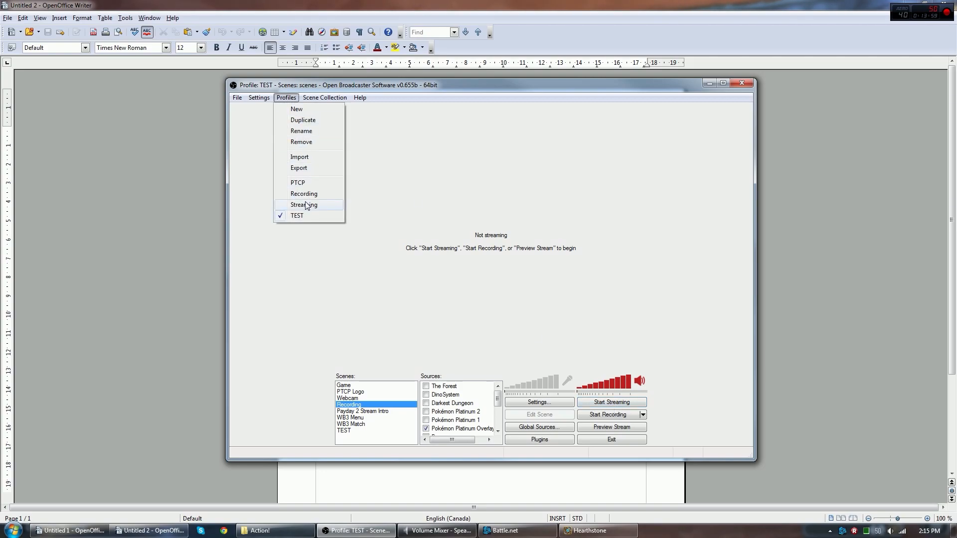
mouse_move(303, 194)
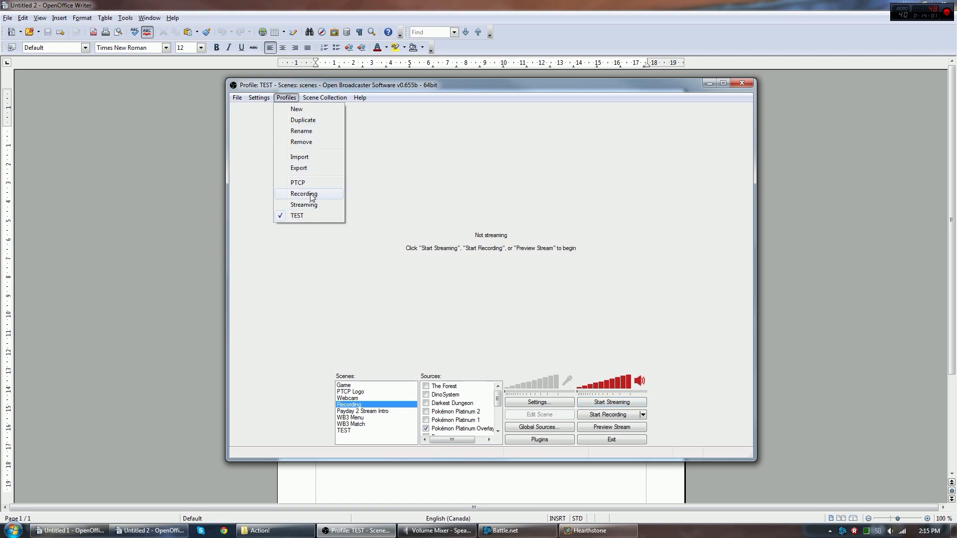
mouse_move(311, 143)
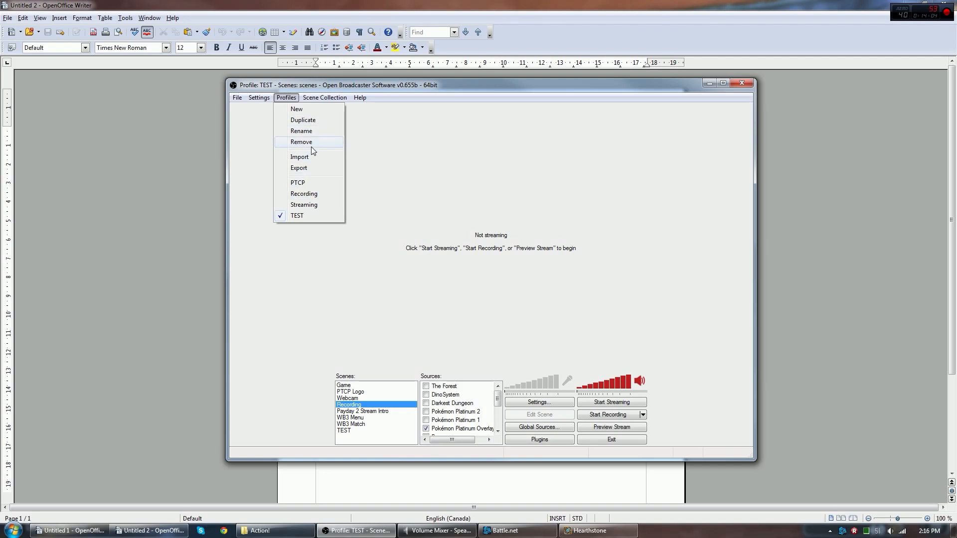
click(297, 183)
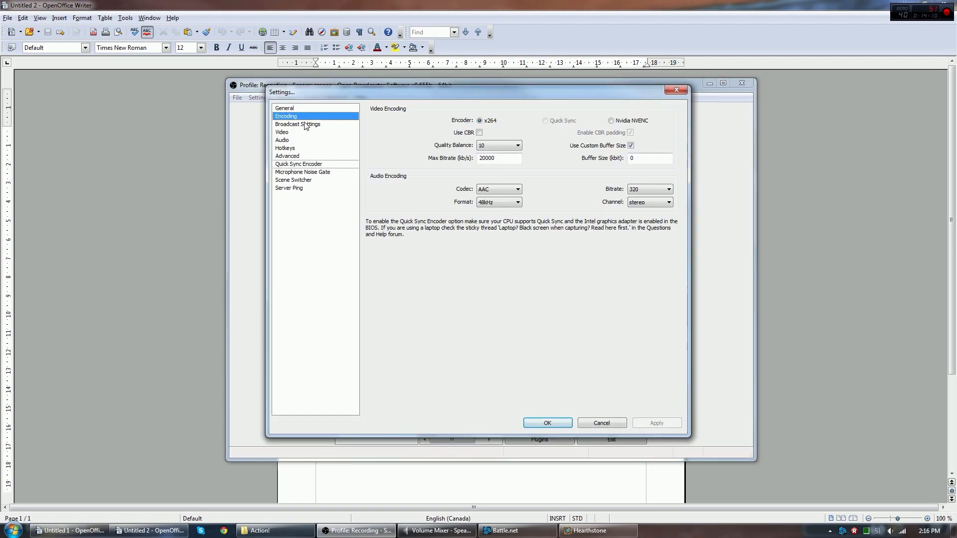
Check x264 encoding at 20000 max bitrate, file-only output, and the audio bitrate and sample-rate choices
click(297, 123)
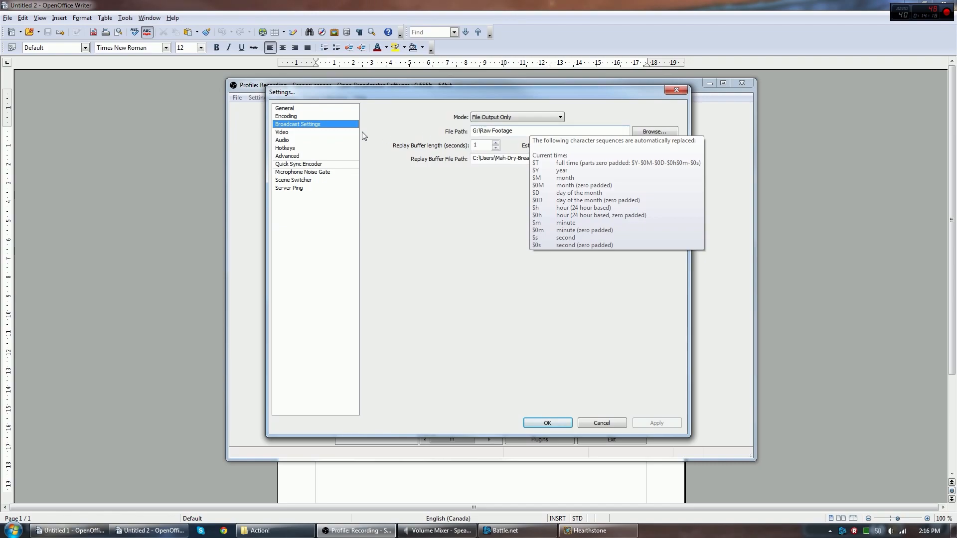
click(286, 115)
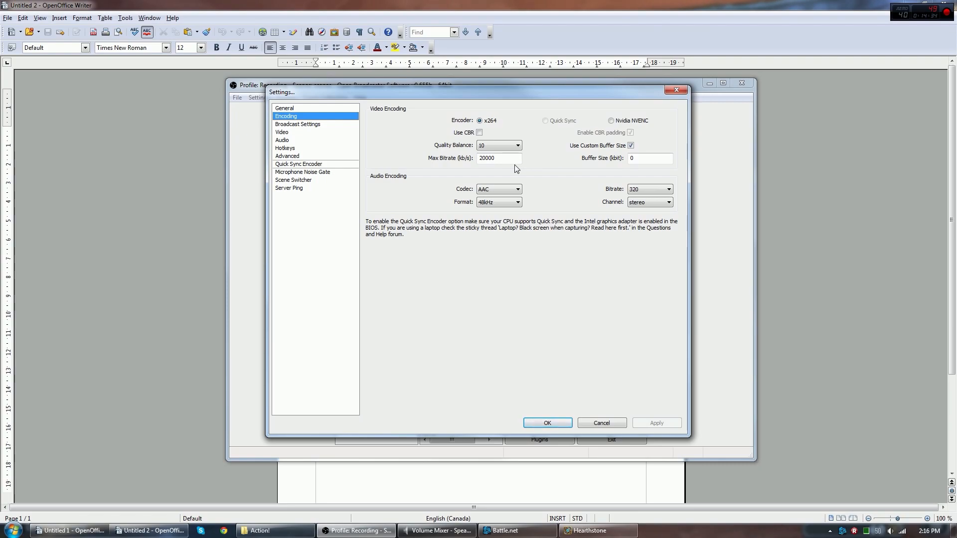
mouse_move(556, 173)
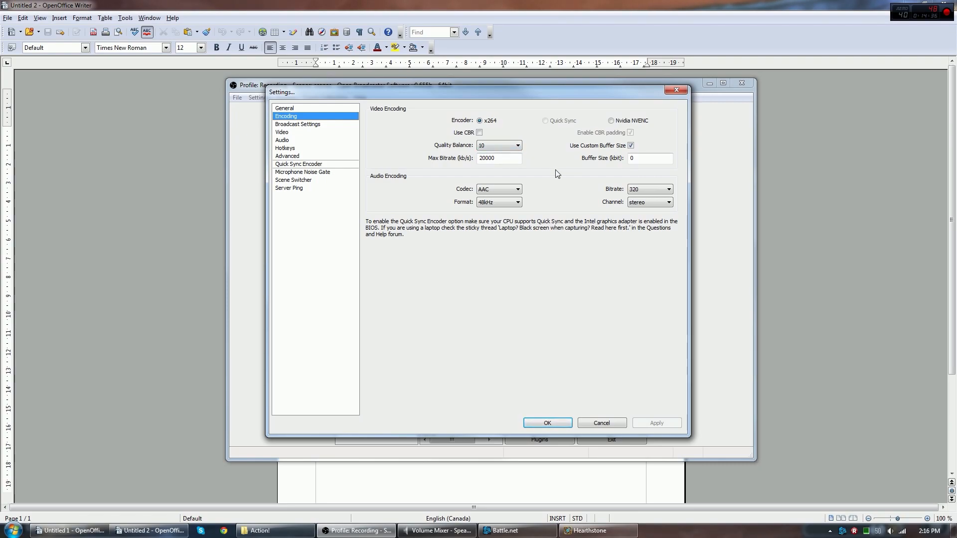
click(499, 159)
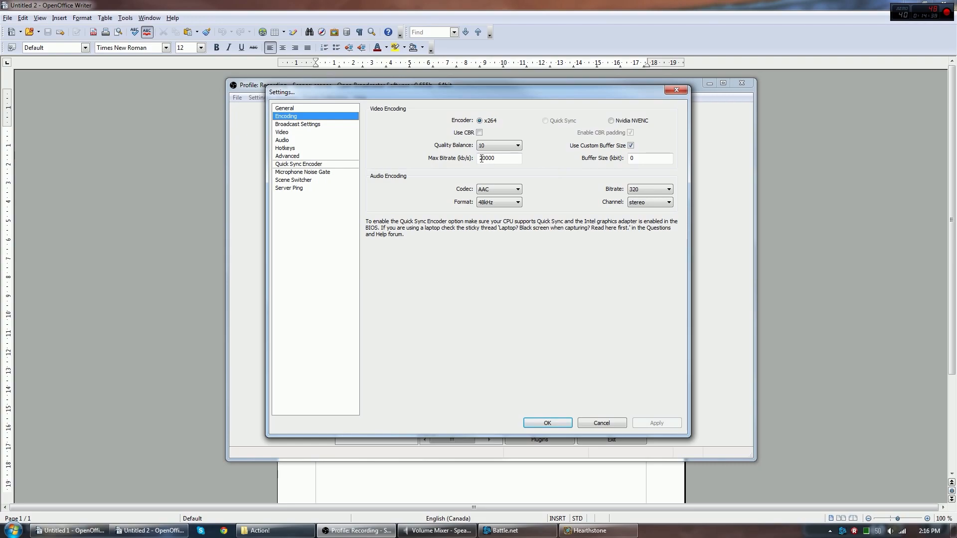
click(297, 124)
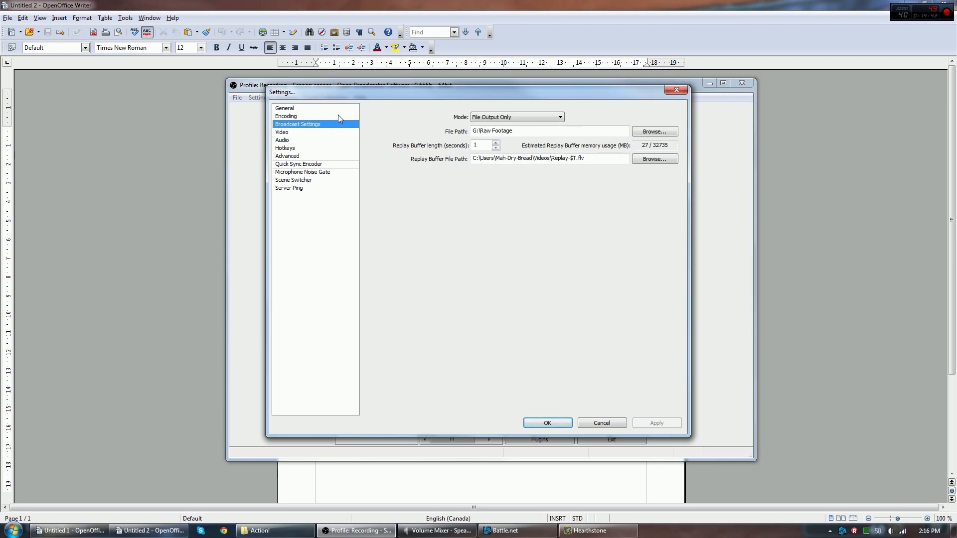
click(286, 115)
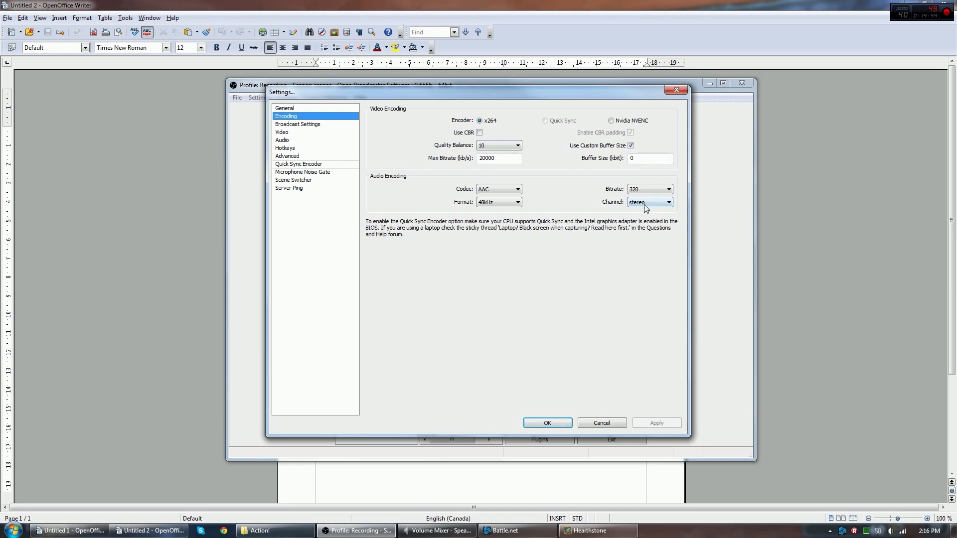
click(669, 189)
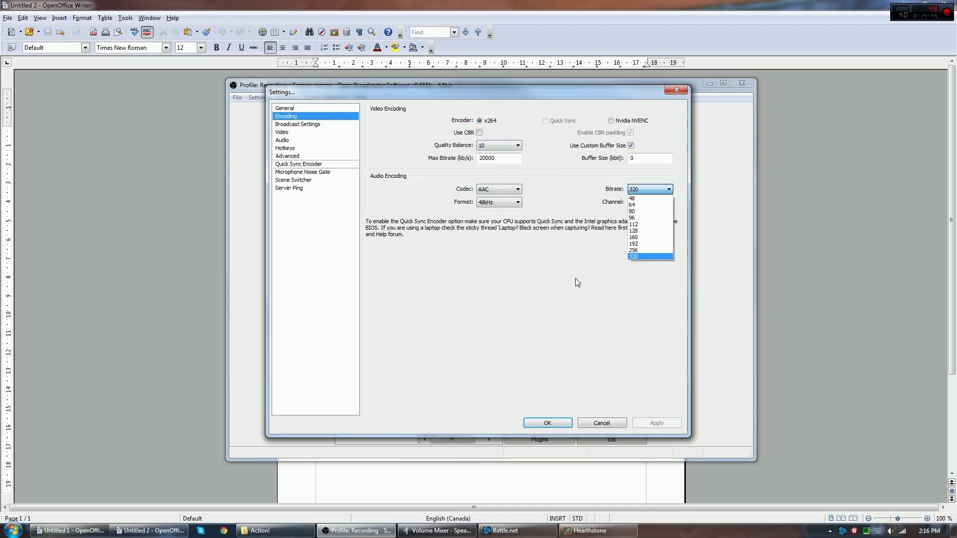
click(518, 202)
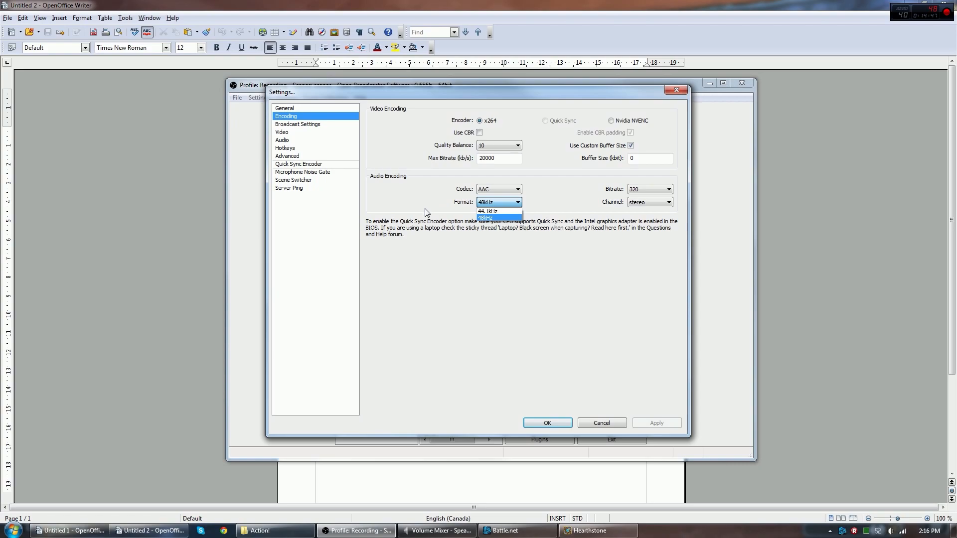
Check the Video page's 1920x1080 output at 60 FPS and the audio device settings
click(281, 132)
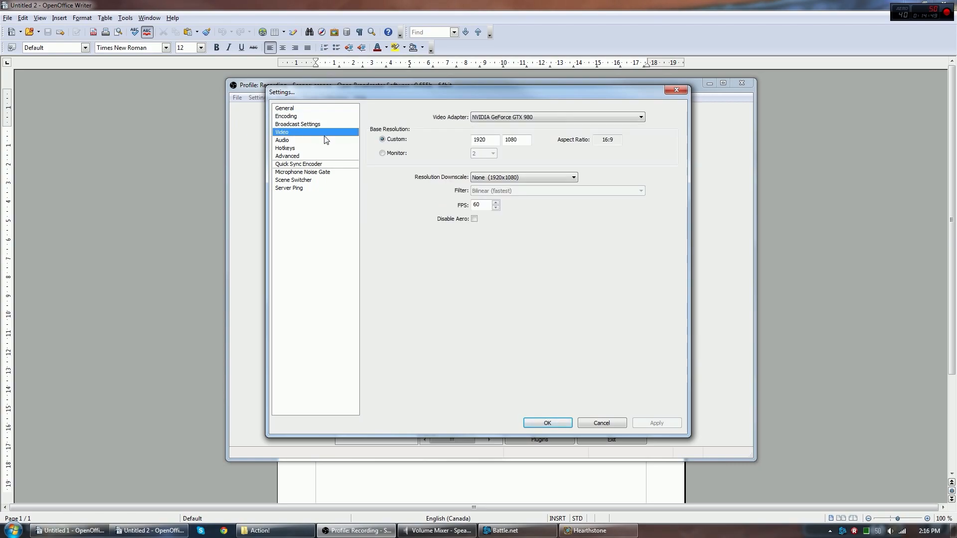
mouse_move(491, 202)
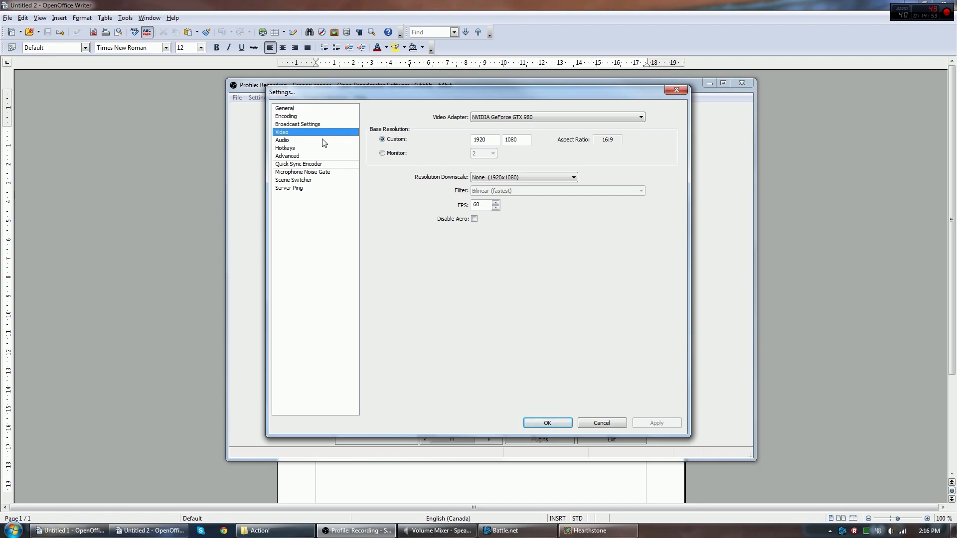
click(282, 139)
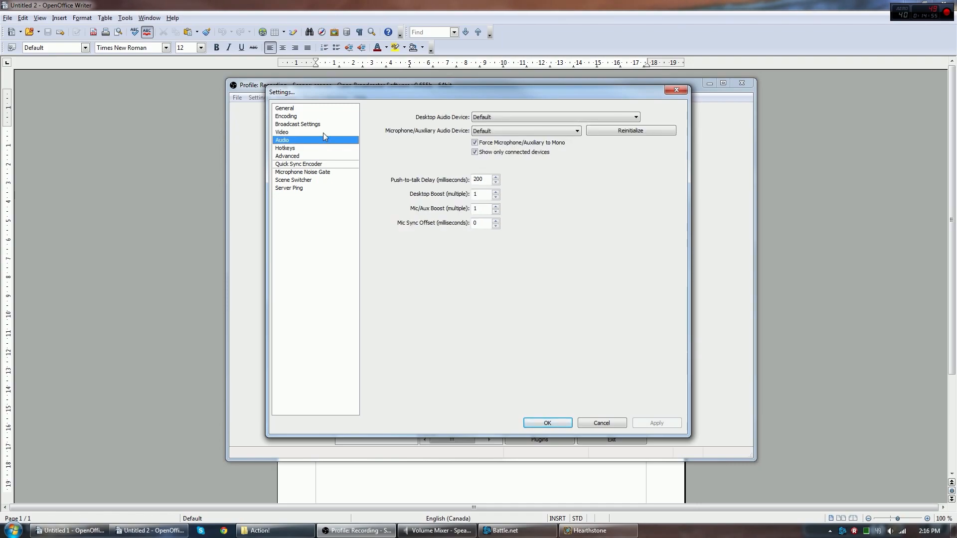
click(282, 131)
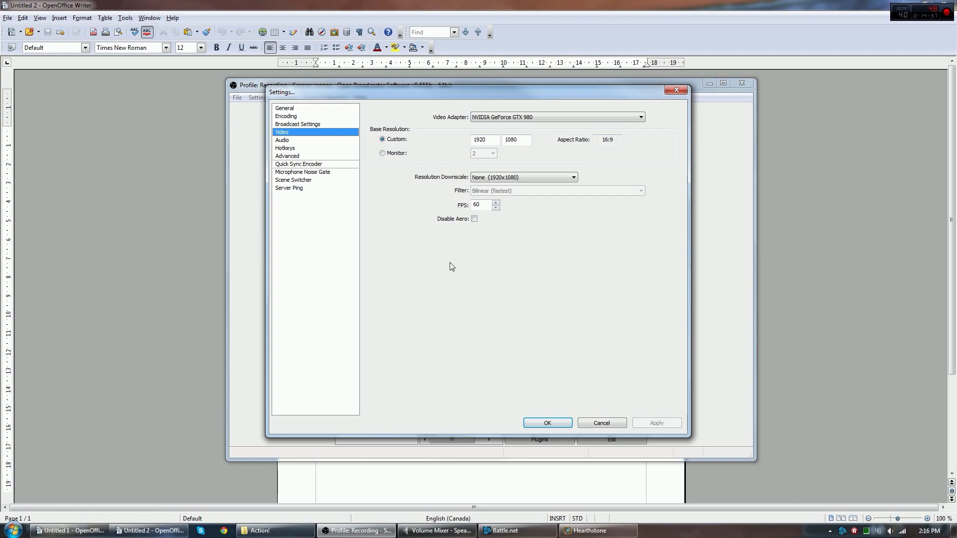